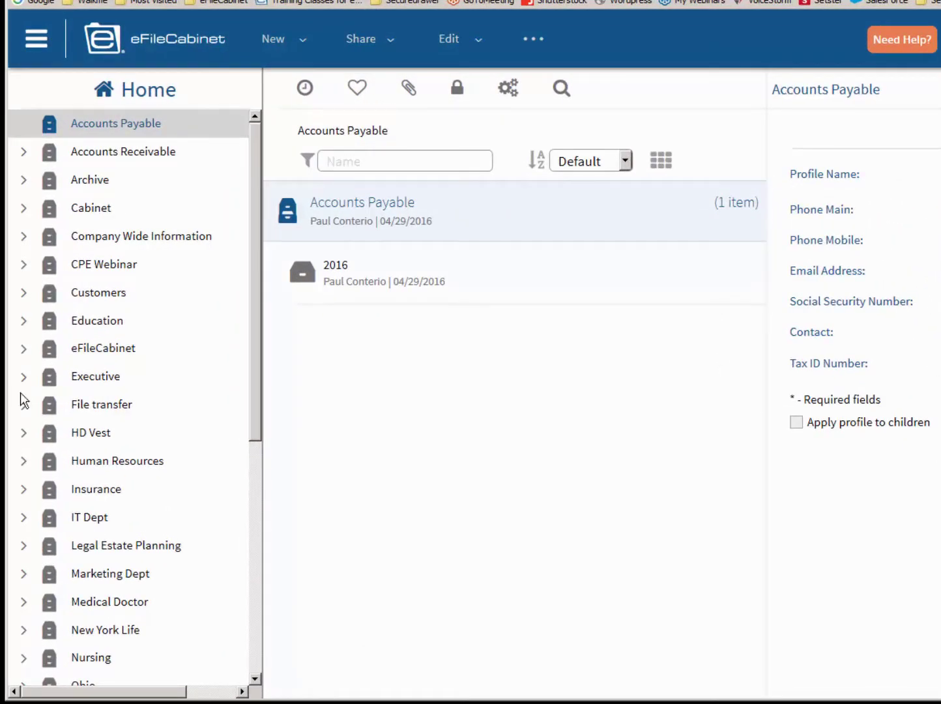
- Expand the Human Resources cabinet in the folder tree
scroll("down", 3)
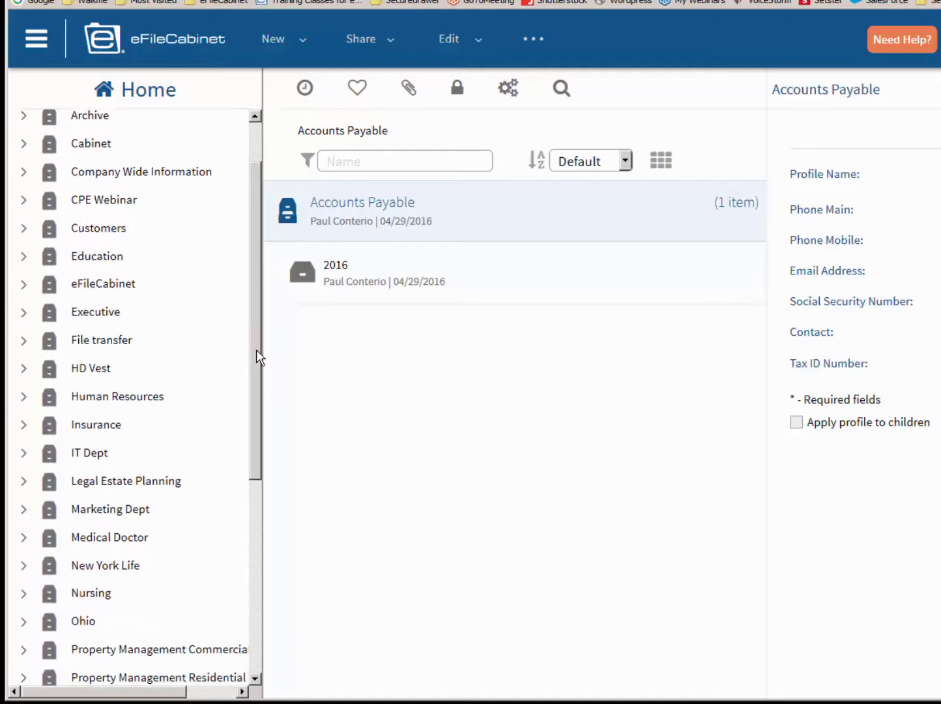
scroll("down", 3)
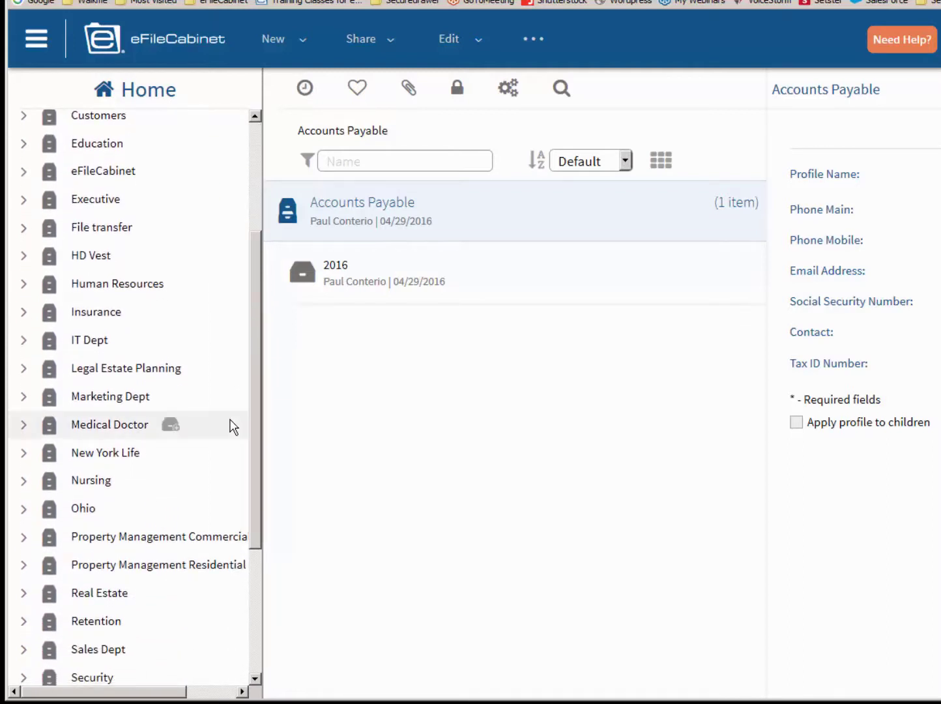
mouse_move(209, 357)
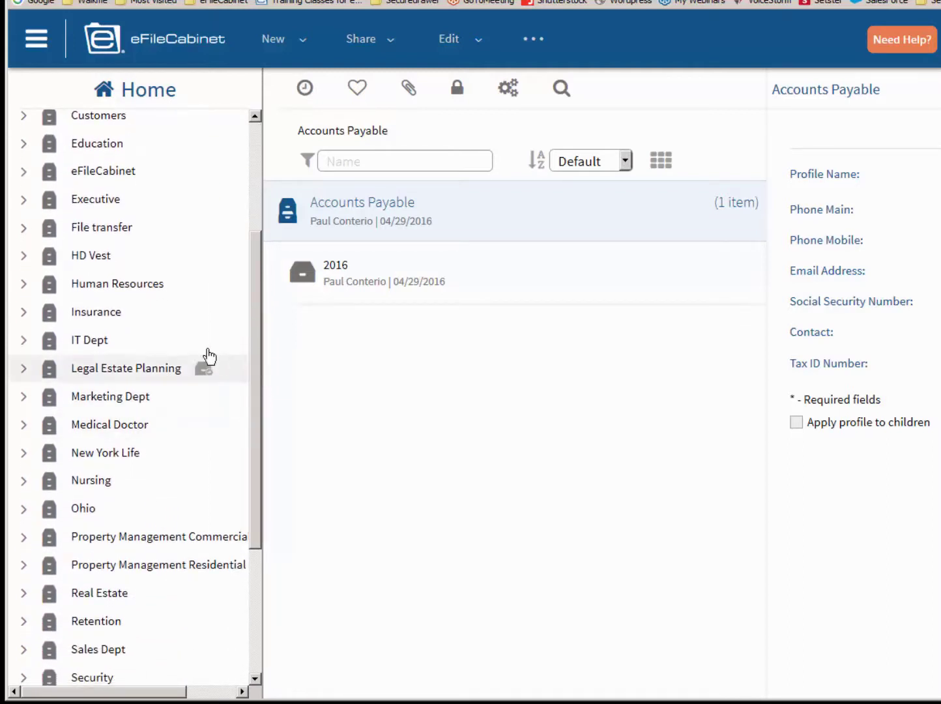
mouse_move(29, 293)
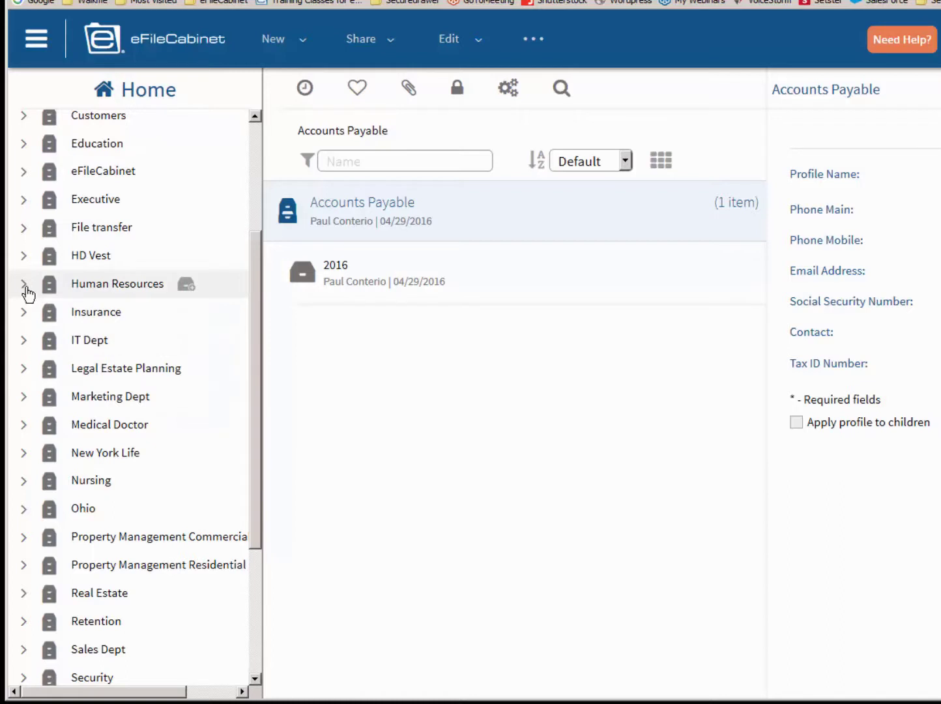
left_click(23, 283)
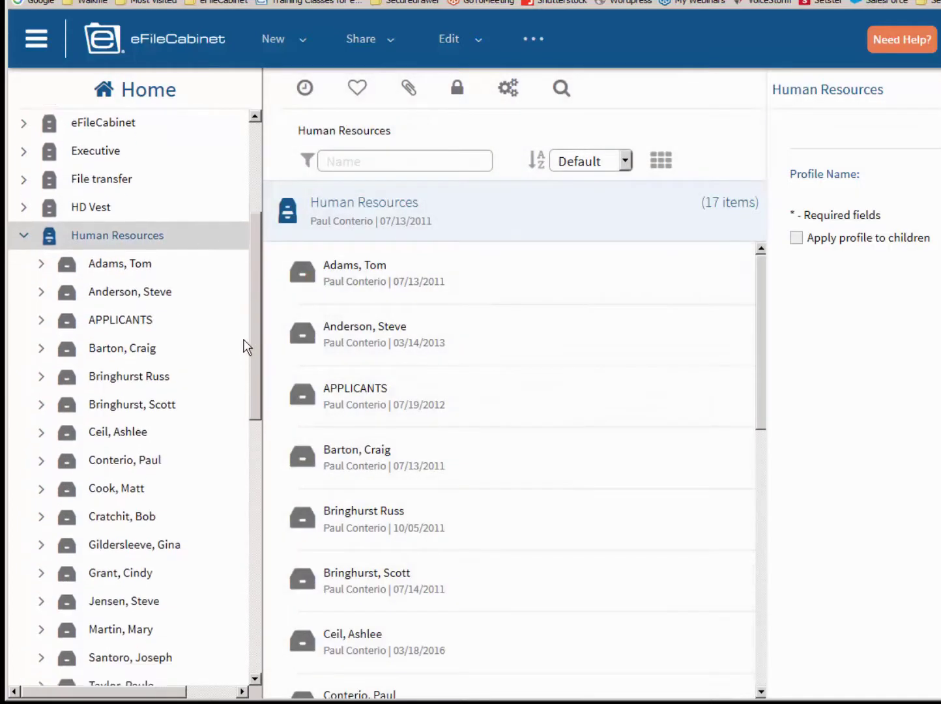
scroll("down", 3)
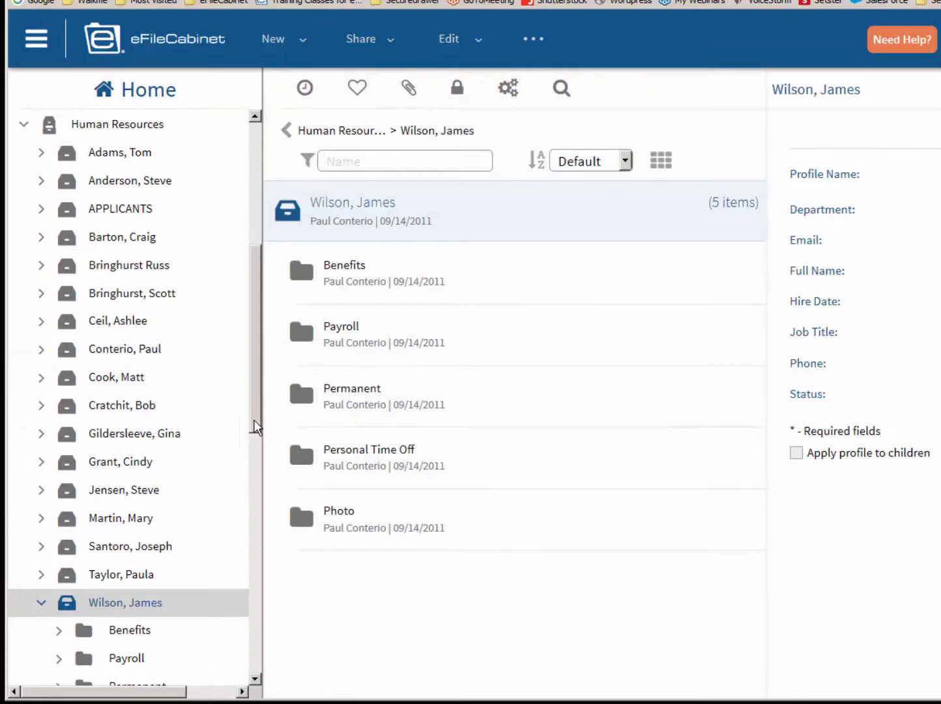
scroll("down", 3)
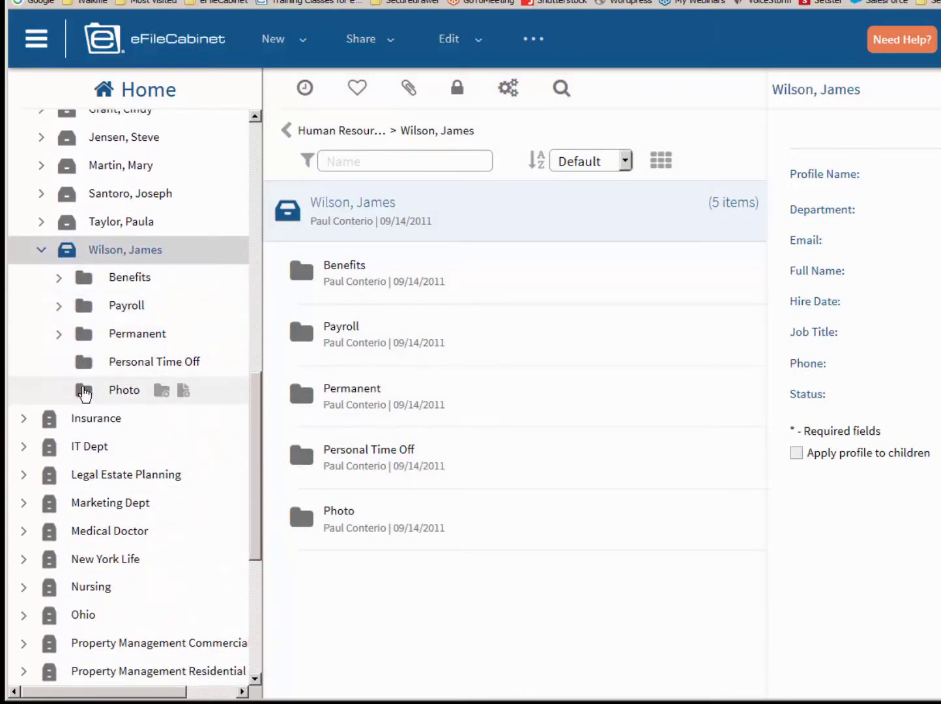
mouse_move(62, 344)
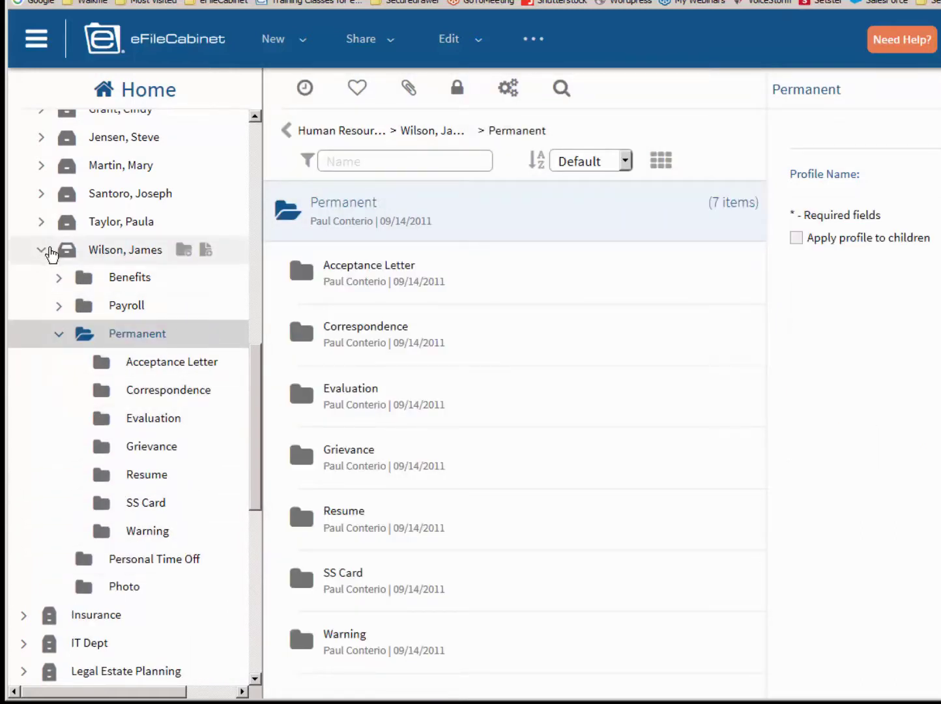
left_click(40, 250)
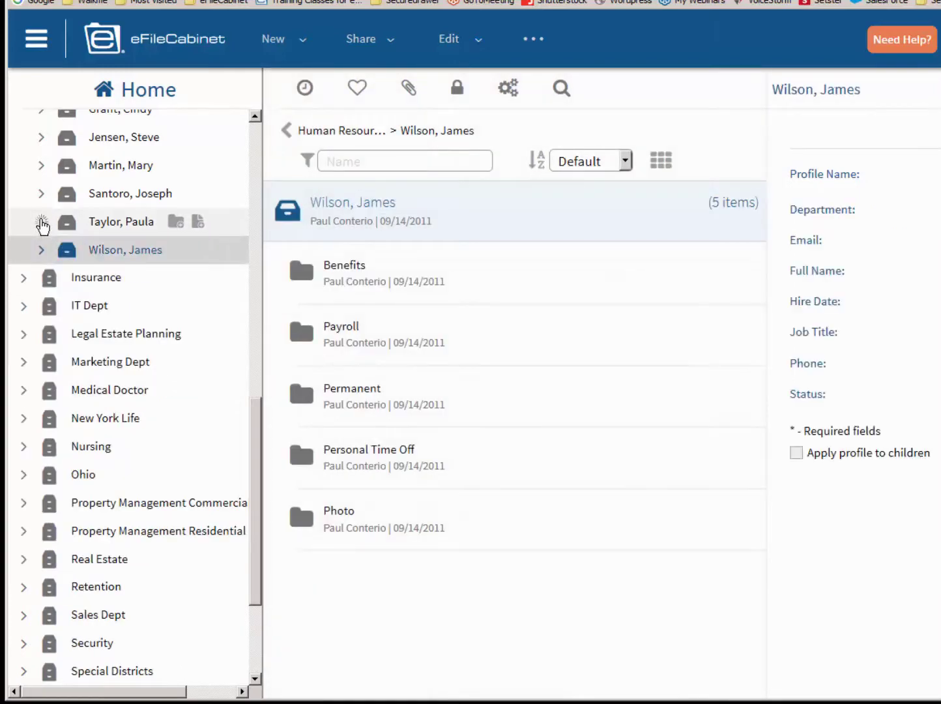
left_click(121, 222)
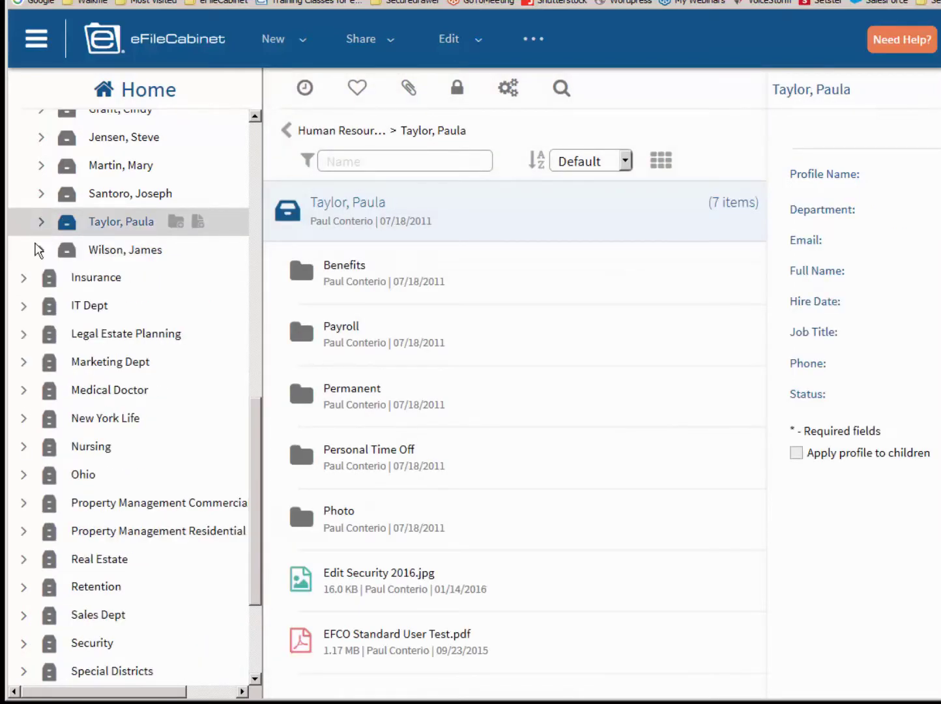
left_click(41, 250)
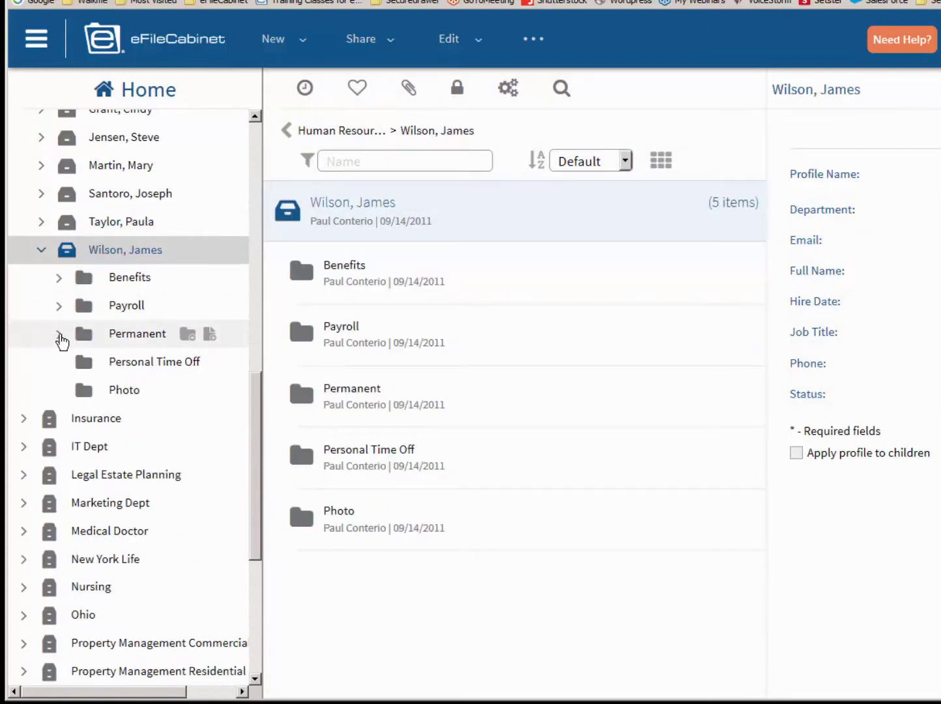
left_click(124, 390)
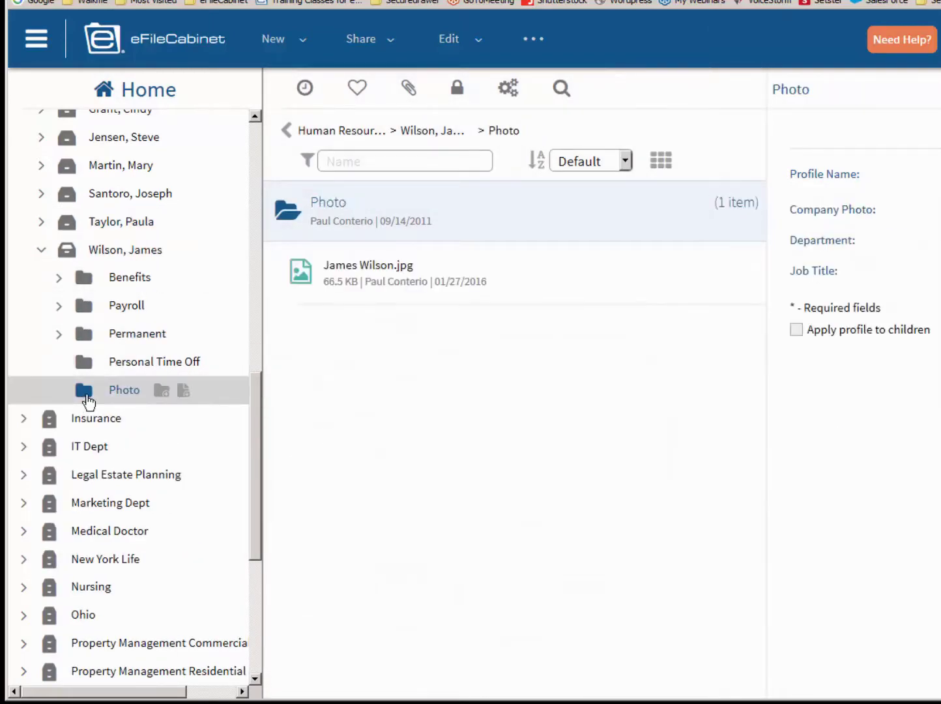
mouse_move(294, 276)
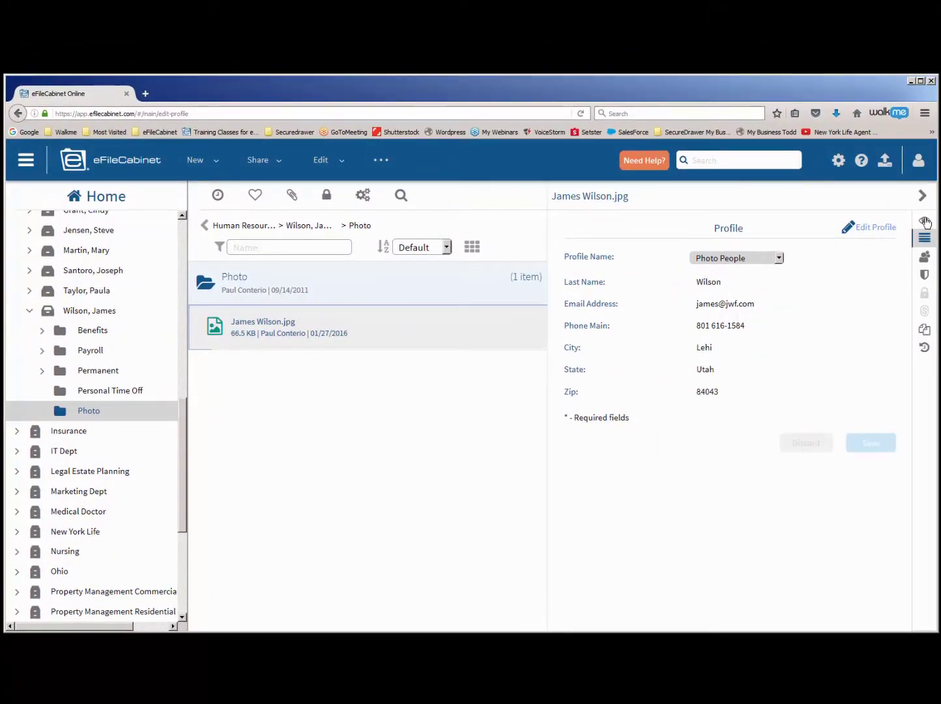
left_click(925, 221)
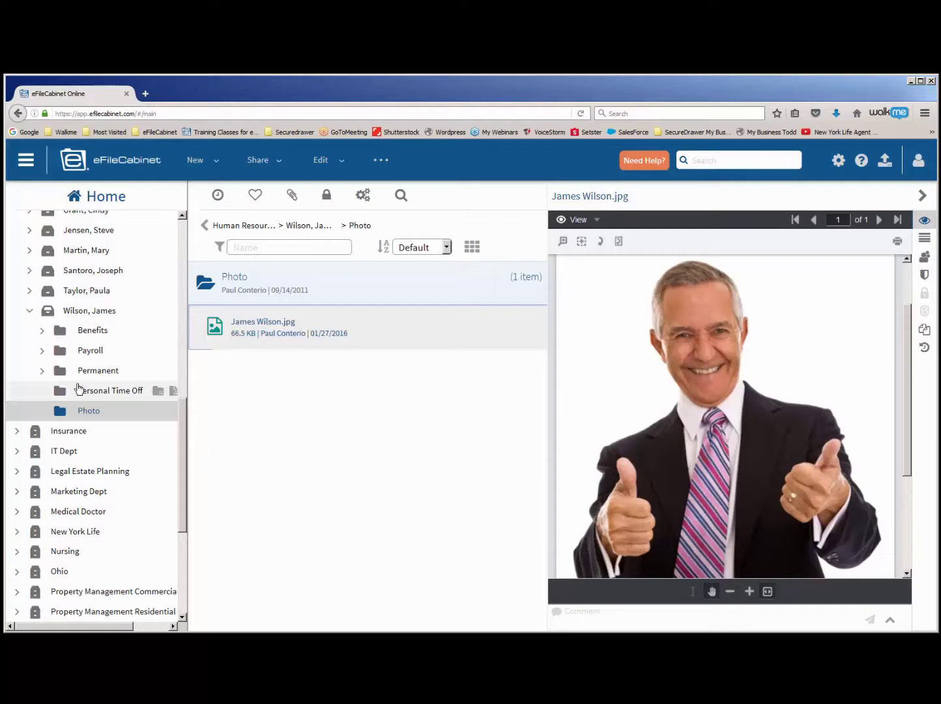
left_click(97, 370)
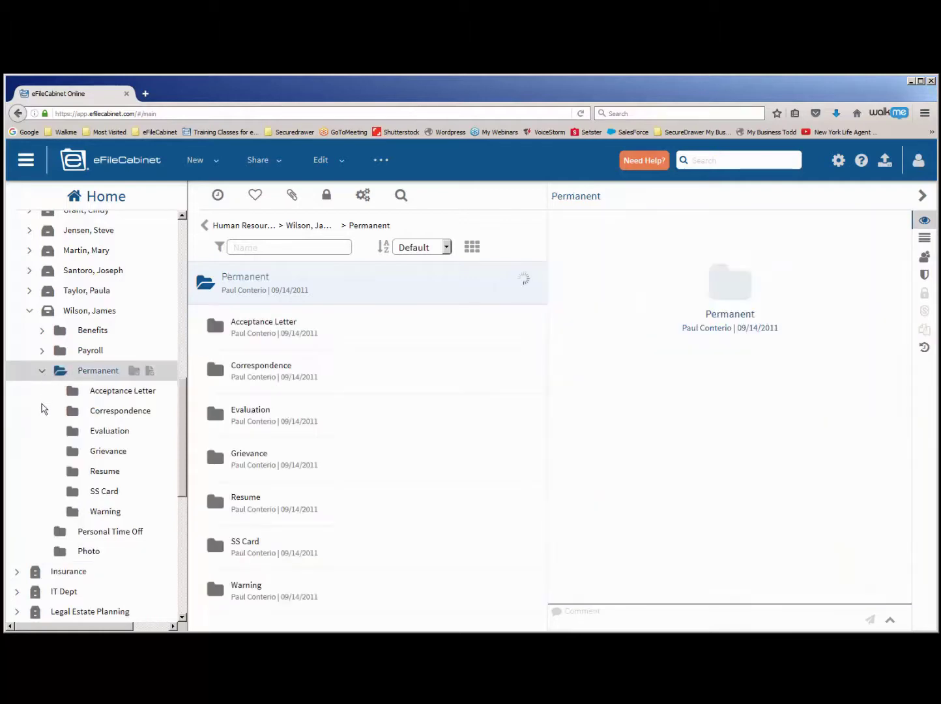
left_click(104, 471)
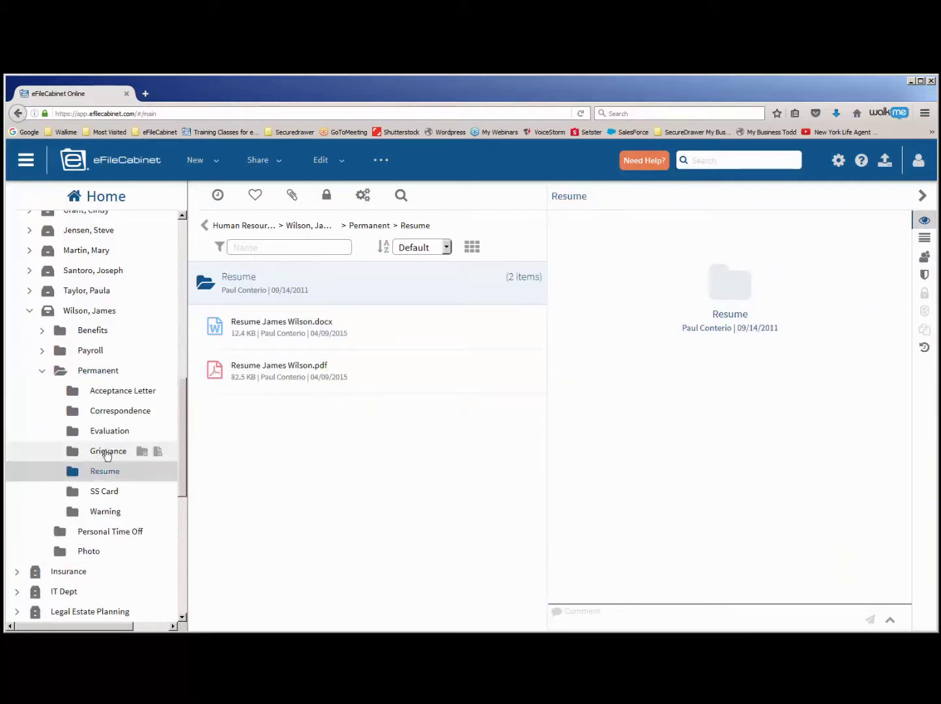
mouse_move(216, 371)
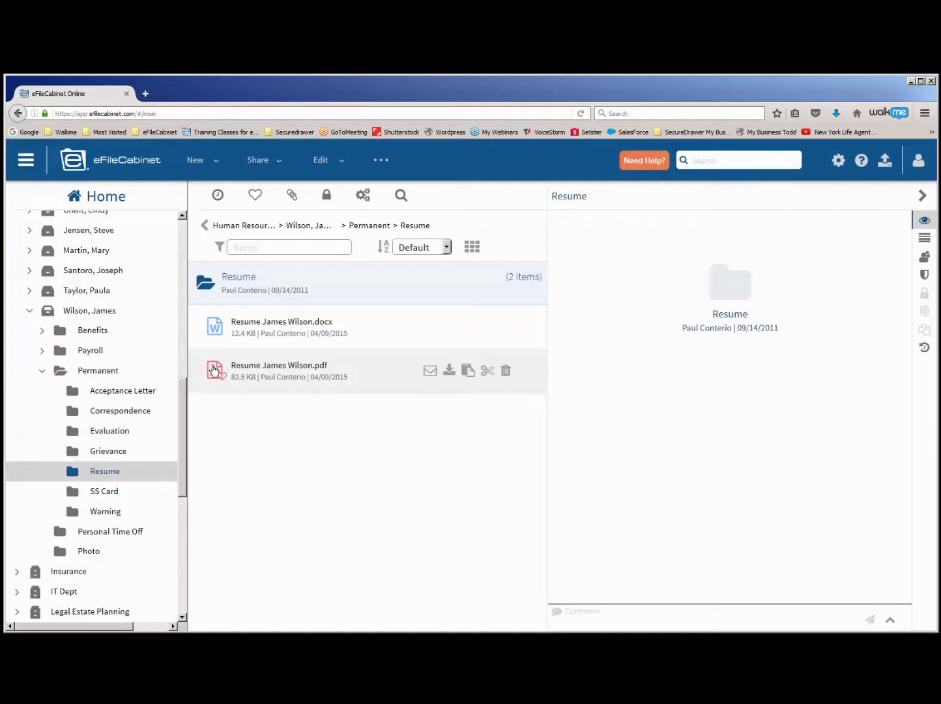
left_click(279, 365)
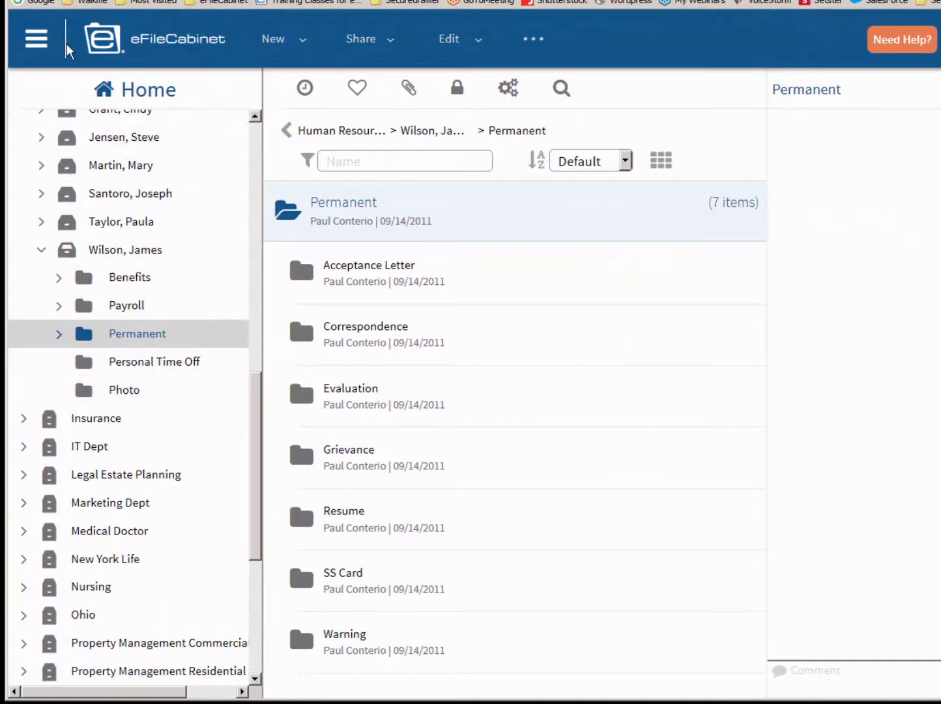
- Go through the main menu to Admin > Templates
left_click(36, 38)
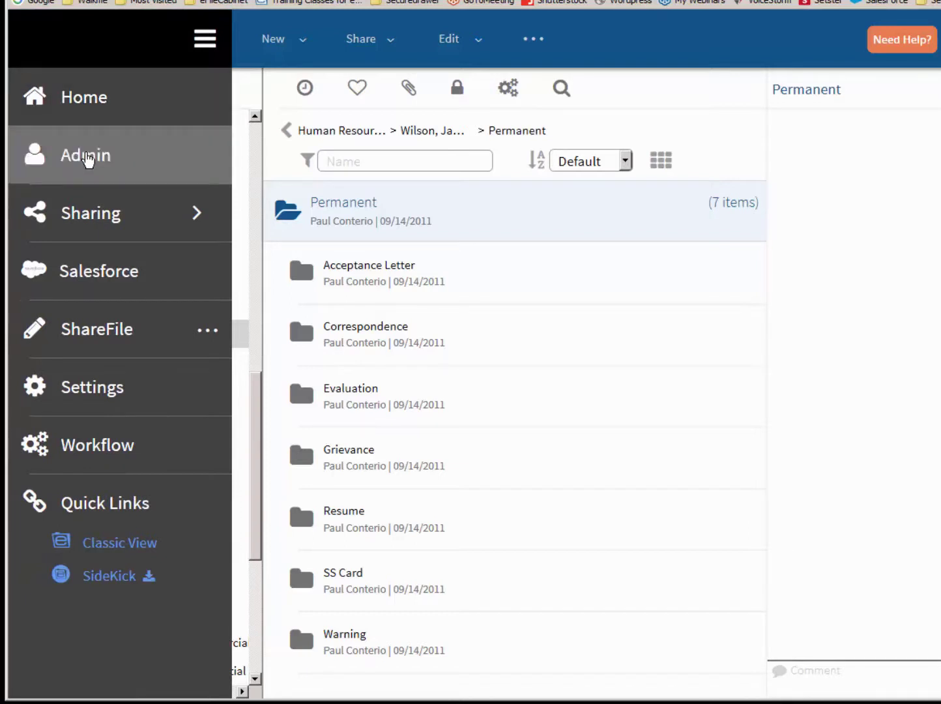
left_click(85, 155)
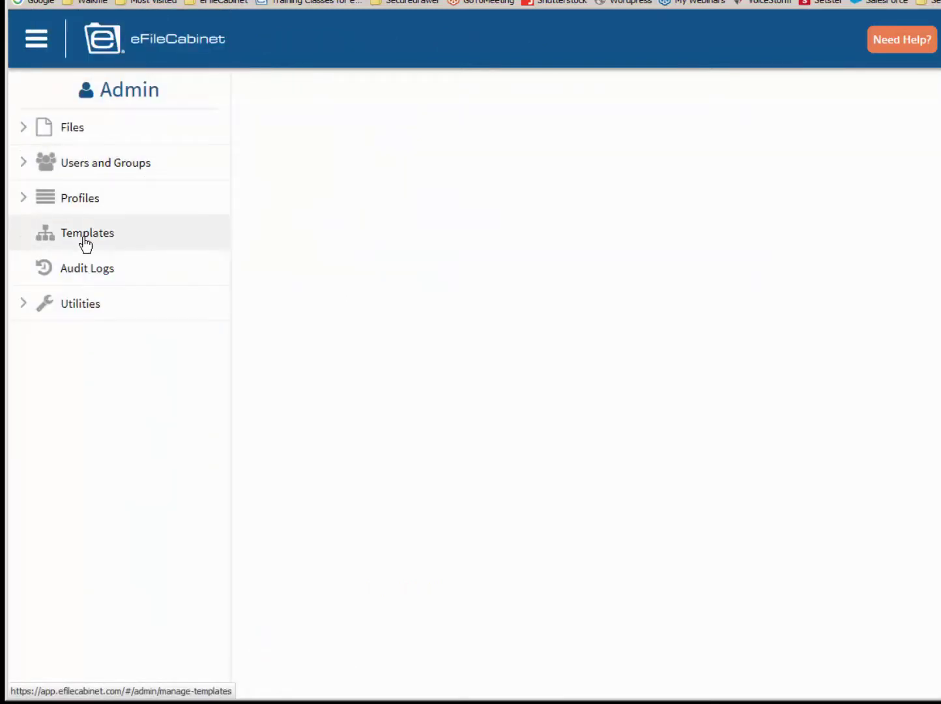
left_click(87, 233)
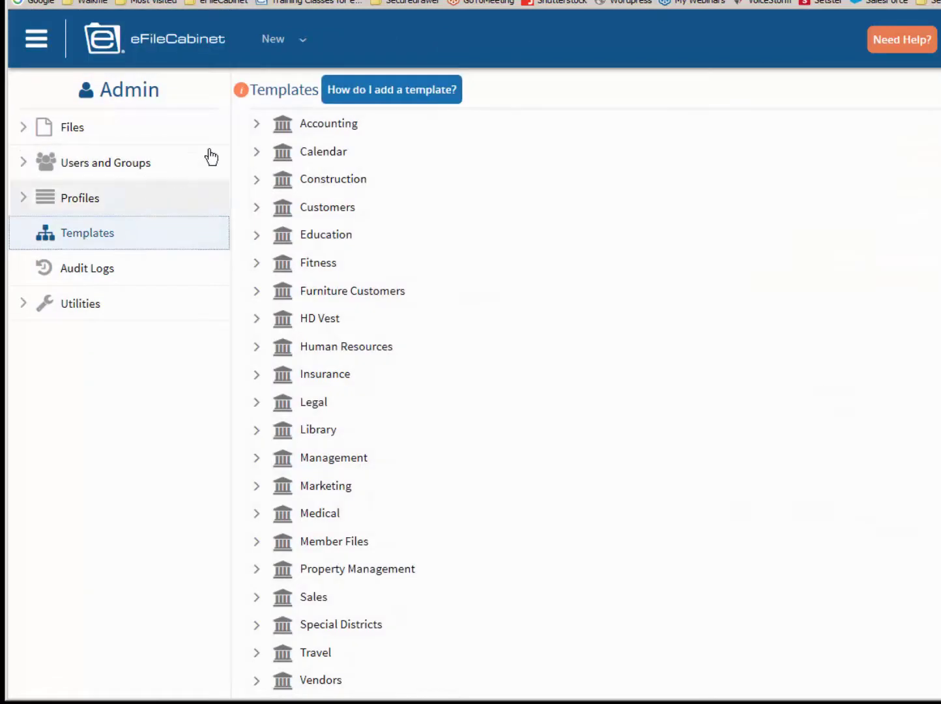
mouse_move(378, 520)
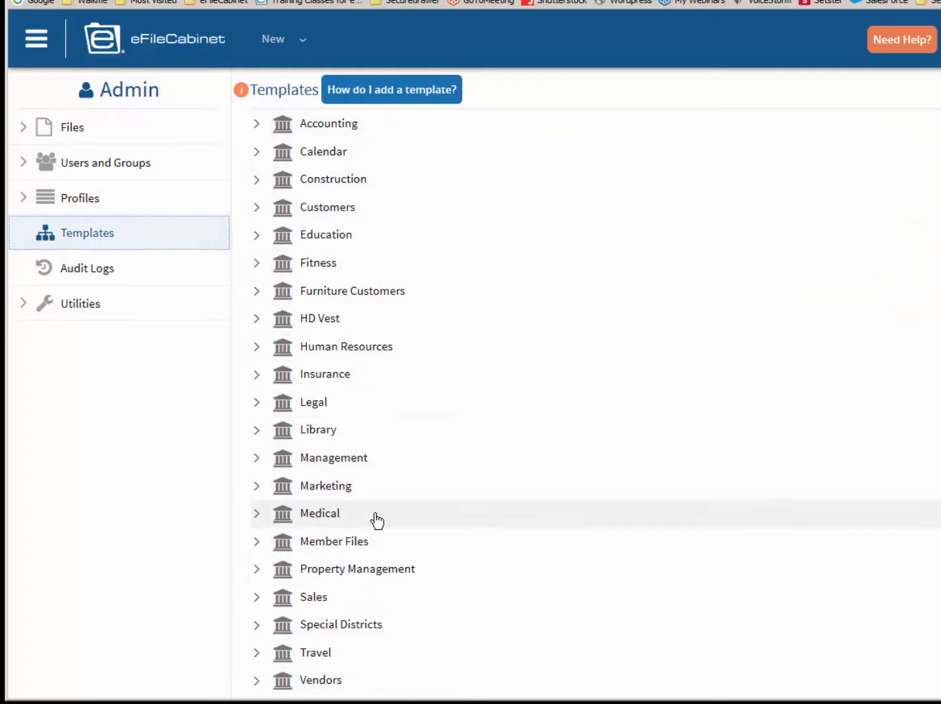
mouse_move(385, 495)
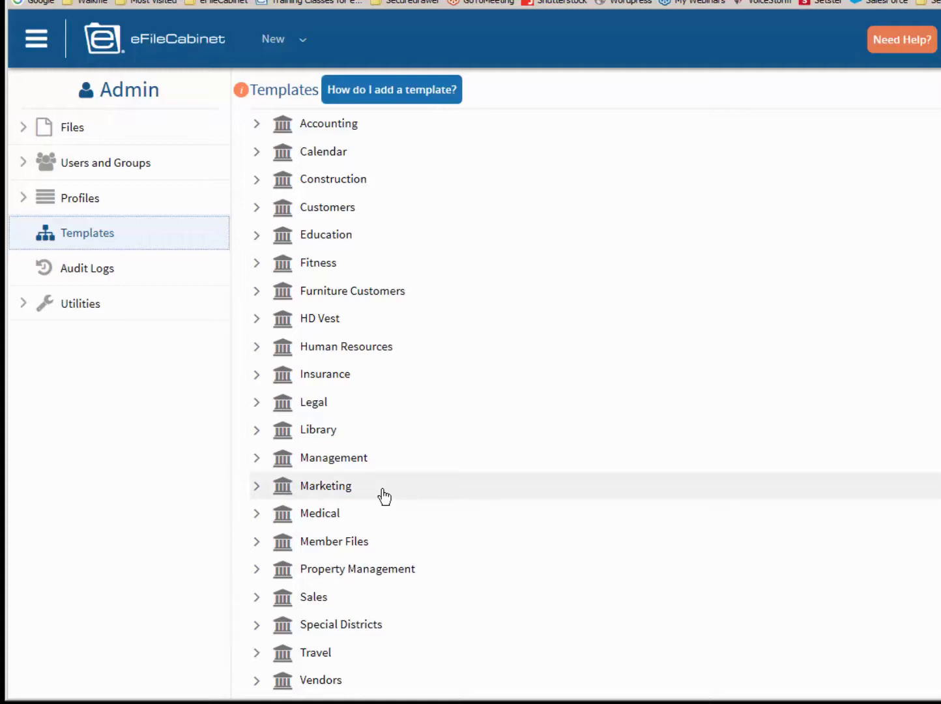
- Browse the Human Resources > Employees > Permanent template folders, then collapse them again
left_click(257, 346)
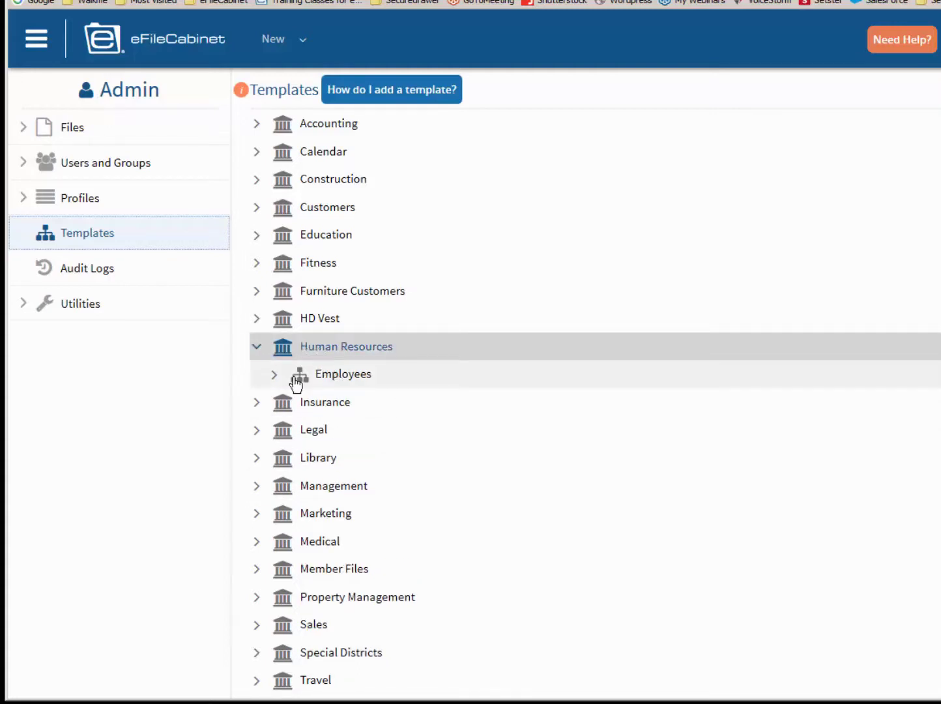
left_click(273, 374)
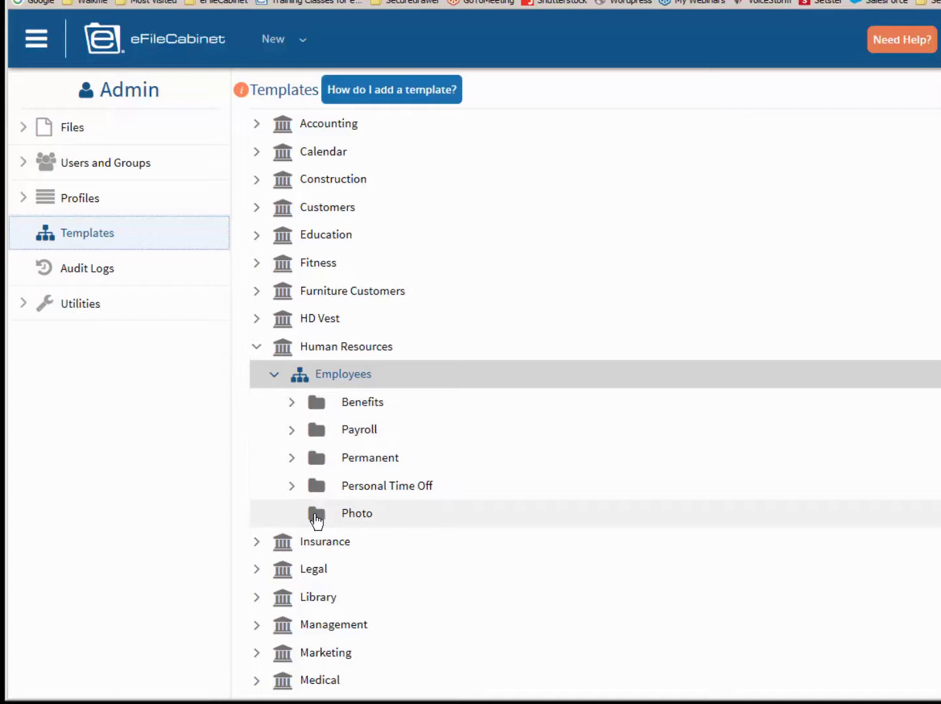
mouse_move(294, 486)
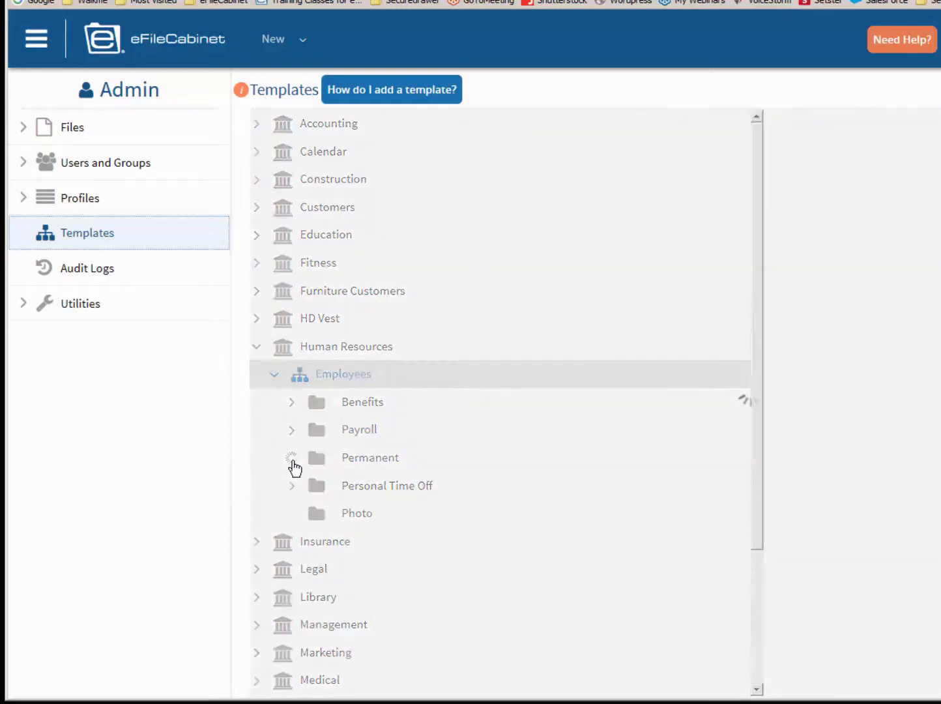
left_click(291, 458)
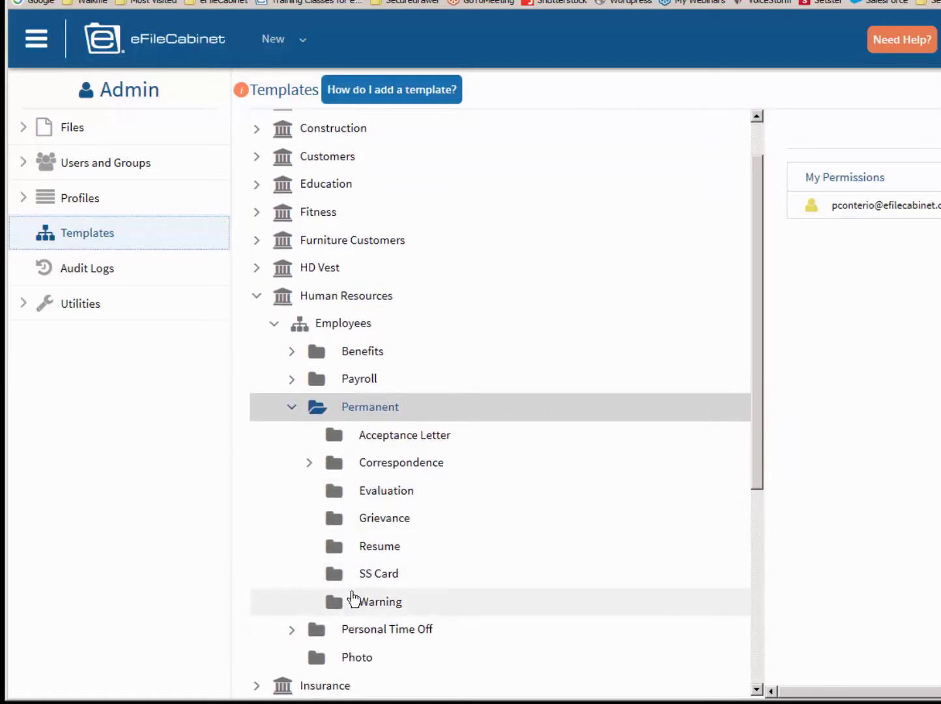
mouse_move(354, 593)
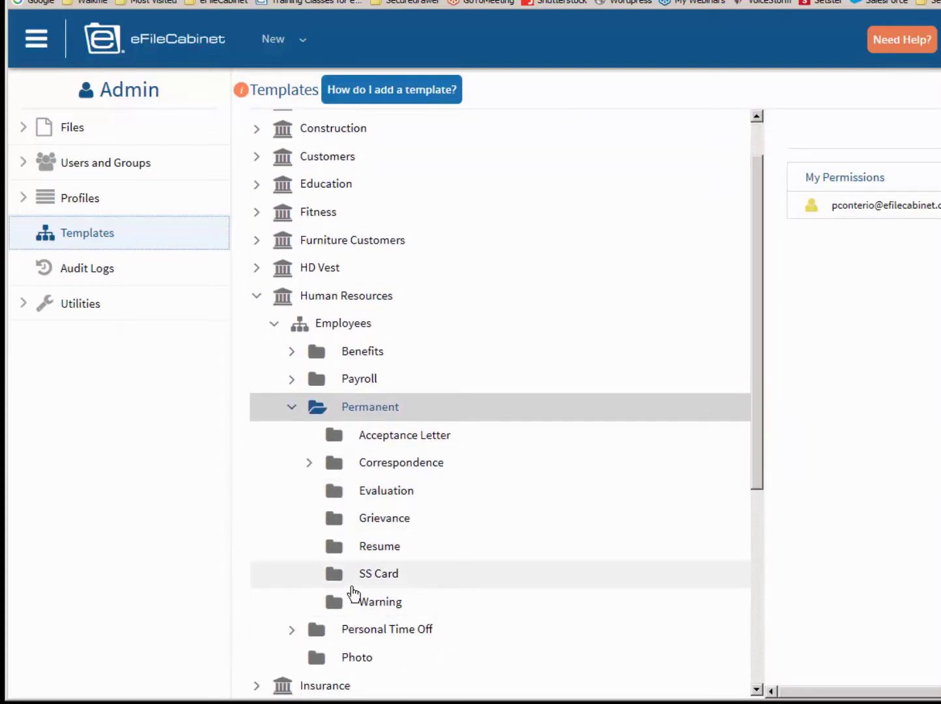
left_click(291, 407)
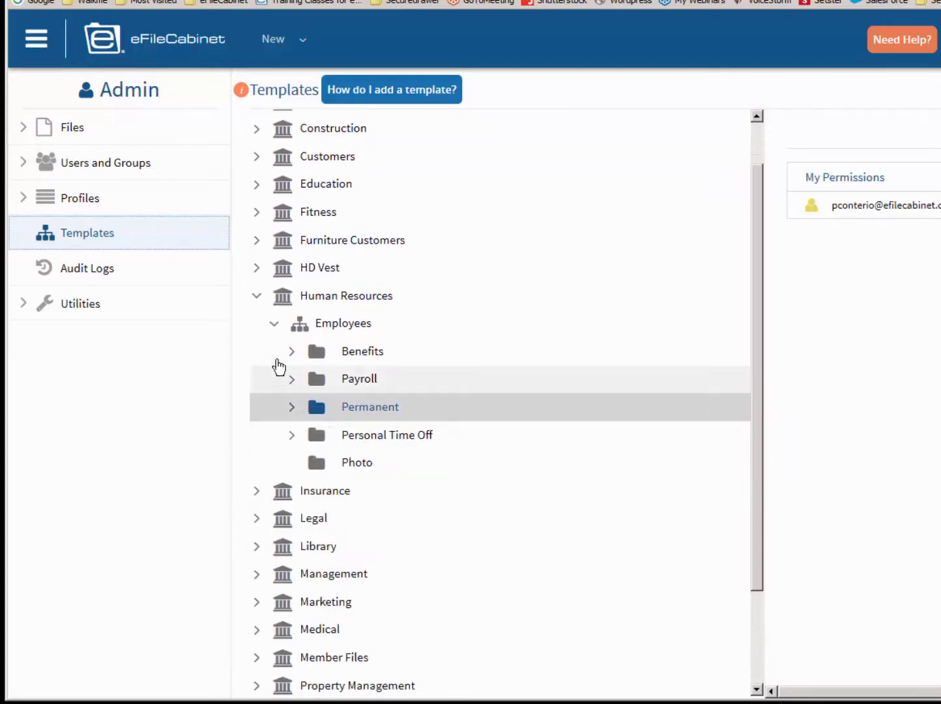
left_click(274, 324)
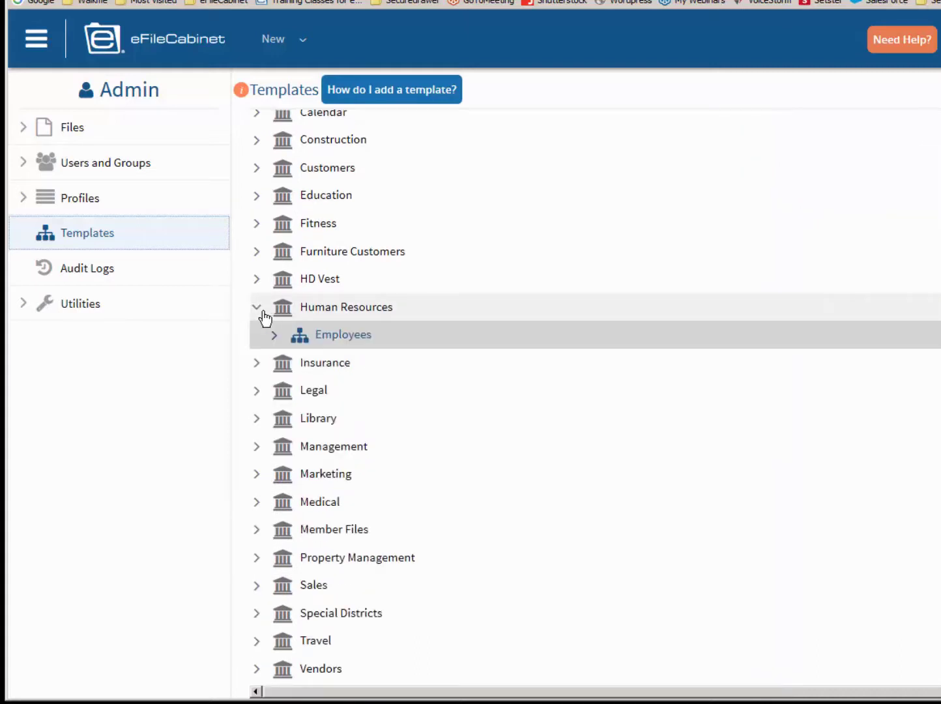
left_click(258, 307)
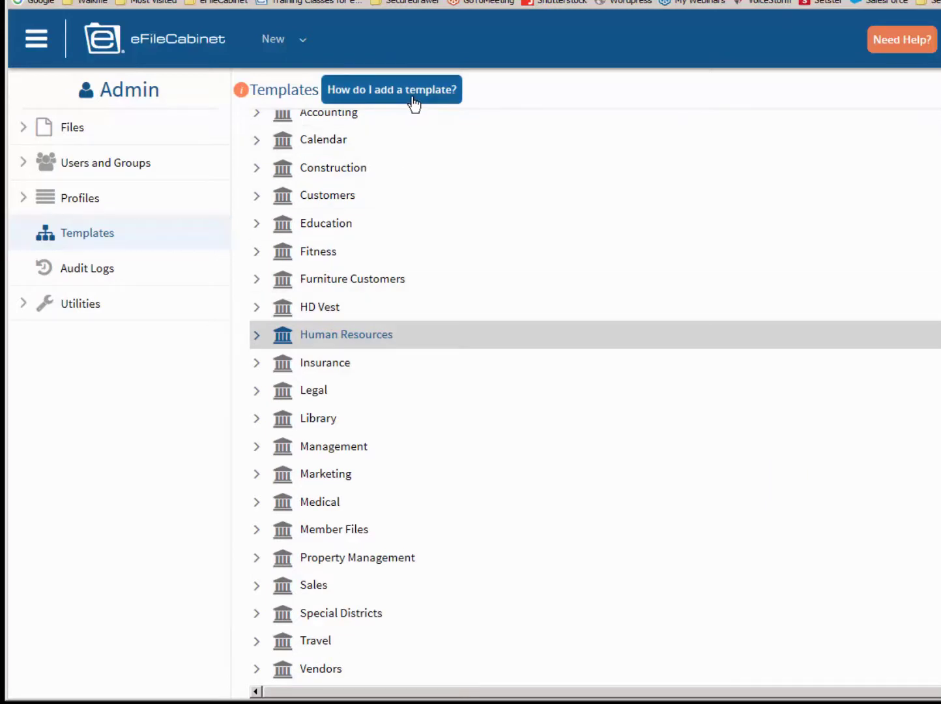
left_click(392, 89)
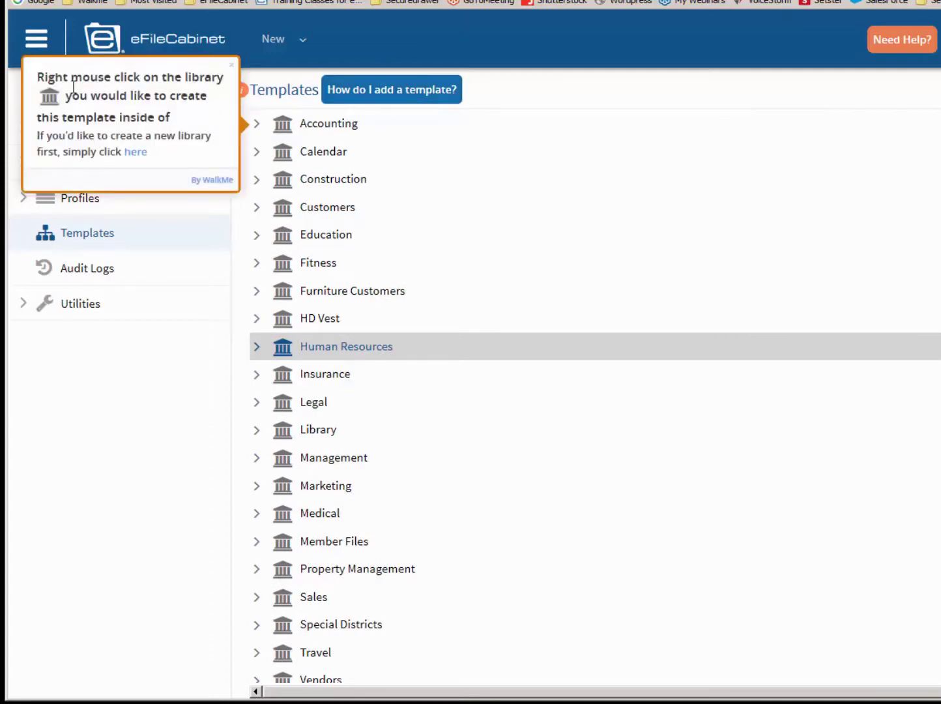
mouse_move(420, 97)
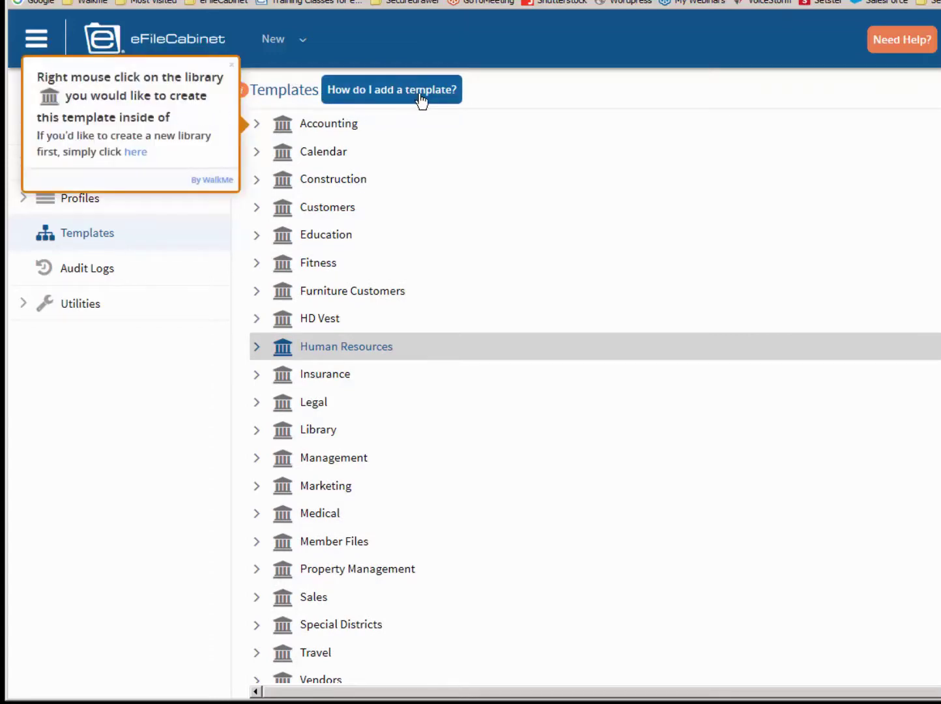
mouse_move(60, 85)
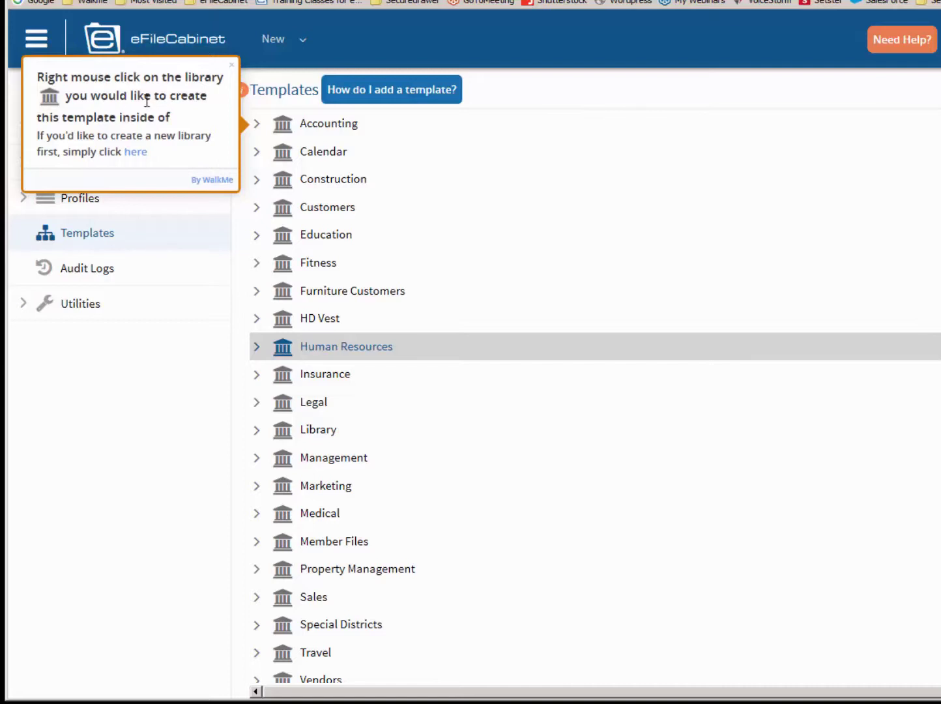
mouse_move(131, 117)
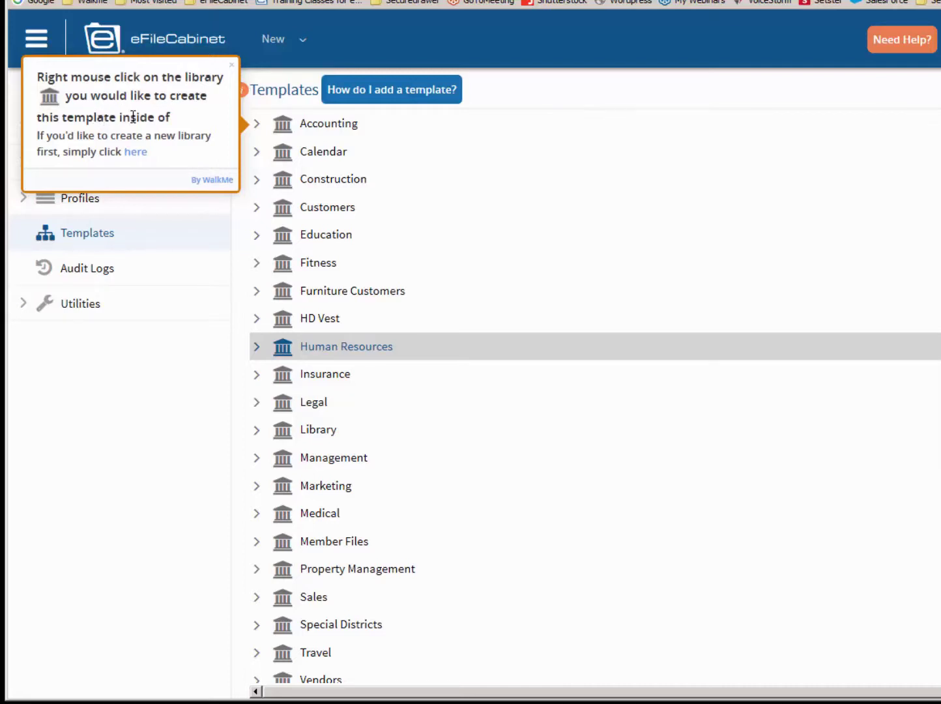
mouse_move(62, 142)
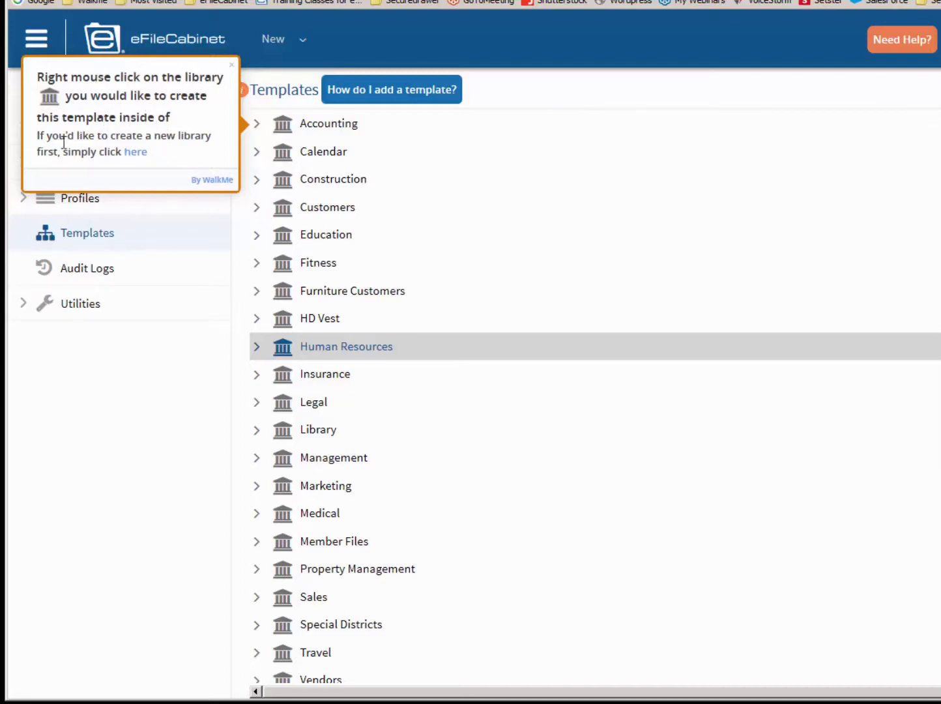
mouse_move(58, 171)
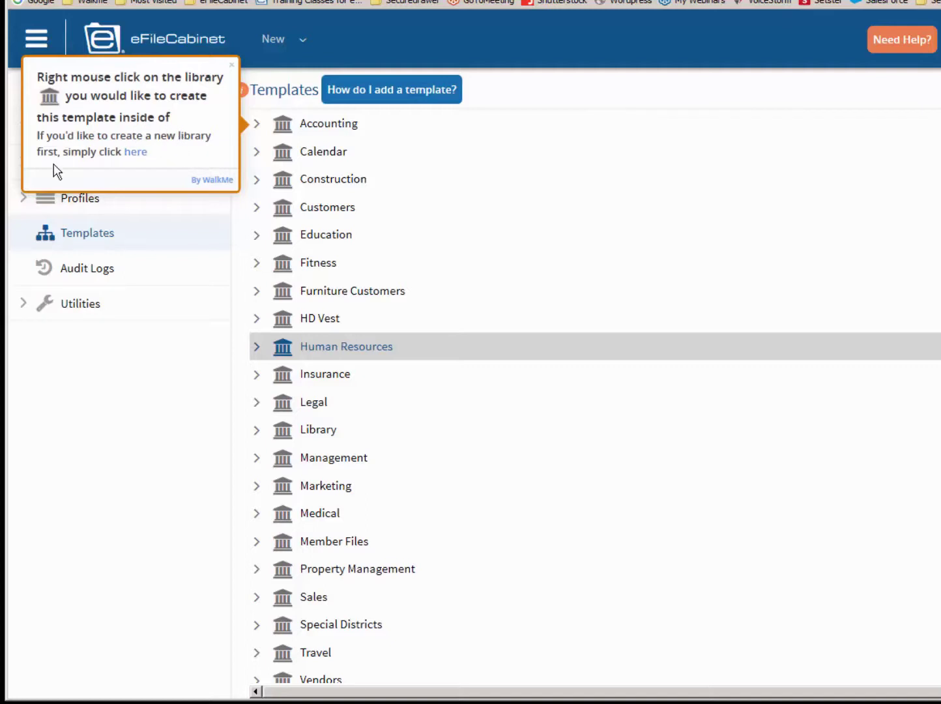
mouse_move(136, 156)
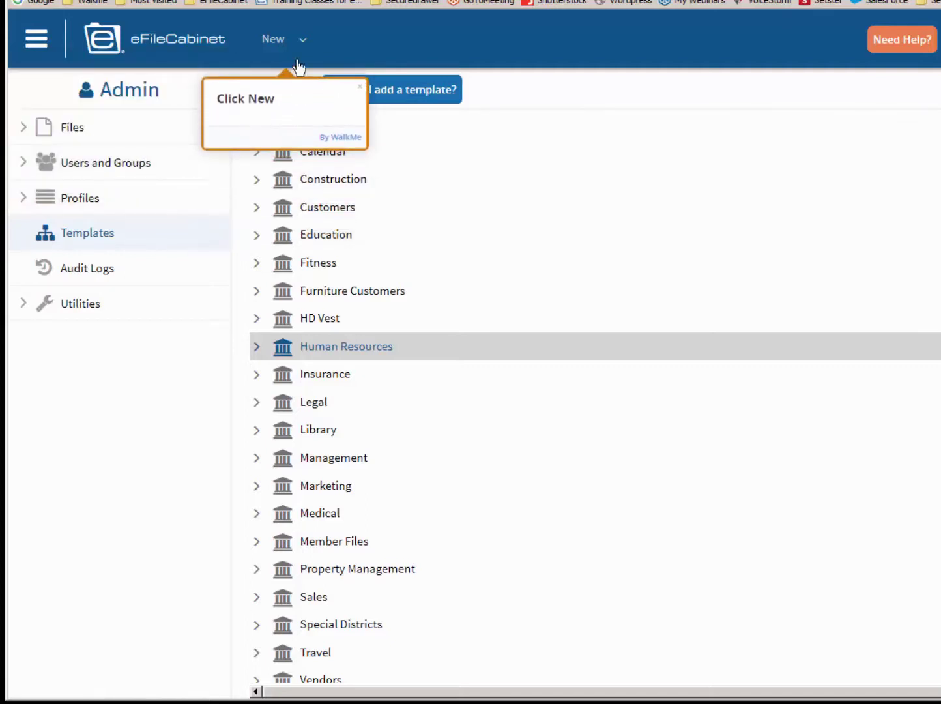
mouse_move(300, 51)
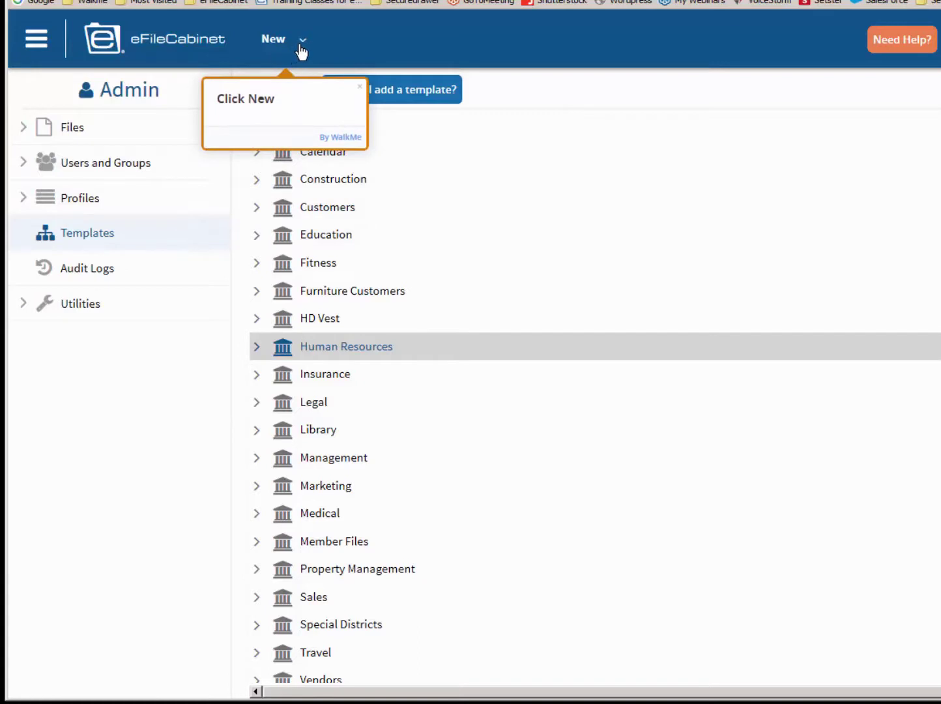
mouse_move(353, 110)
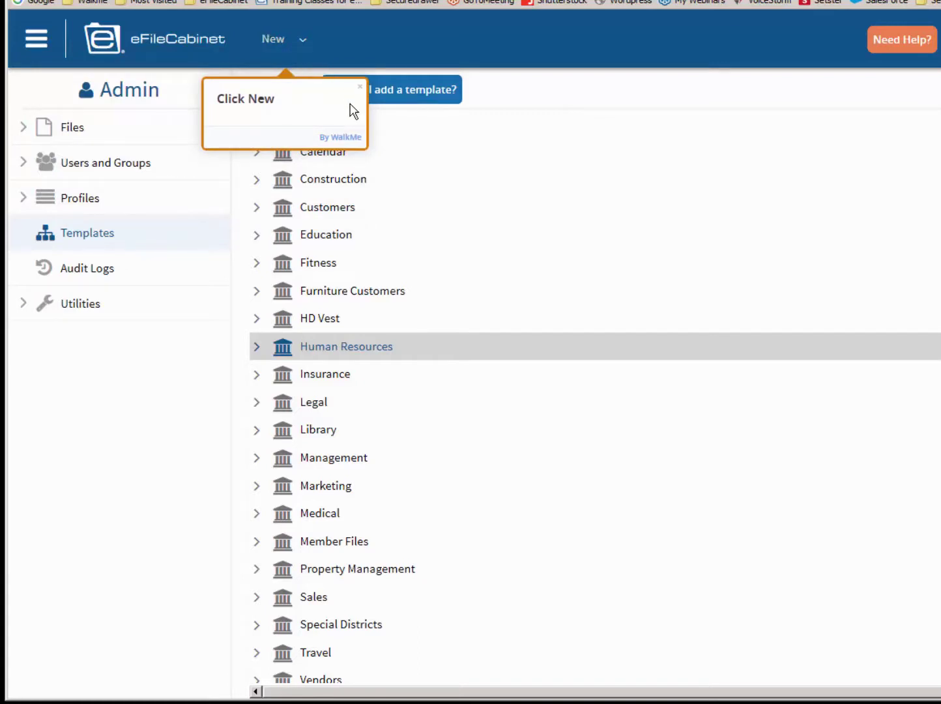
left_click(360, 86)
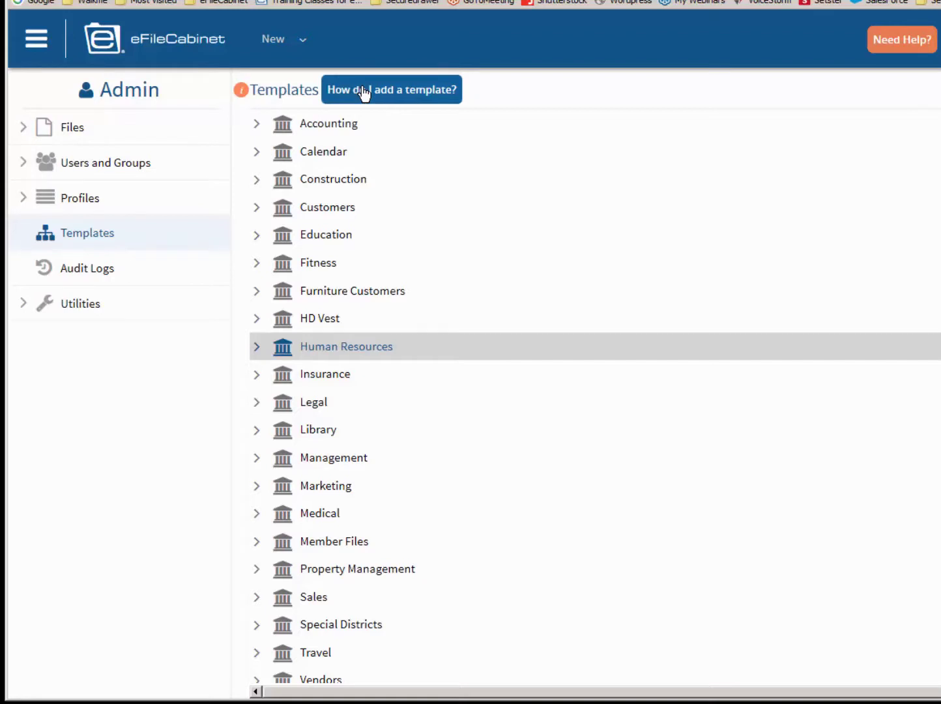
mouse_move(587, 199)
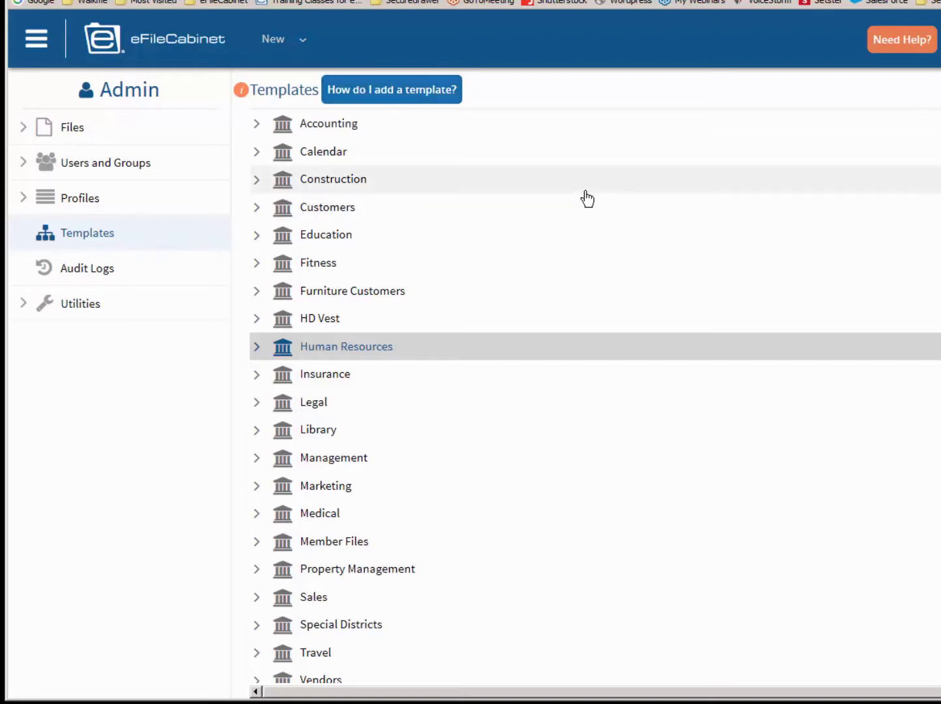
mouse_move(297, 150)
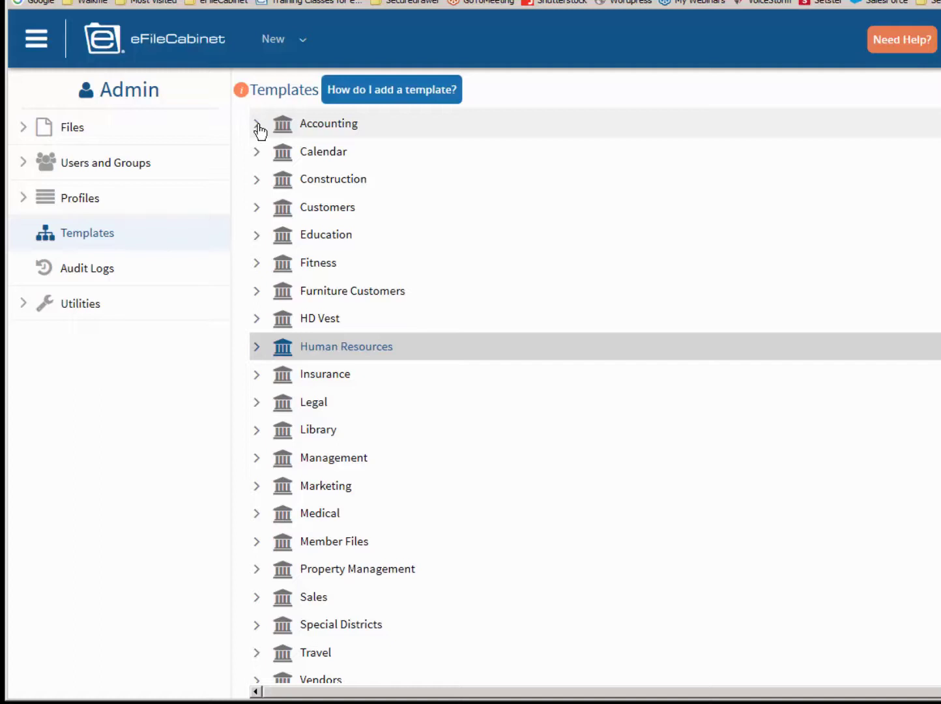
- Expand Accounting > Individuals > Tax Clients Individuals > 2016, including IRS Correspondence and Source Documents
left_click(258, 123)
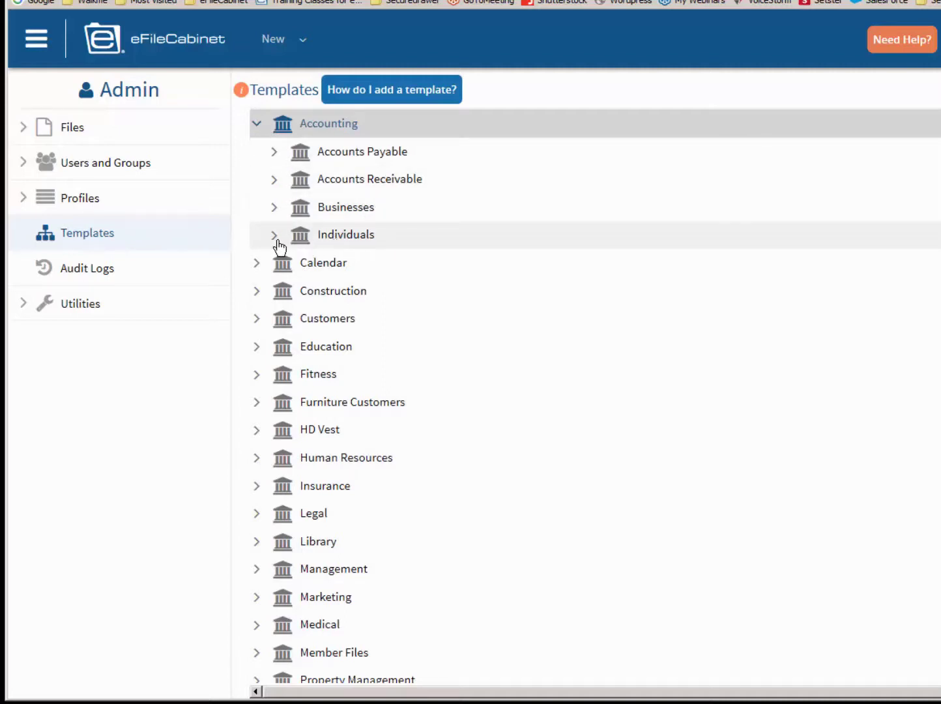
left_click(273, 235)
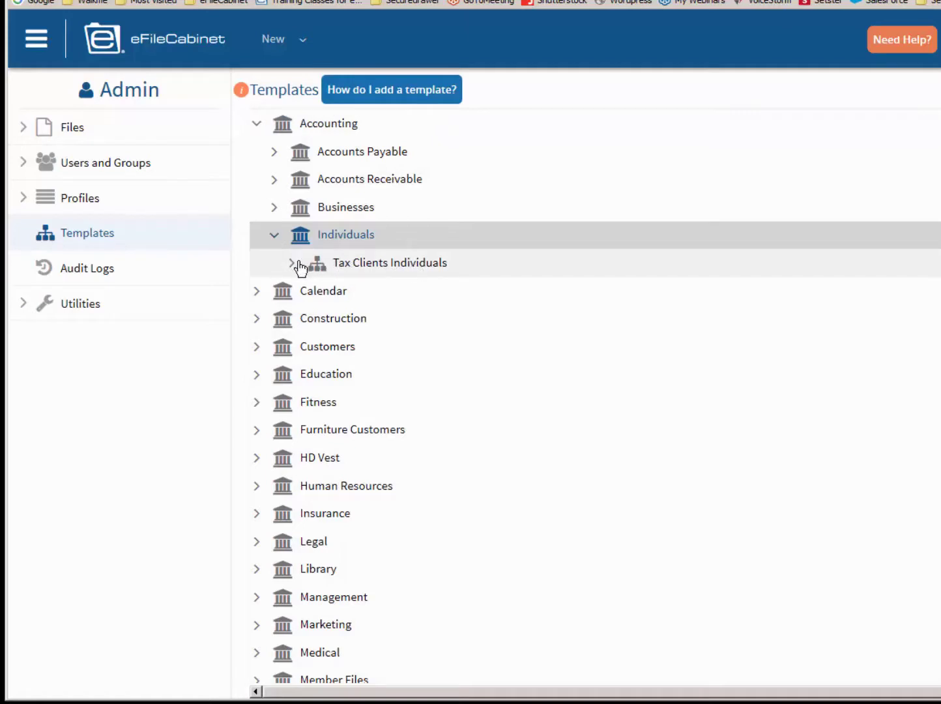
left_click(291, 263)
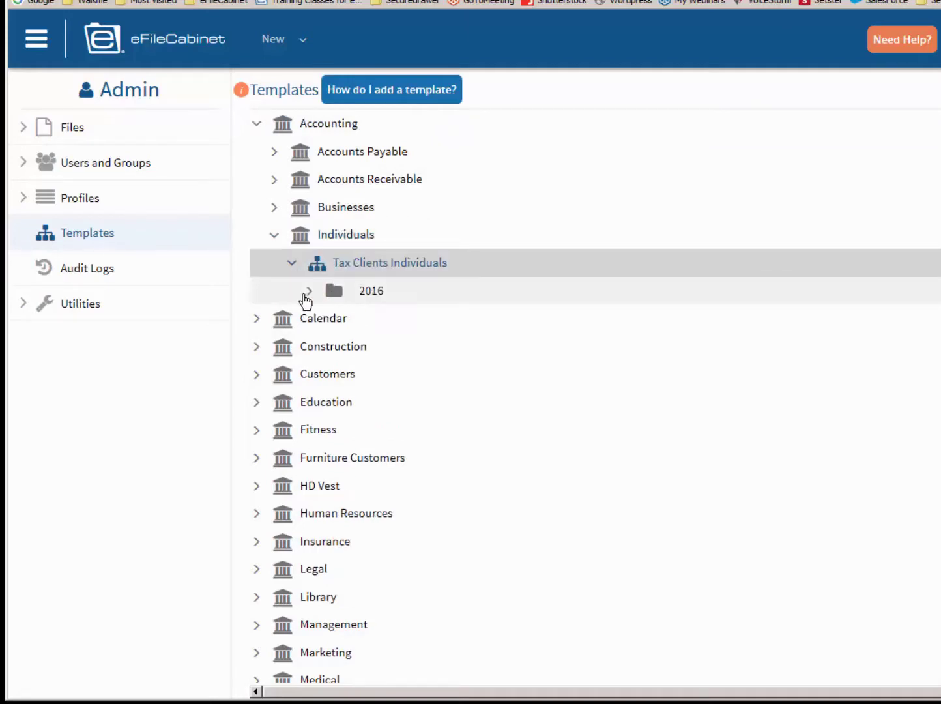
left_click(308, 291)
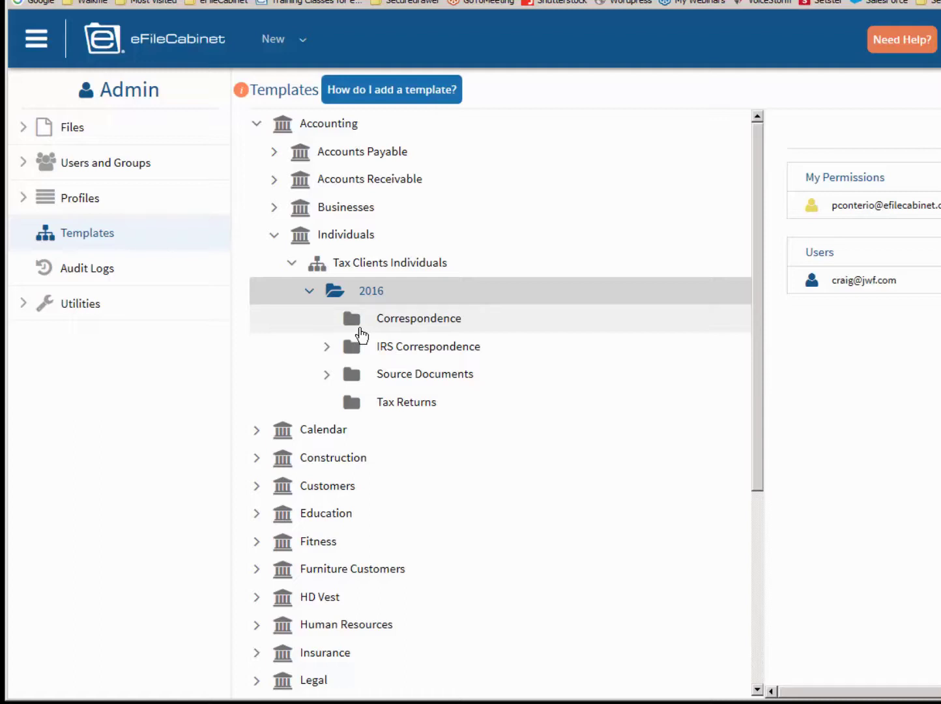
mouse_move(337, 359)
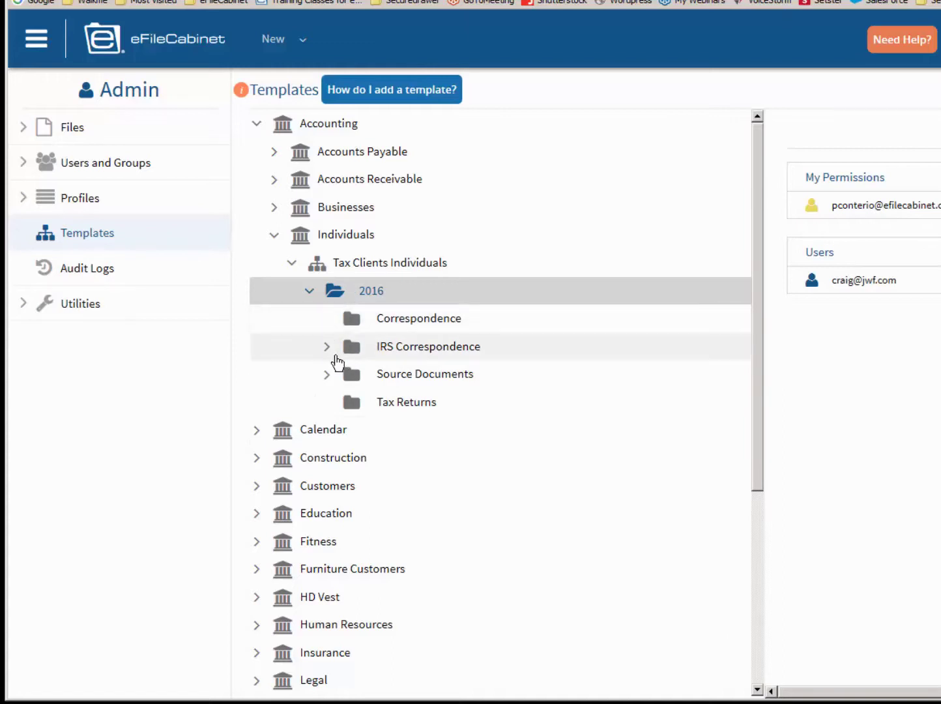
left_click(326, 346)
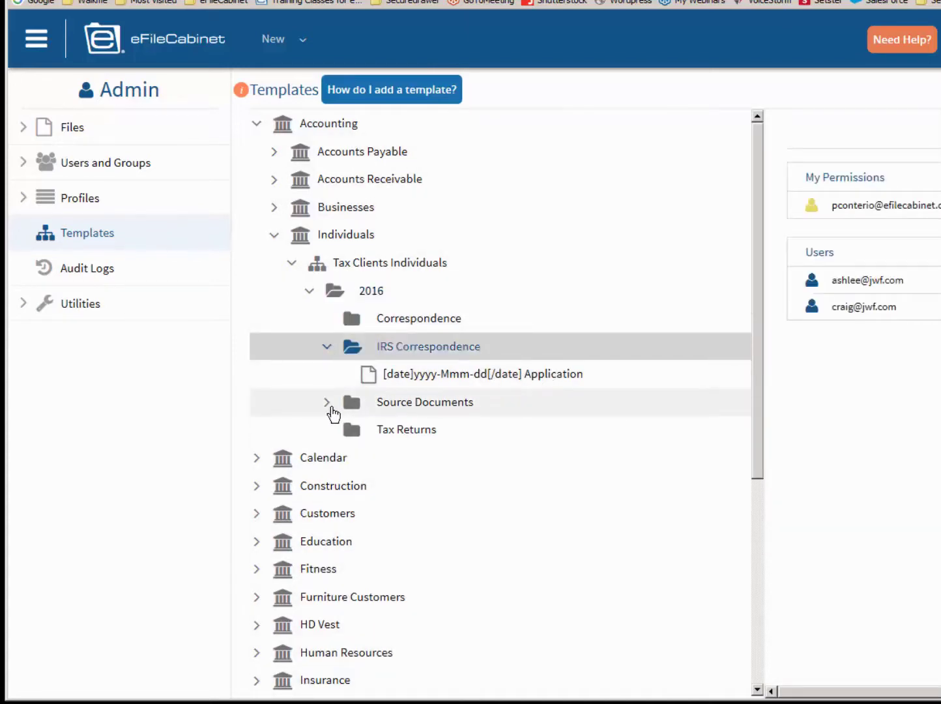
left_click(326, 401)
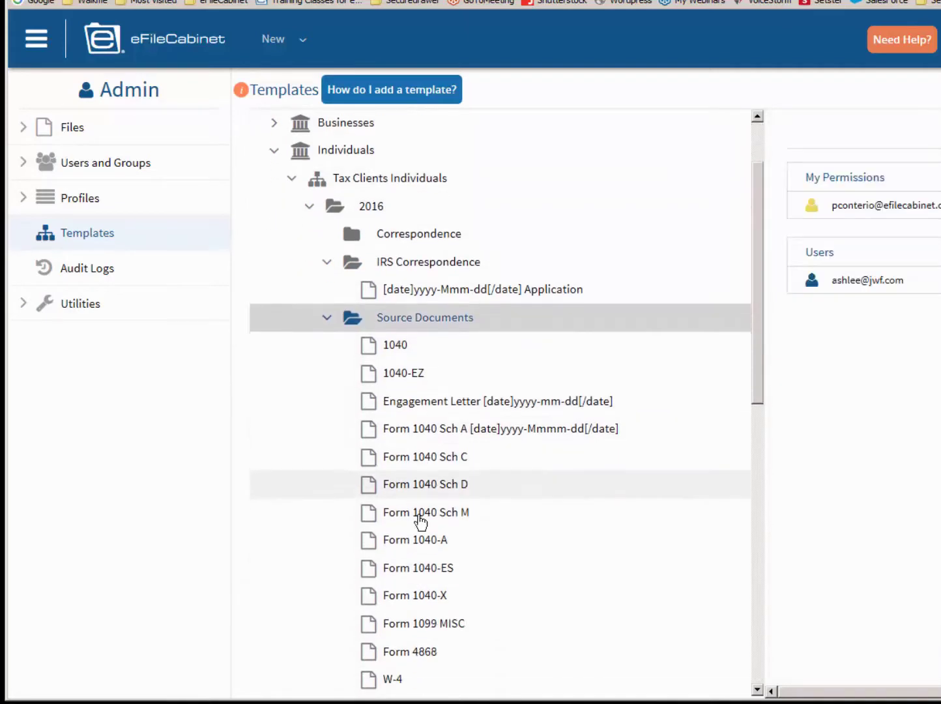
scroll("down", 3)
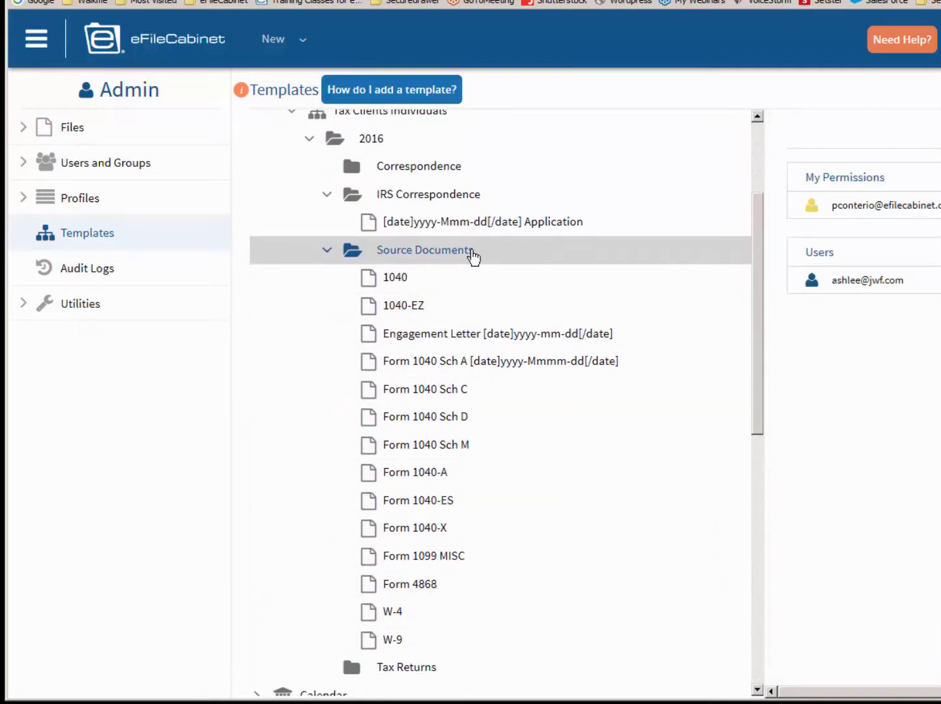
mouse_move(391, 536)
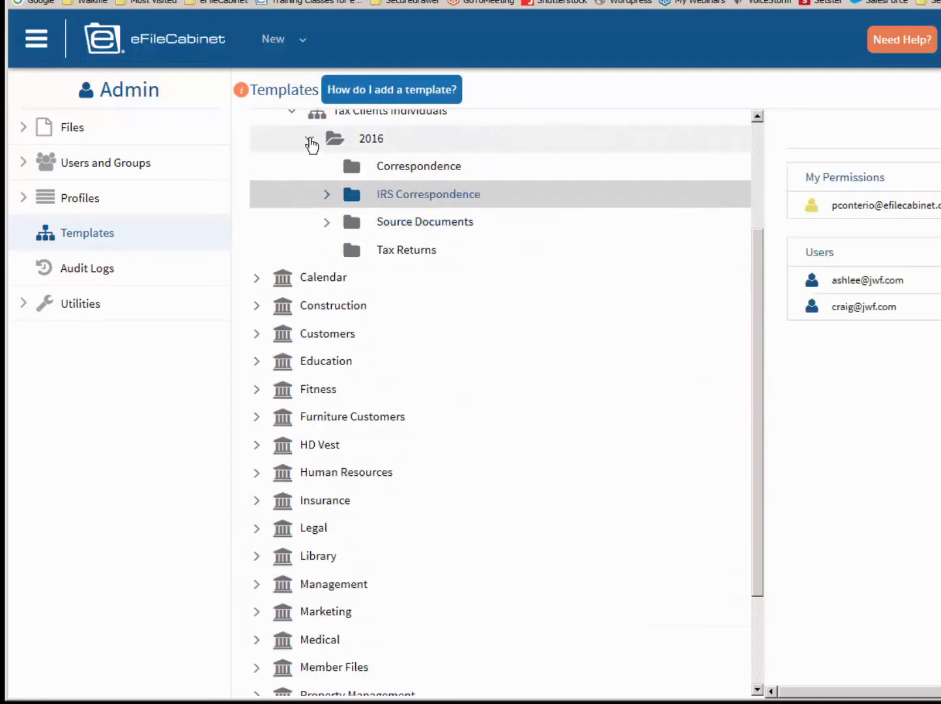
- Collapse Individuals, browse HD Vest's Advisory Files documents, then collapse HD Vest
left_click(312, 142)
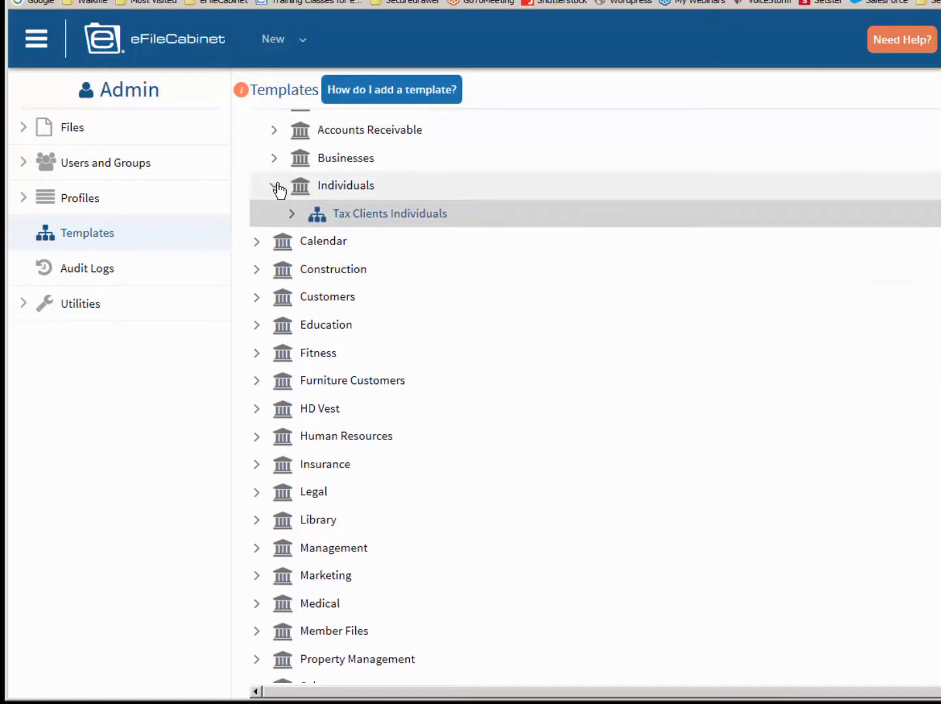
left_click(274, 186)
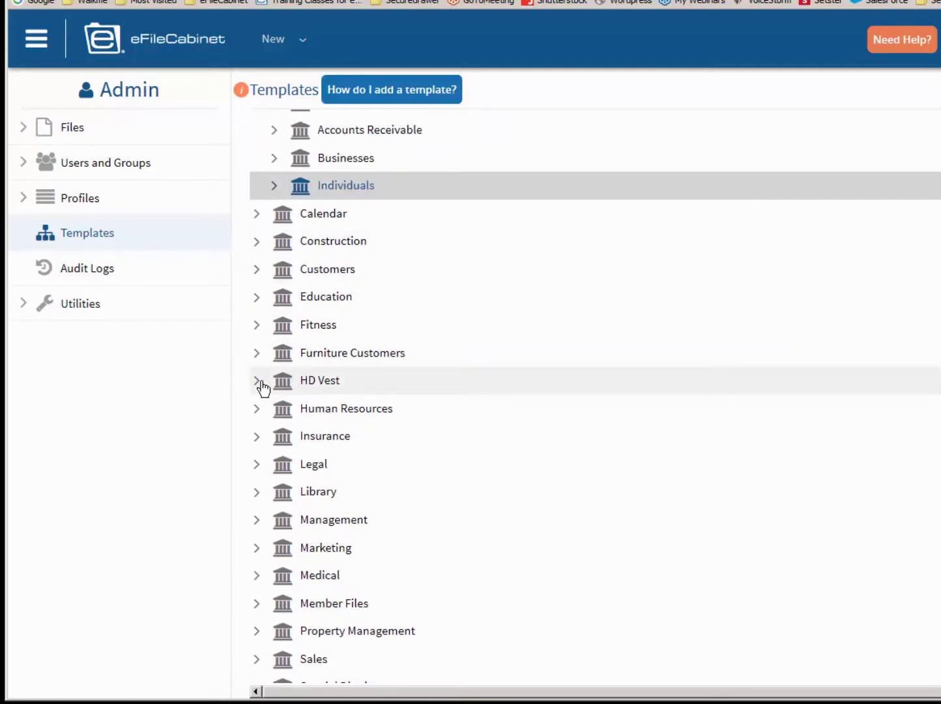
left_click(257, 381)
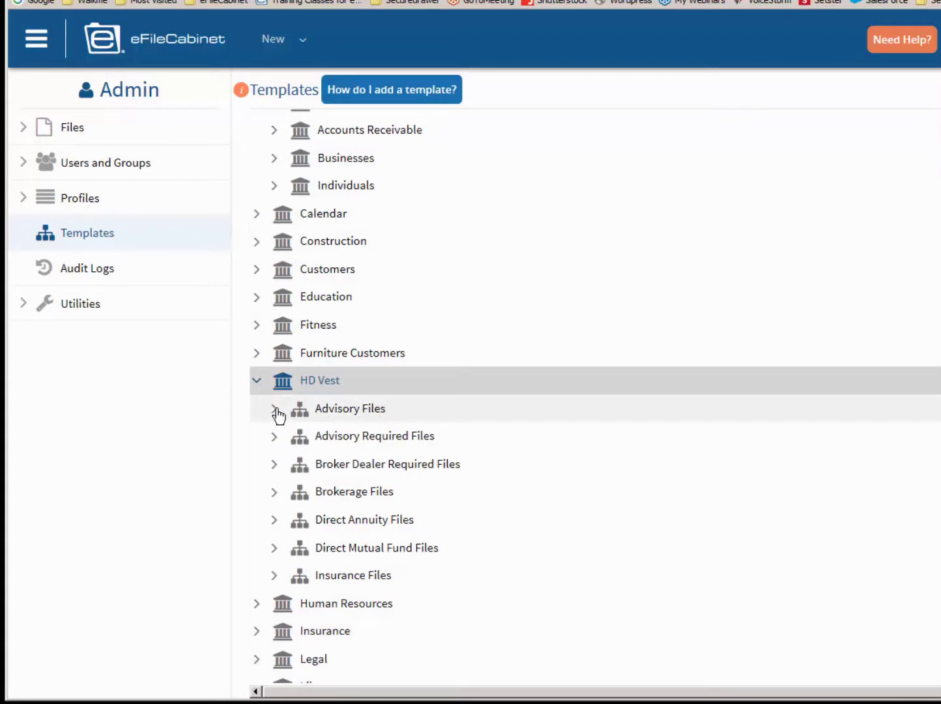
left_click(275, 412)
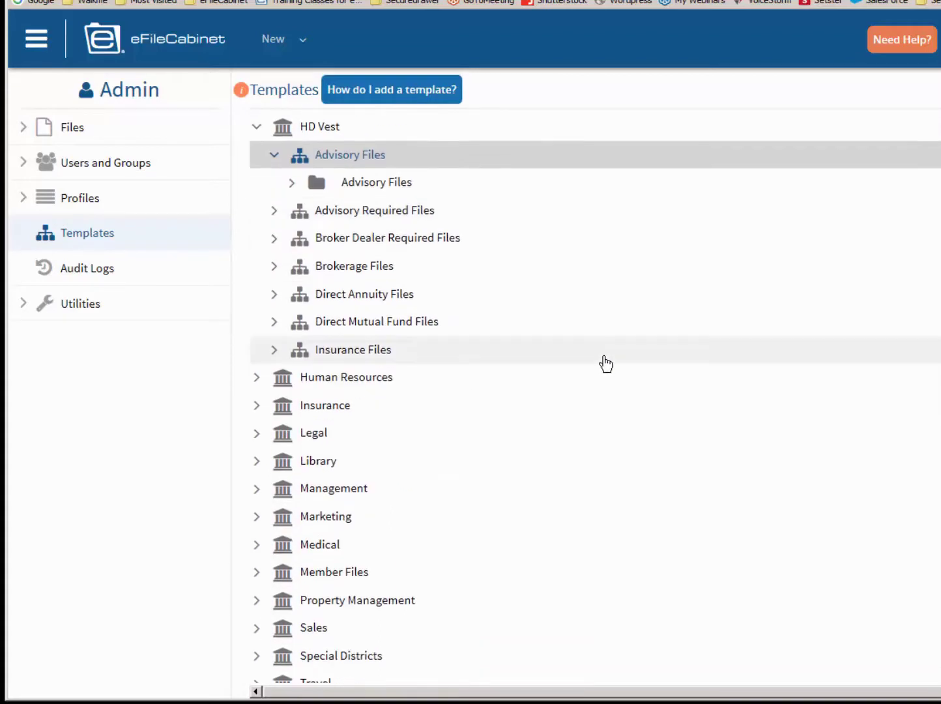
left_click(376, 182)
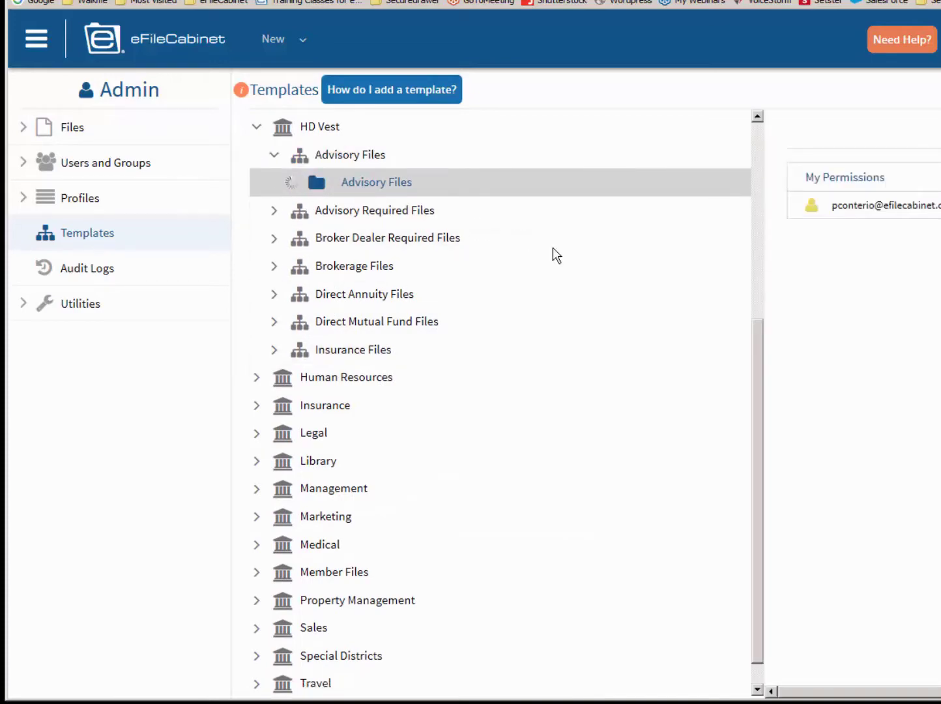
left_click(377, 181)
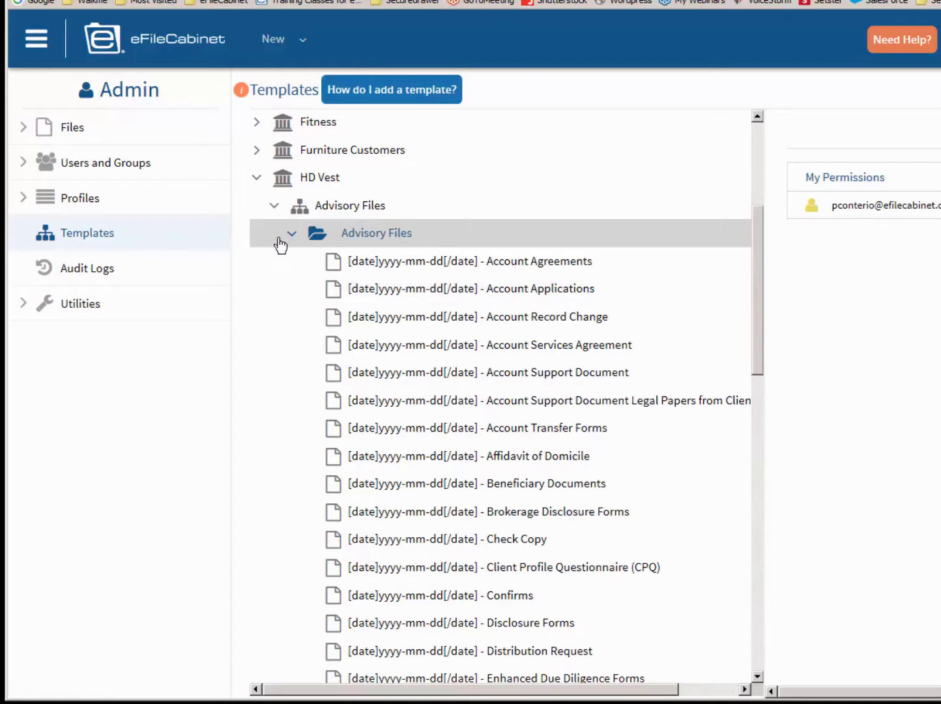
left_click(292, 232)
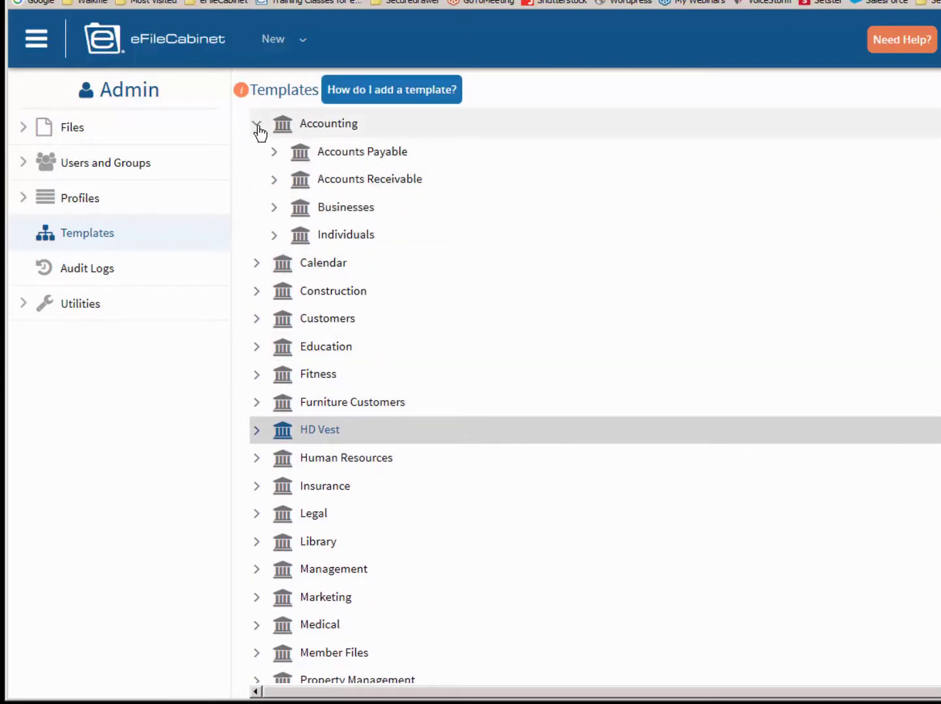
- Collapse Accounting, name a new library '01 DEMO', and refresh the templates list
left_click(257, 123)
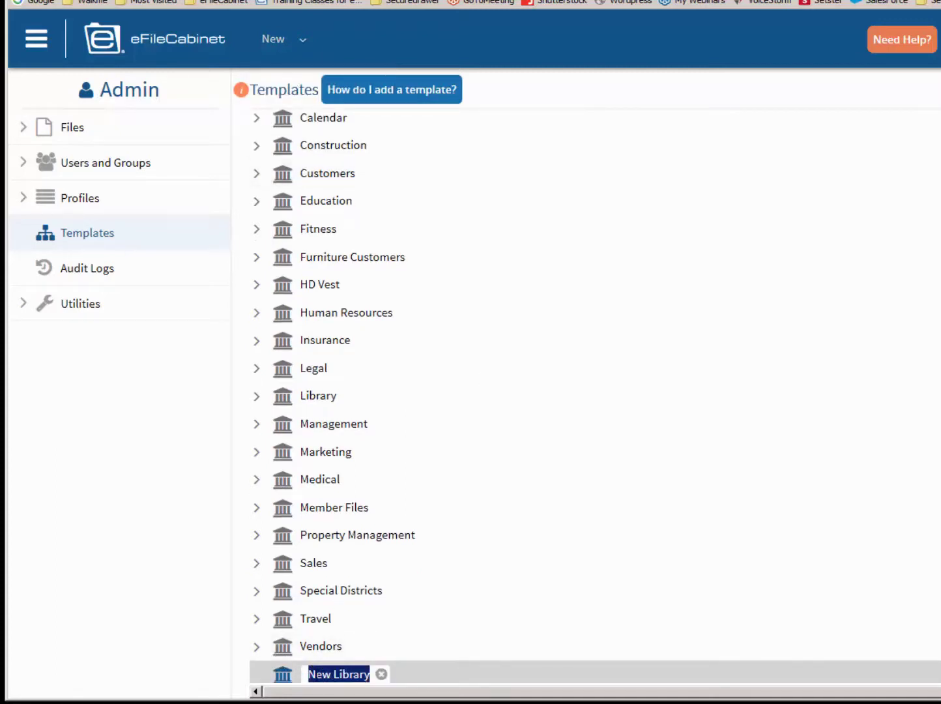
type("01")
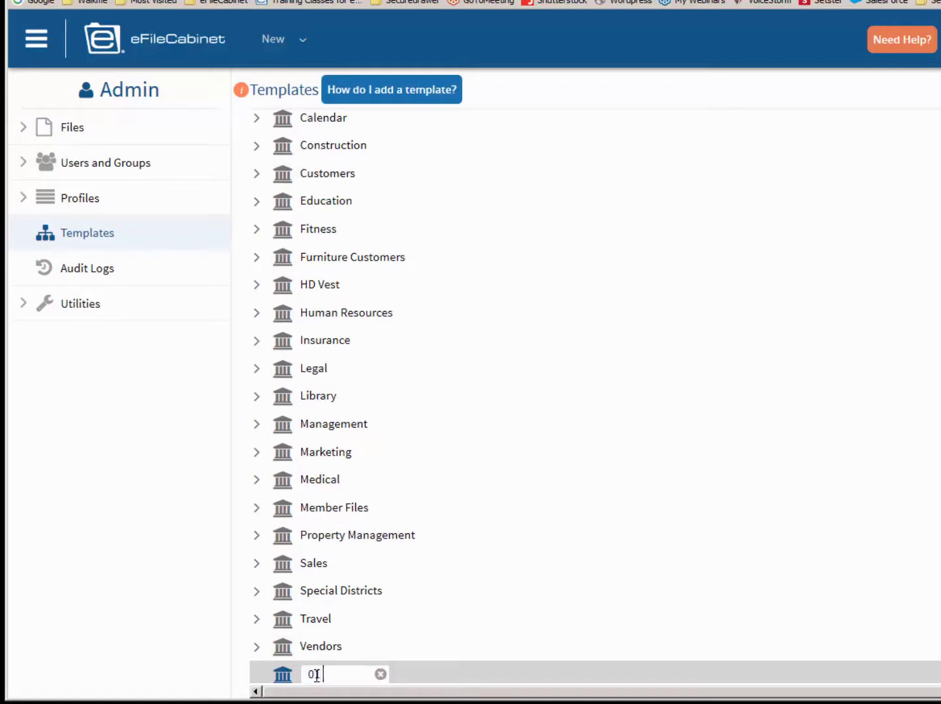
type("DEMO")
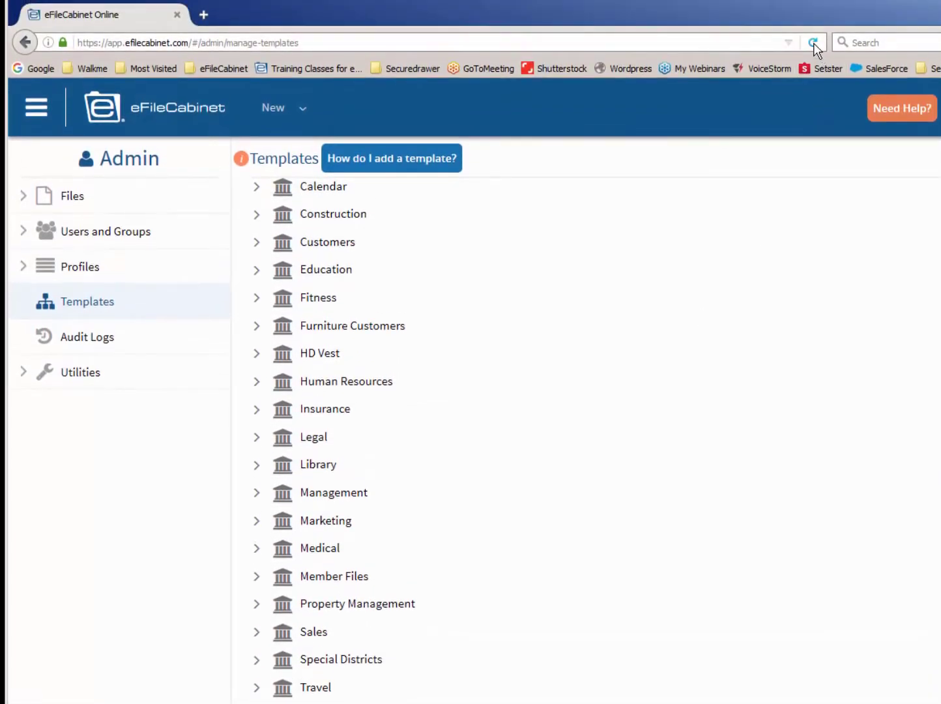
left_click(813, 43)
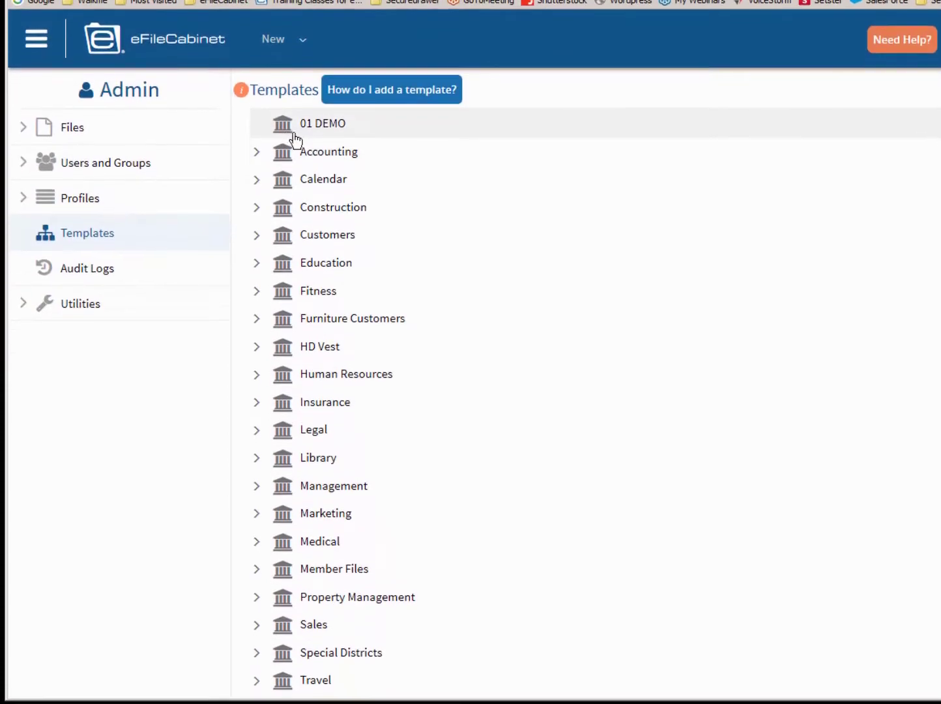
mouse_move(282, 130)
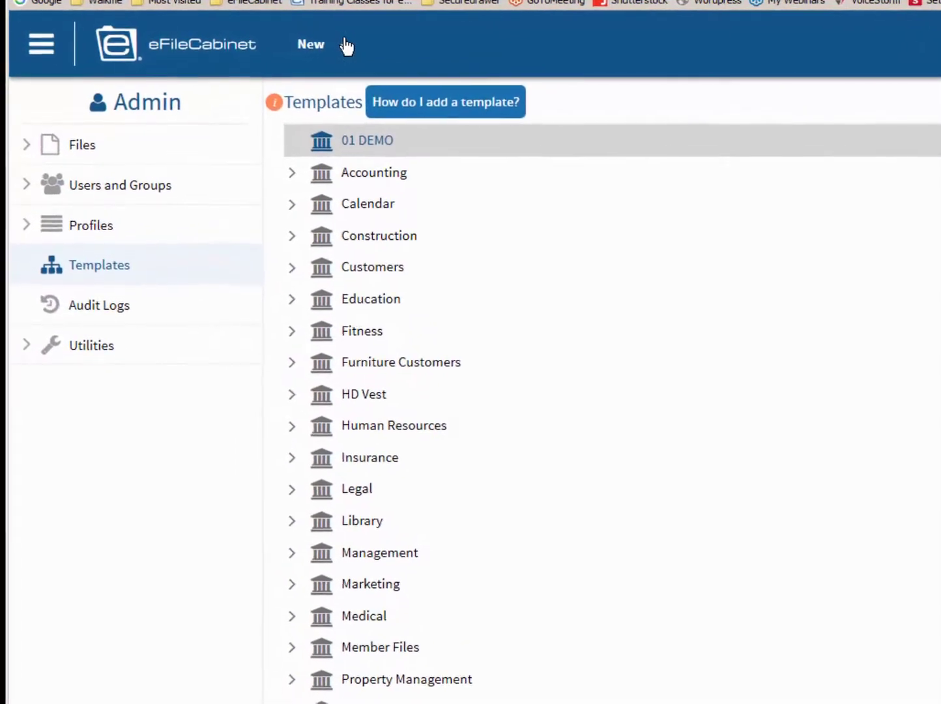
- Add a new template named 'DEMO' to the 01 DEMO library
left_click(311, 44)
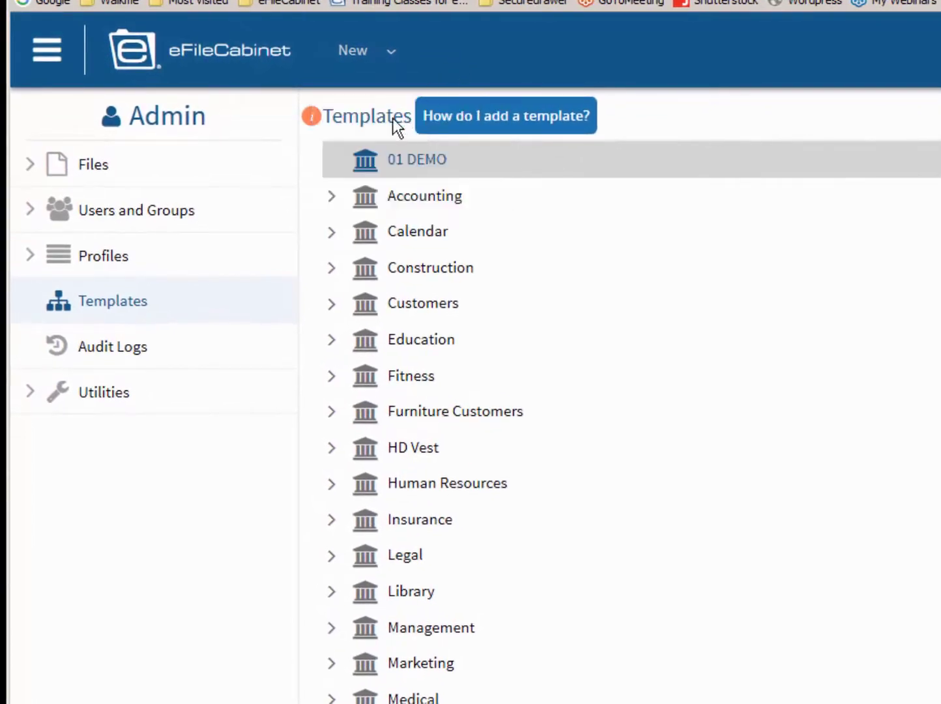
right_click(416, 160)
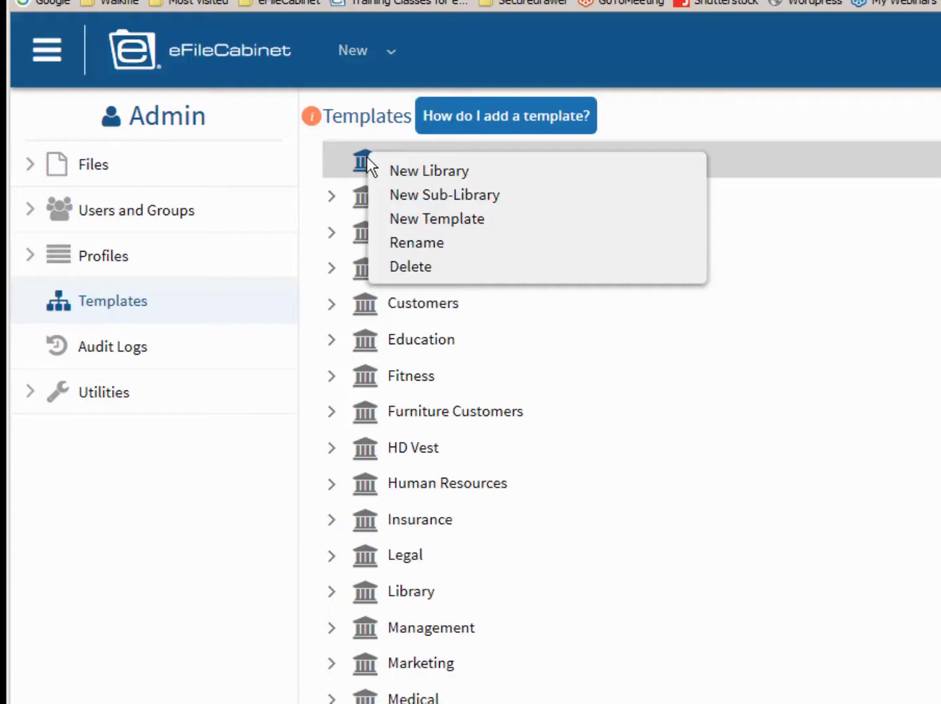
mouse_move(384, 170)
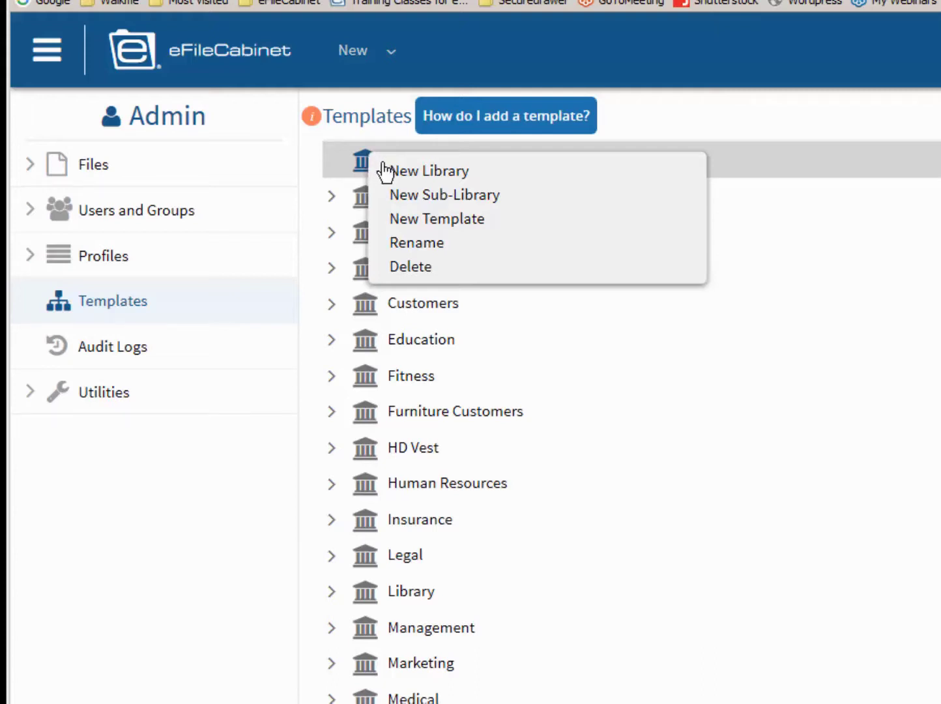
left_click(437, 218)
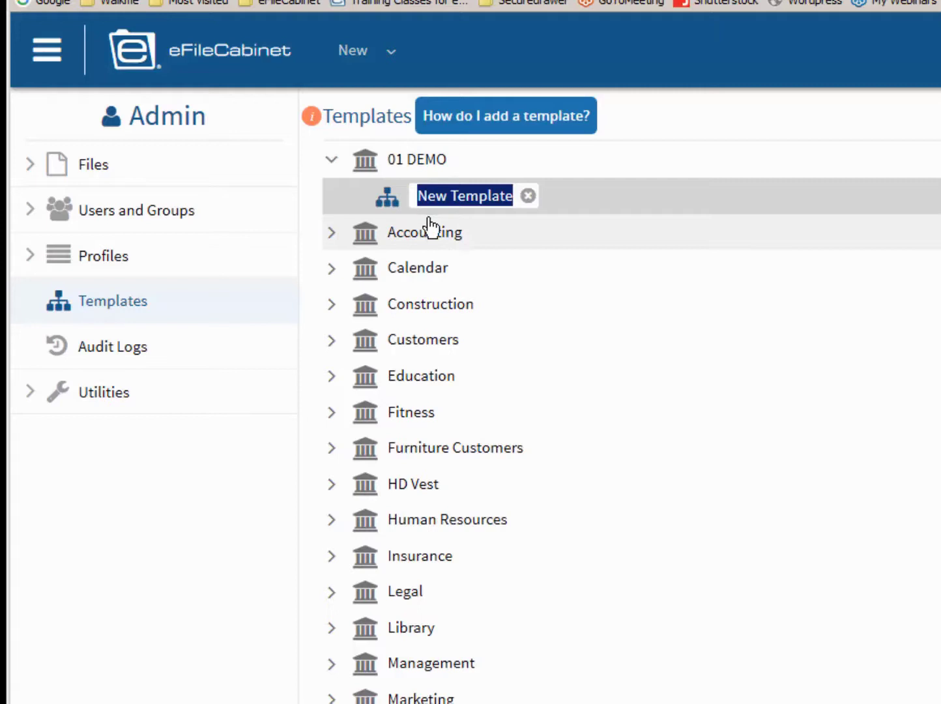
type("DEMO")
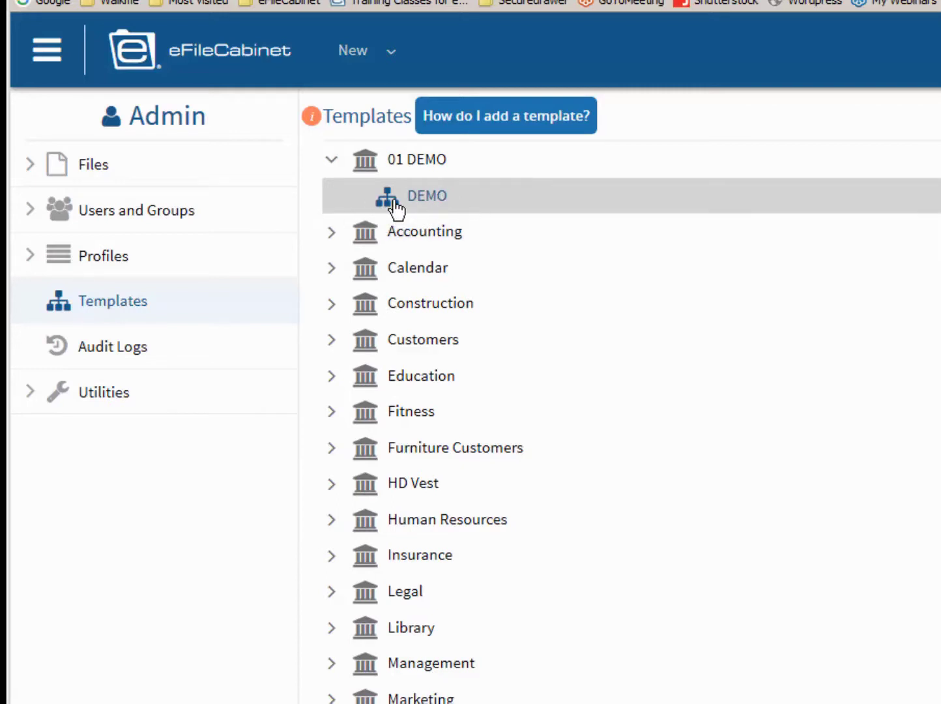
- Create two folders, 'Folder 1' and 'Folder 2', in the DEMO template
right_click(426, 196)
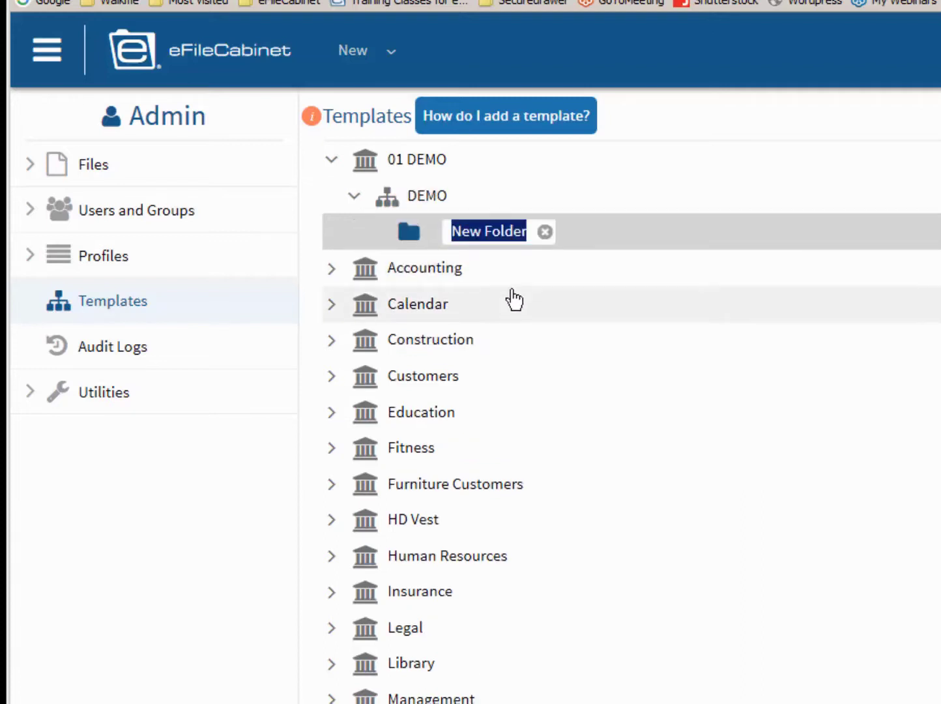
type("Fold")
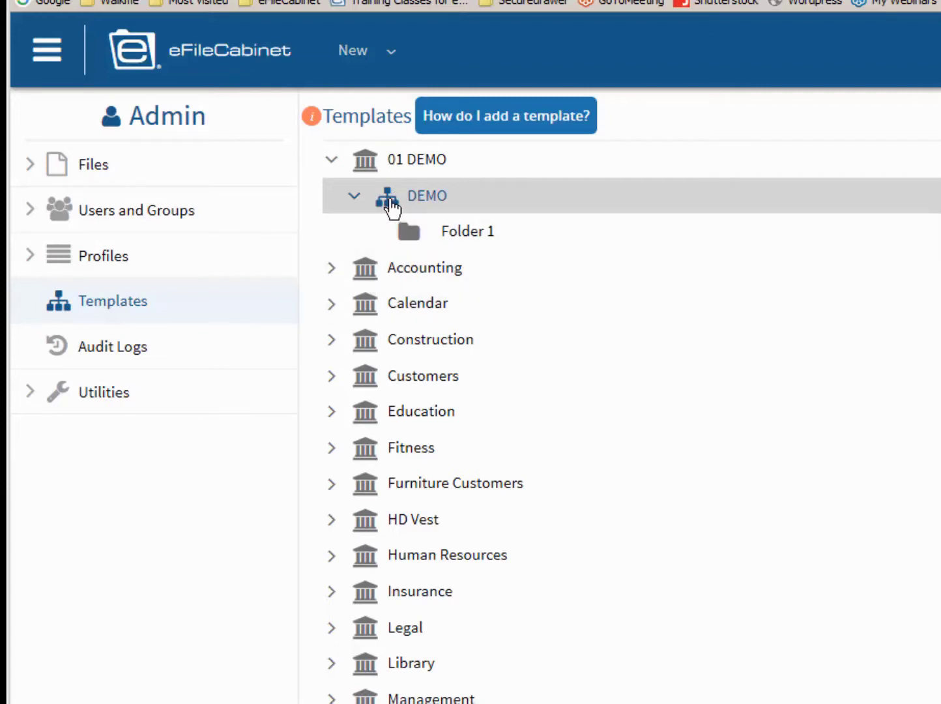
right_click(426, 196)
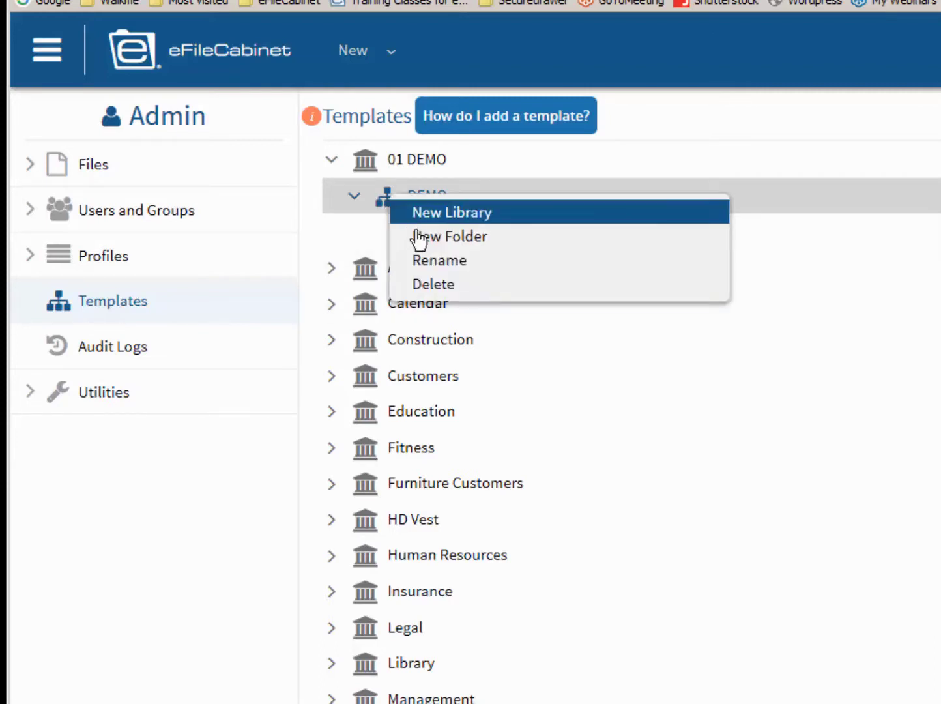
left_click(448, 237)
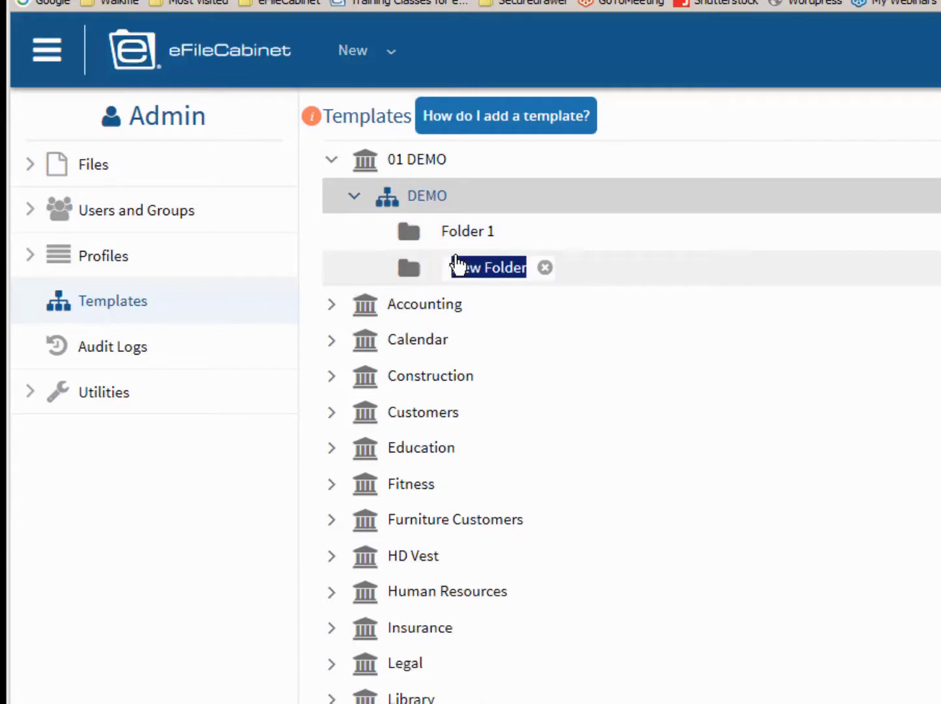
type("F")
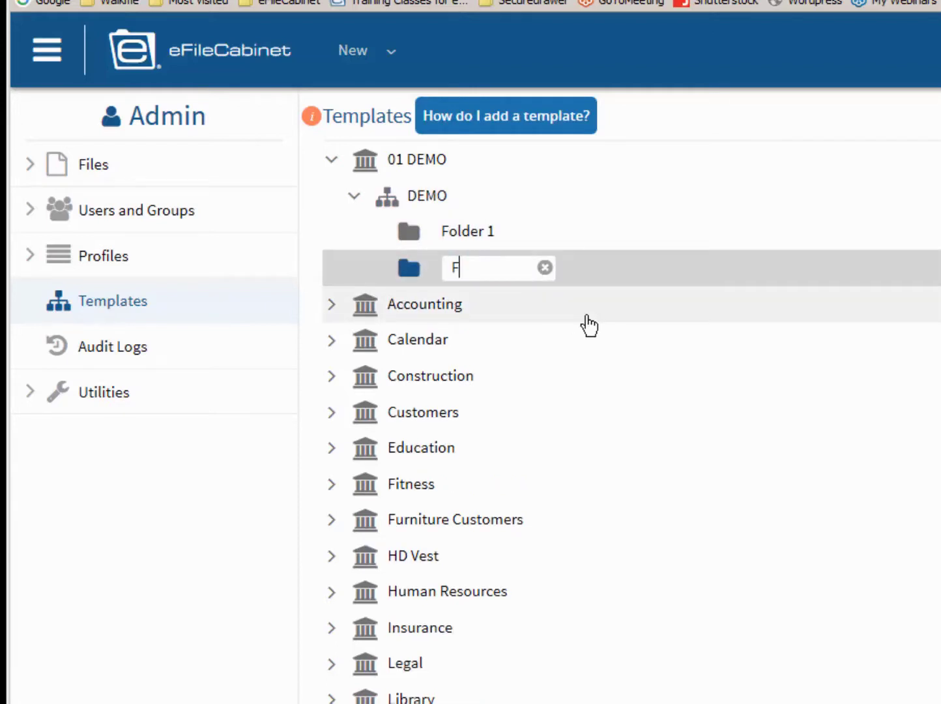
type("older")
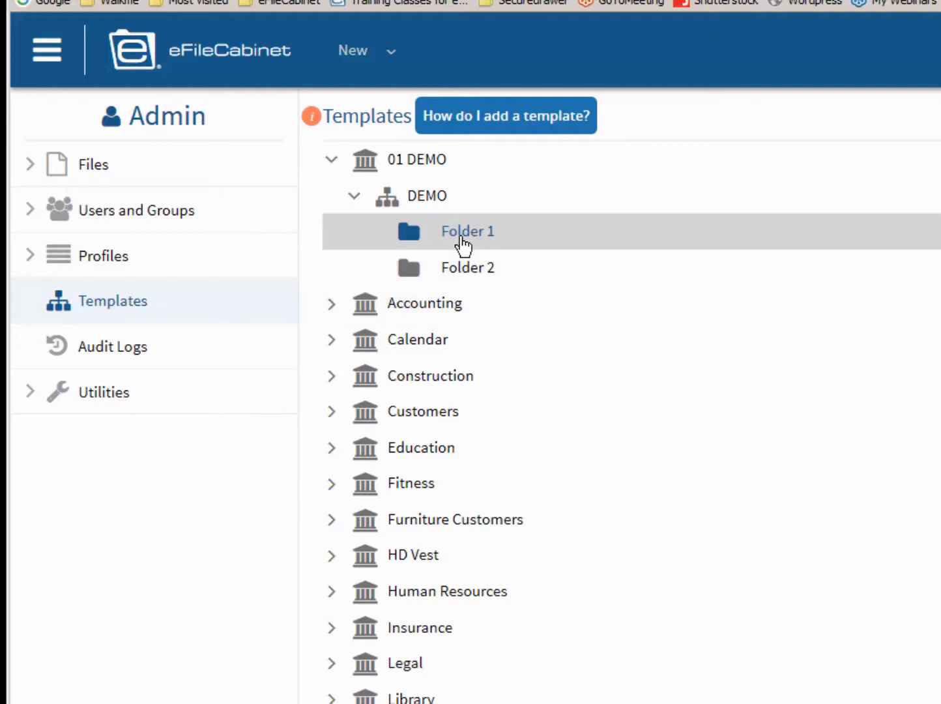
right_click(464, 231)
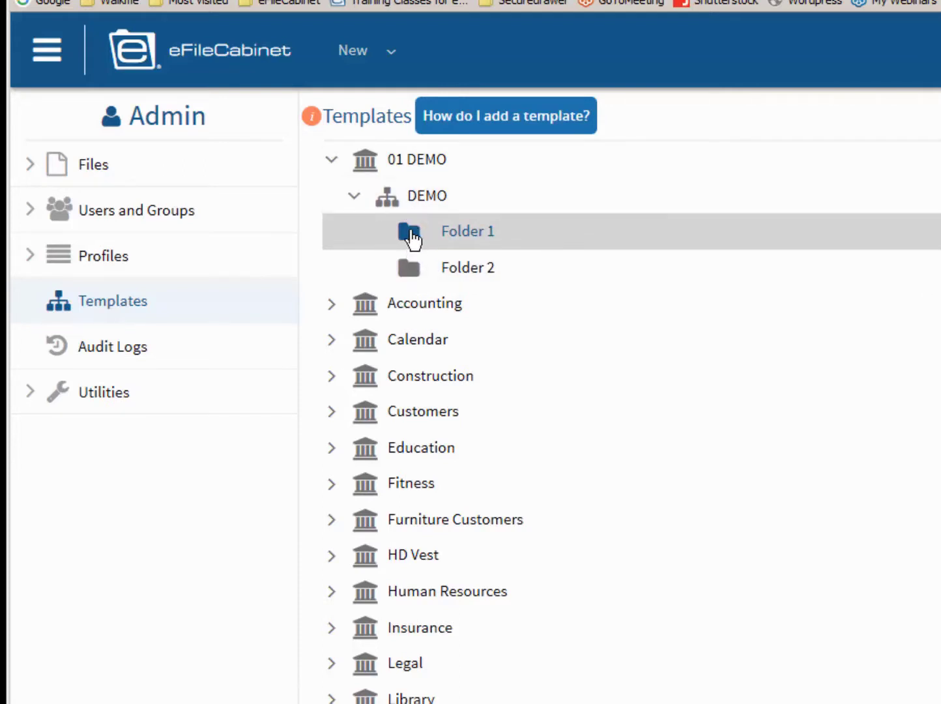
- Create a new subfolder in Folder 1, typing a name beginning 'Sub'
right_click(467, 231)
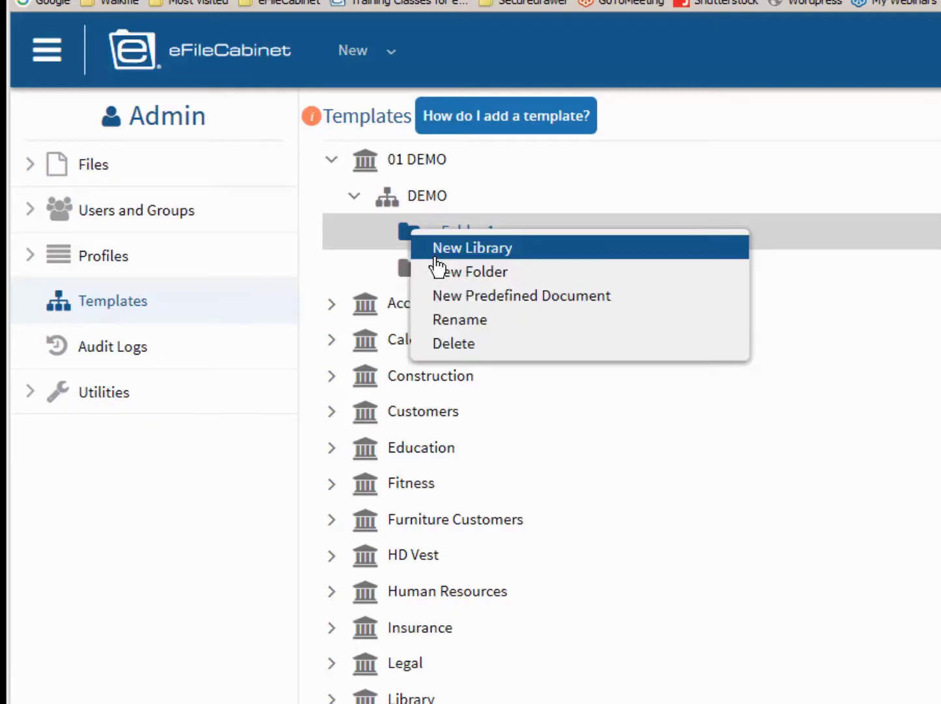
left_click(468, 272)
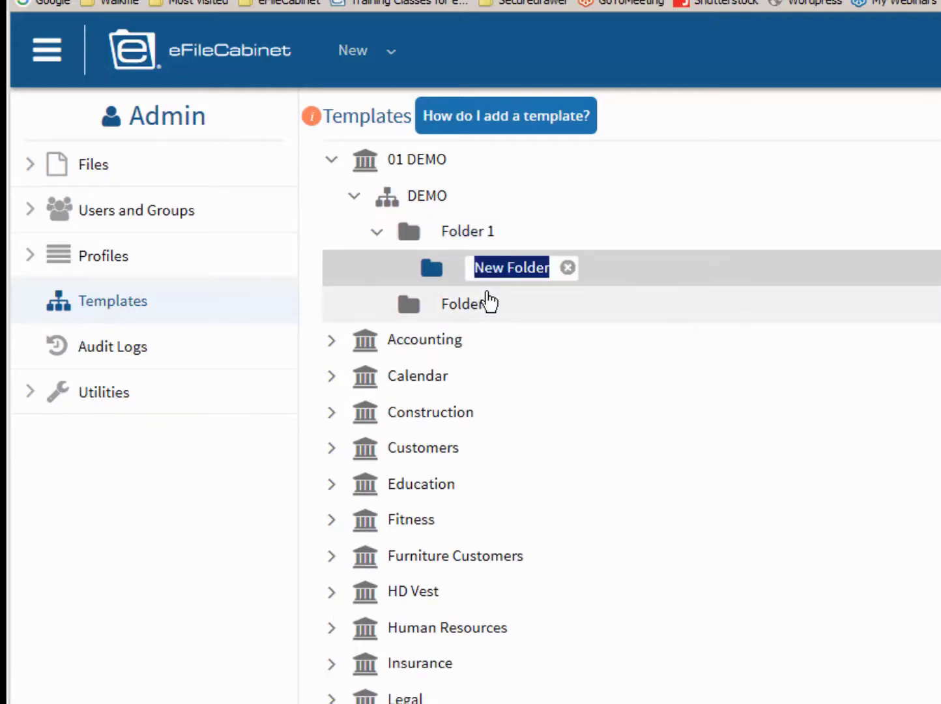
type("Sub")
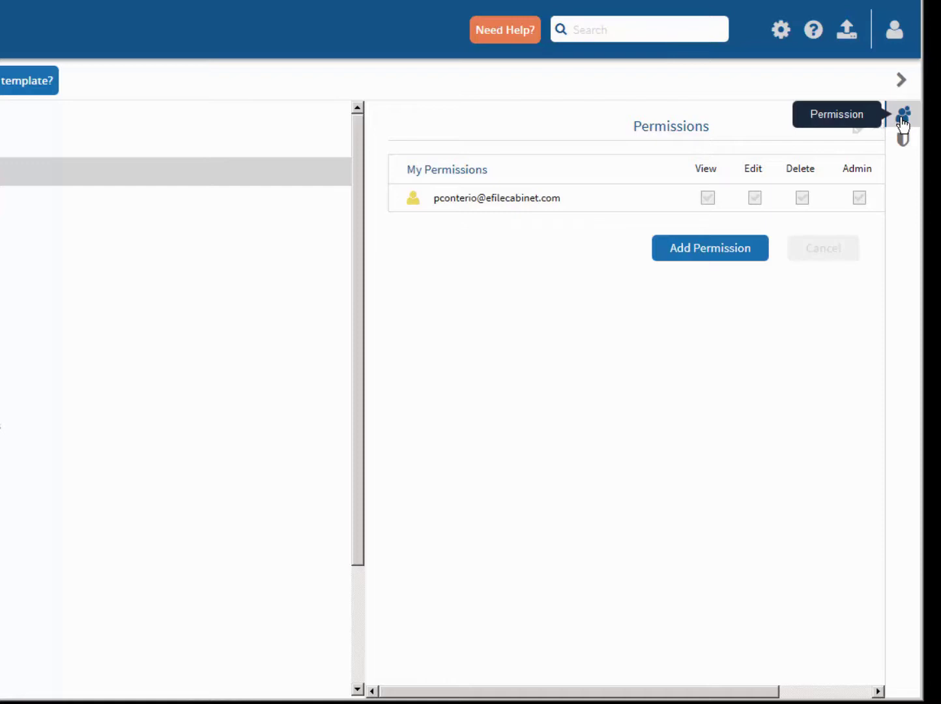
mouse_move(634, 179)
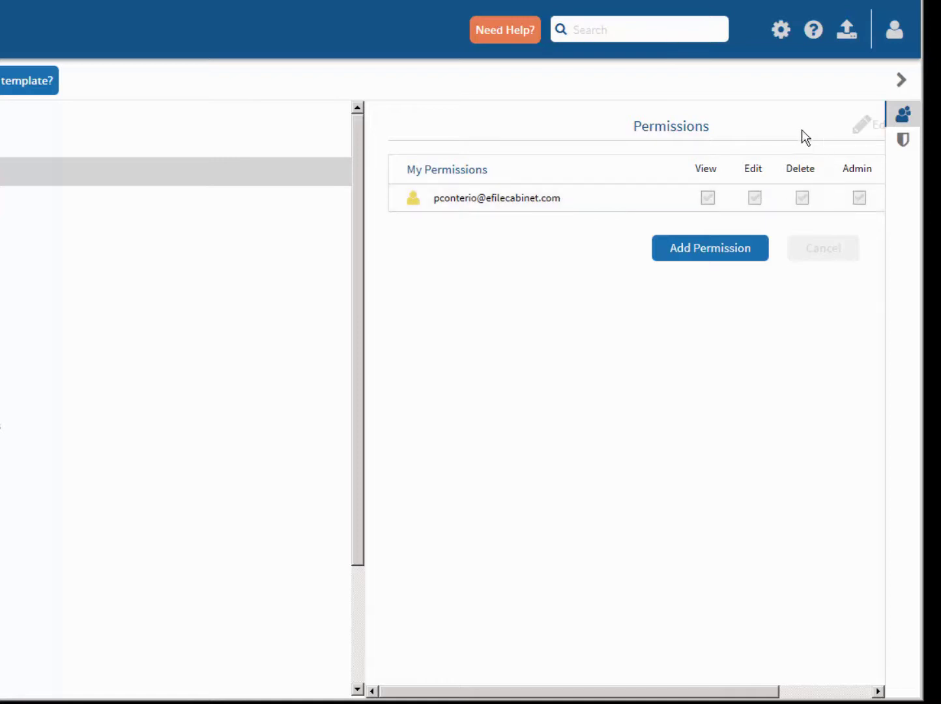
mouse_move(716, 261)
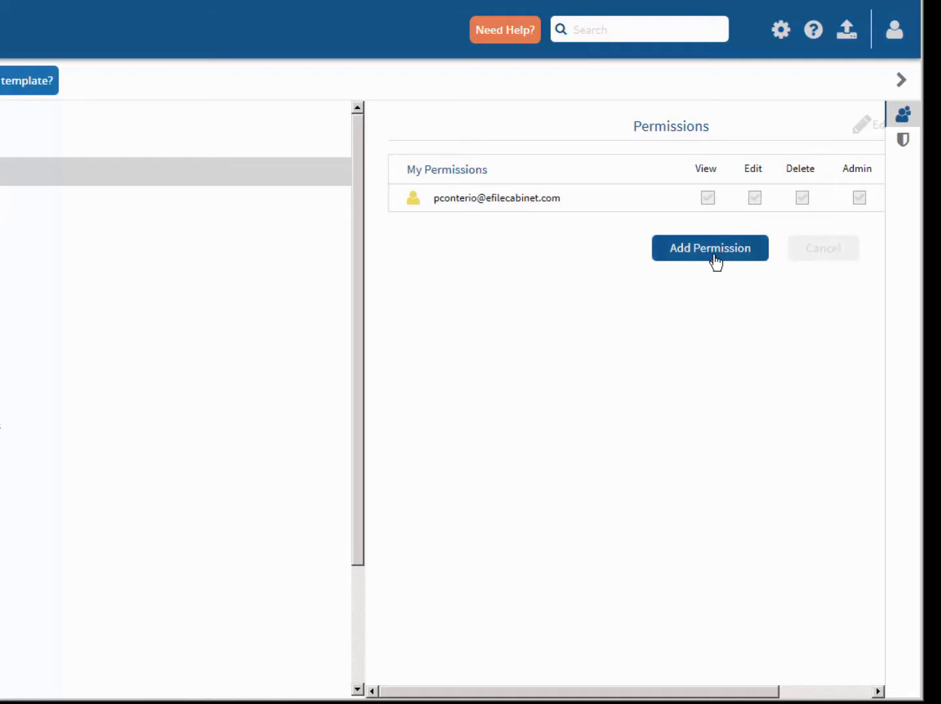
left_click(710, 248)
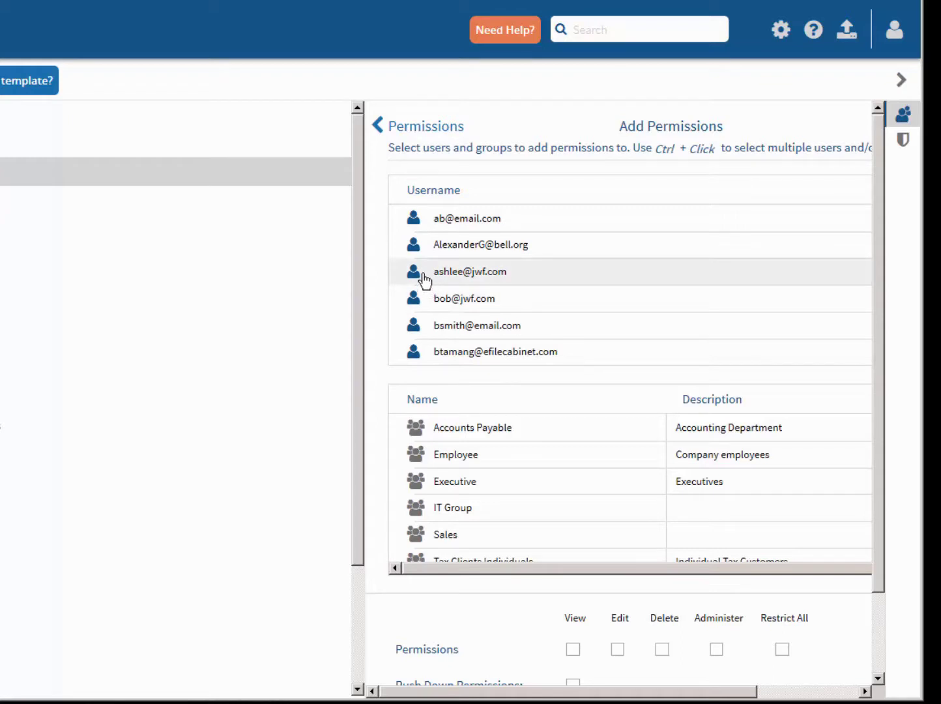
left_click(469, 271)
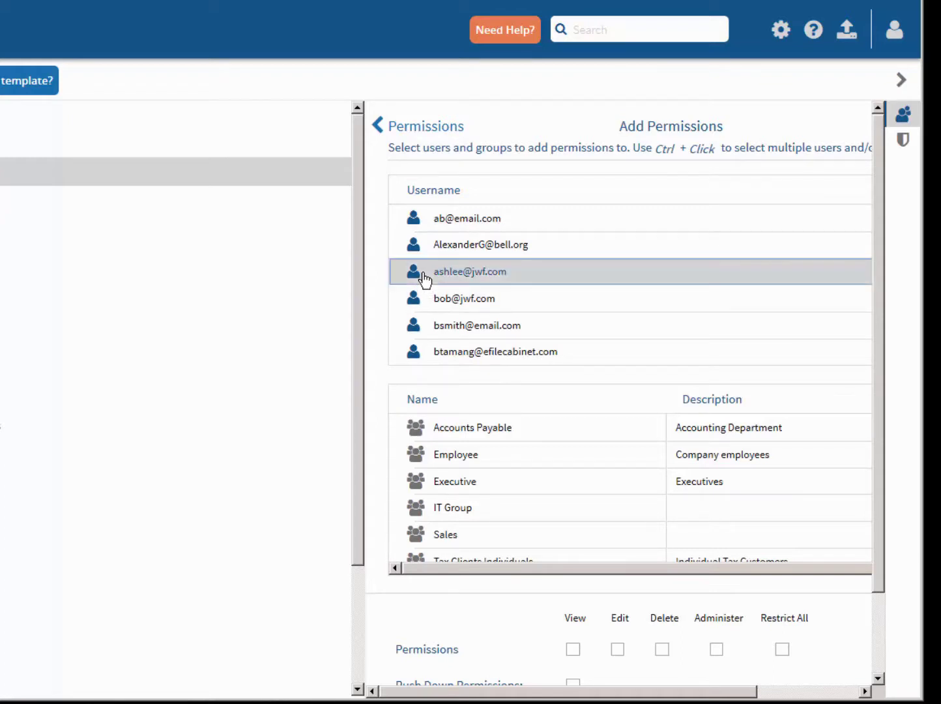
scroll("down", 3)
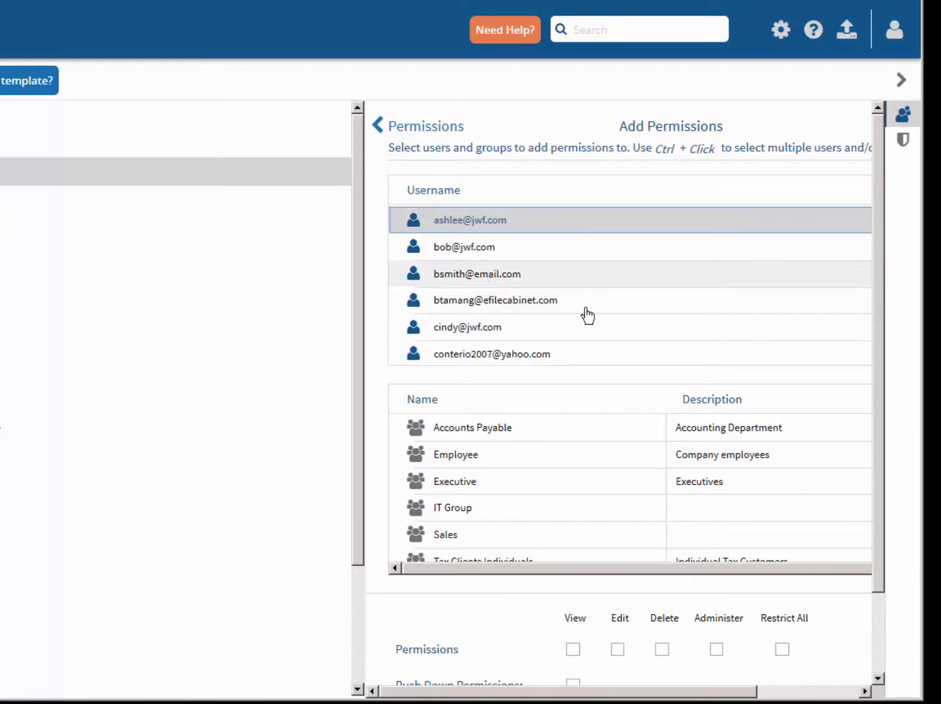
scroll("down", 3)
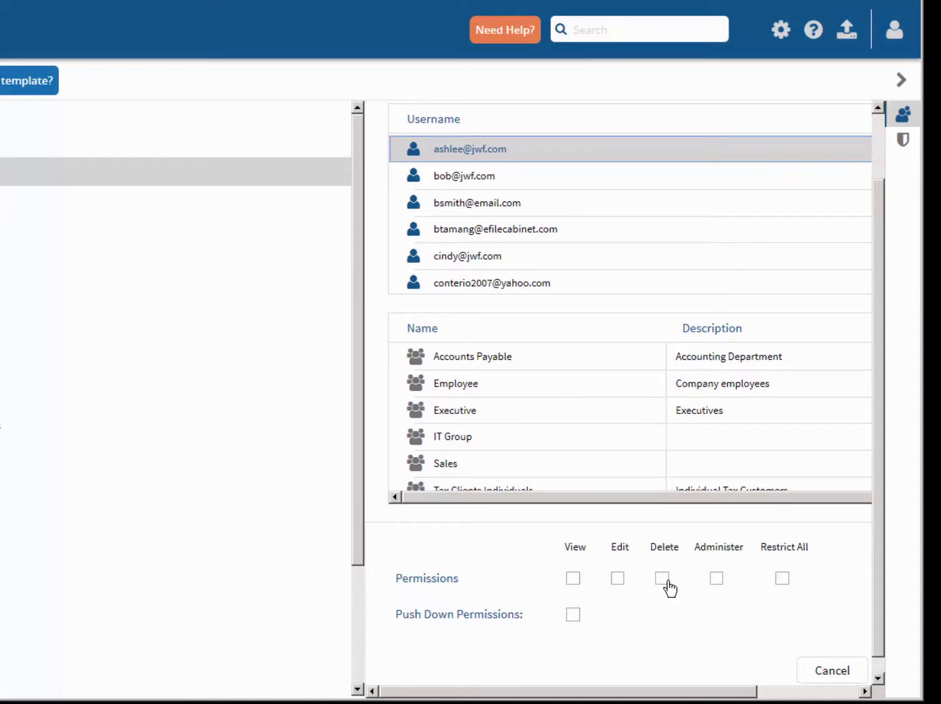
mouse_move(574, 585)
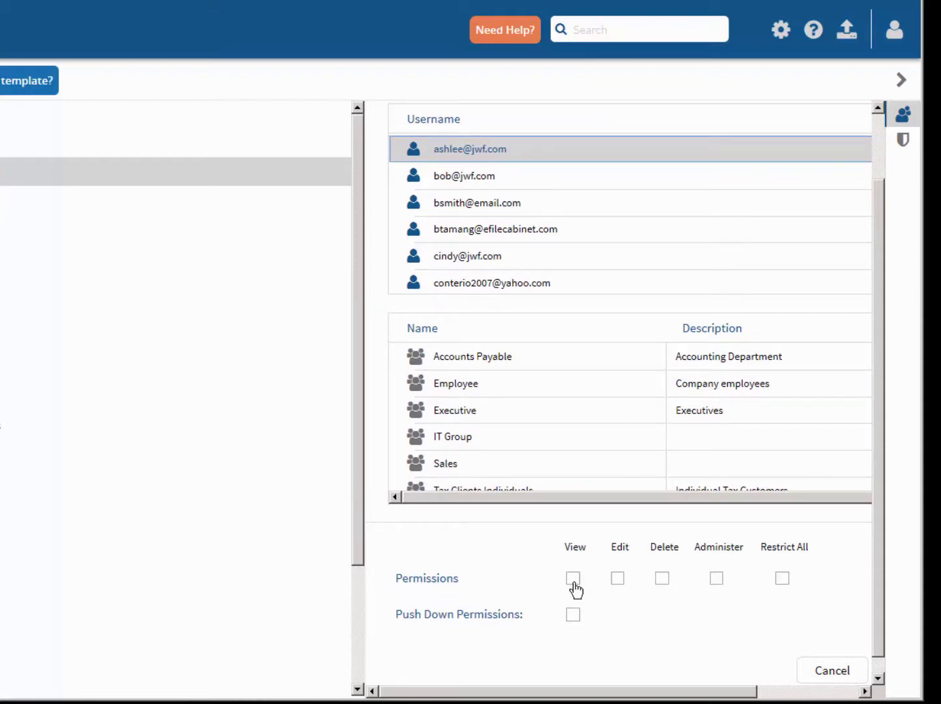
left_click(573, 579)
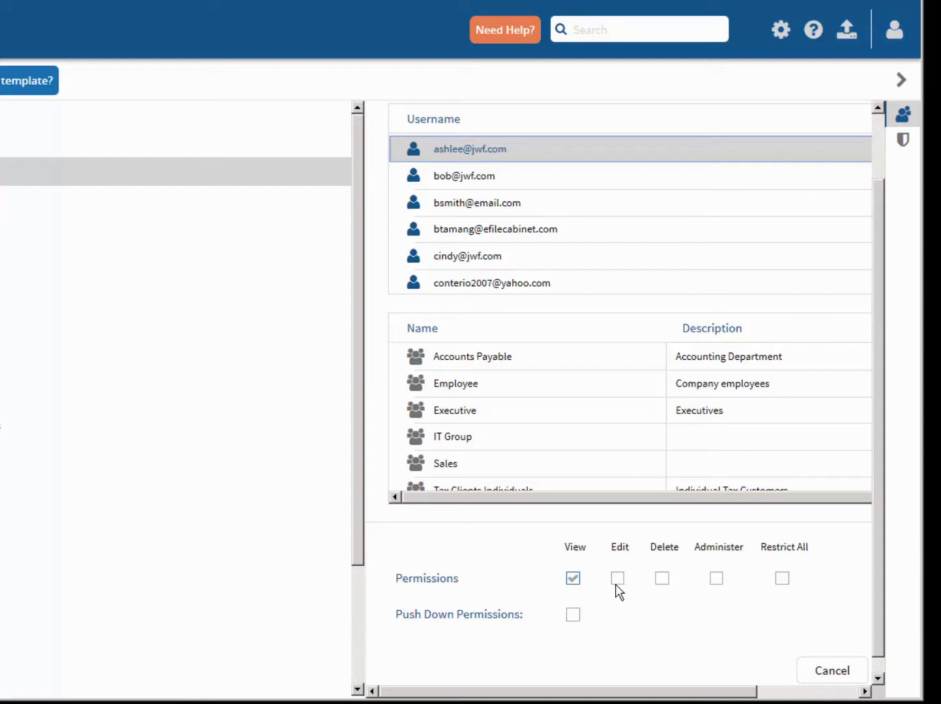
left_click(618, 578)
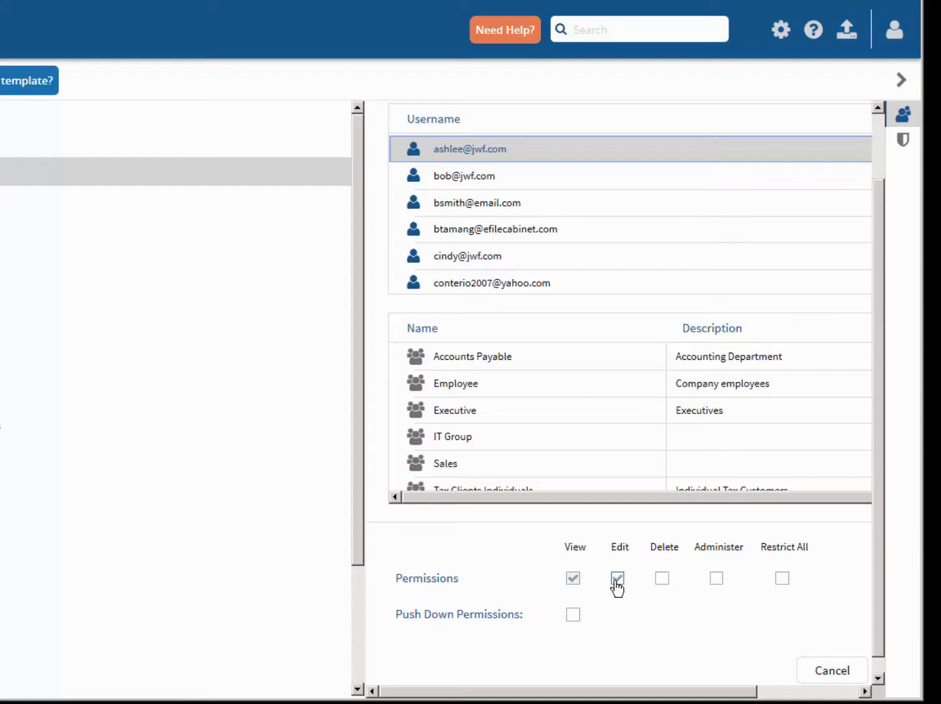
left_click(620, 579)
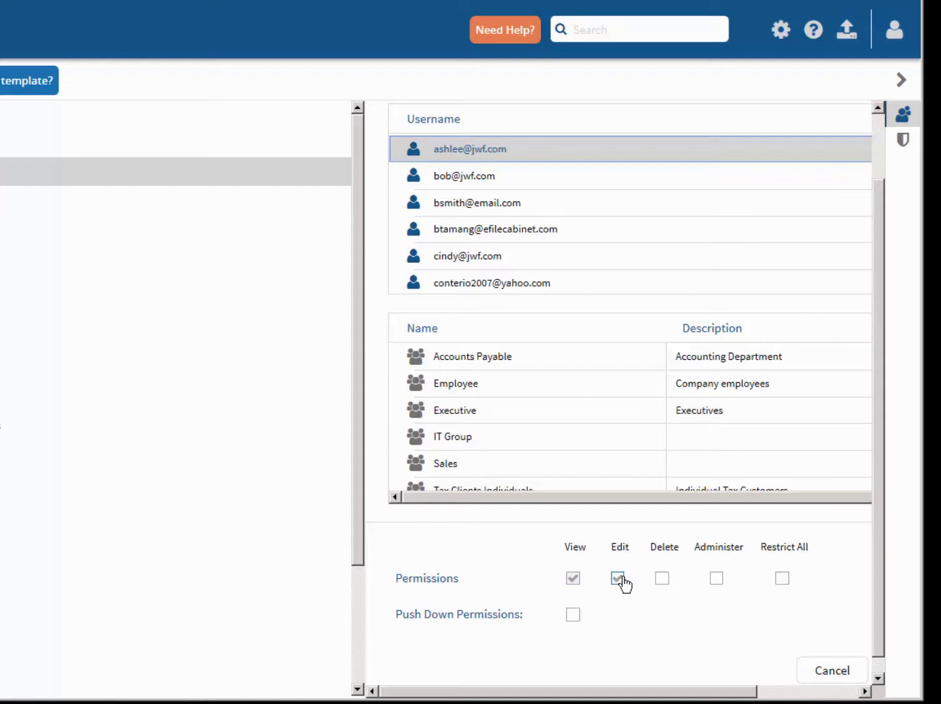
left_click(619, 578)
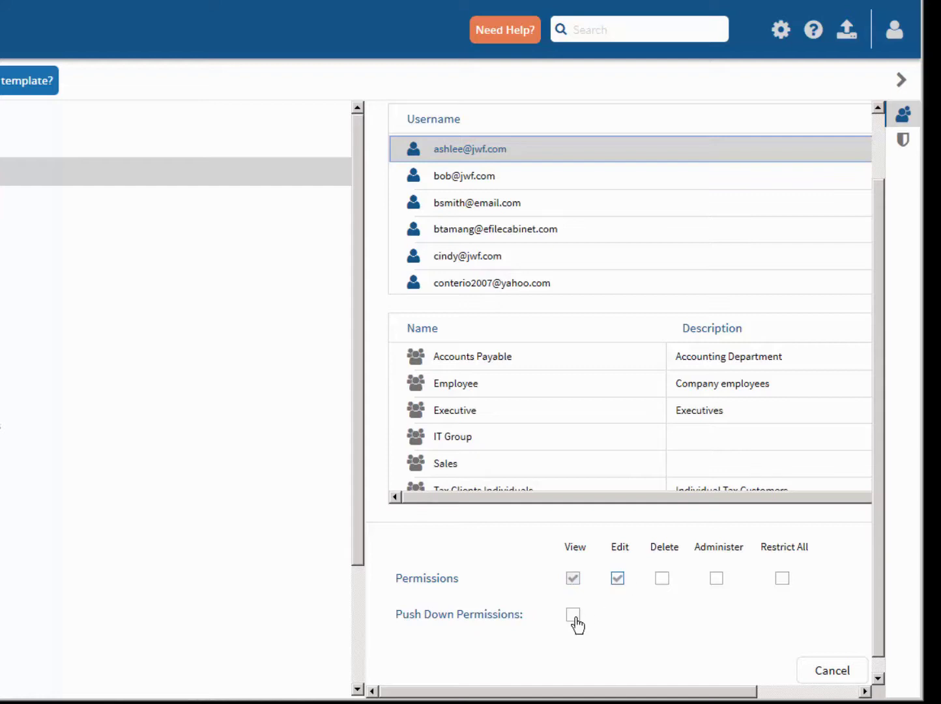
left_click(573, 616)
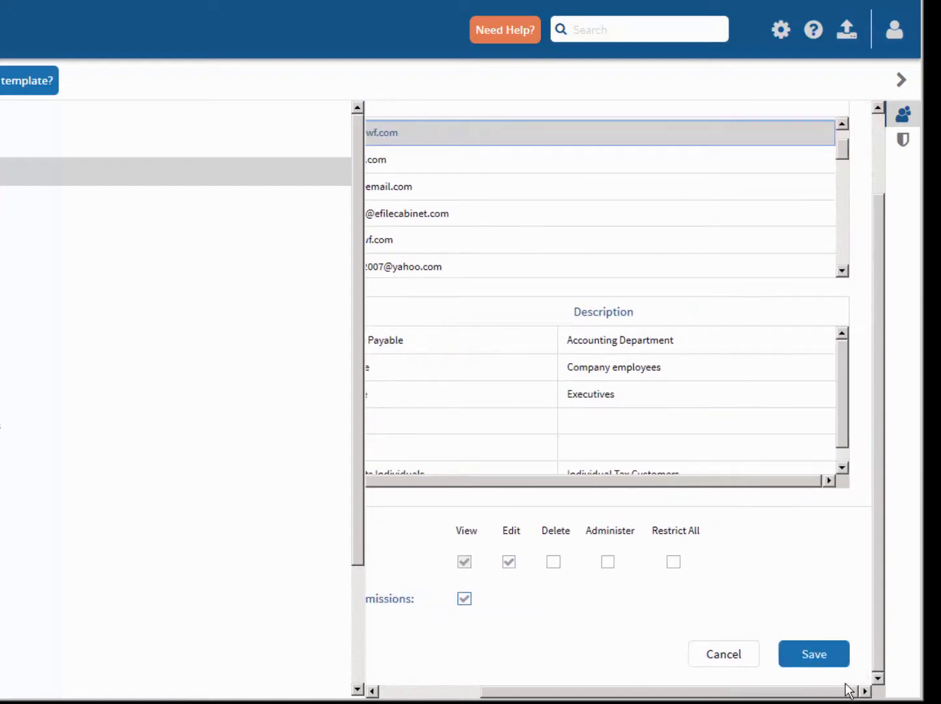
left_click(812, 654)
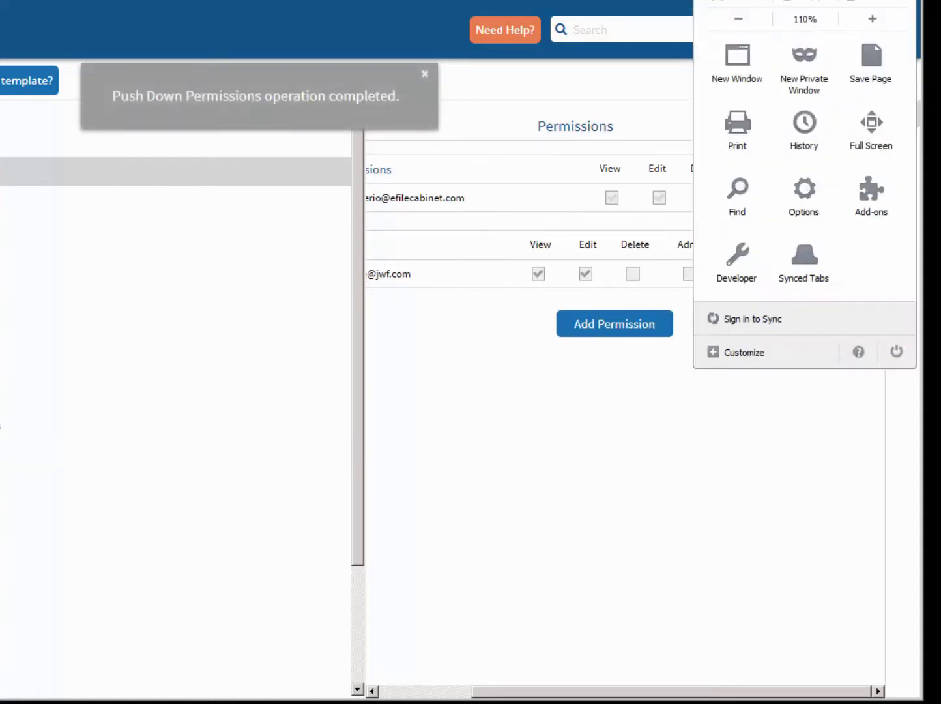
left_click(738, 19)
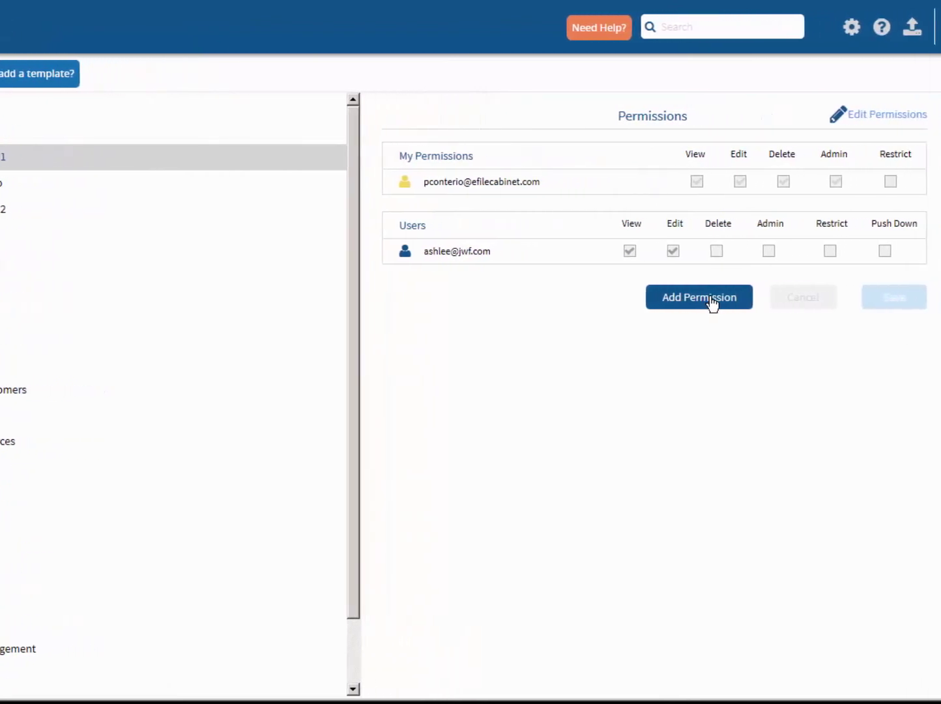
- Give the Accounts Payable group View, Edit and Delete on Folder 1, pushed down to subfolders
left_click(698, 297)
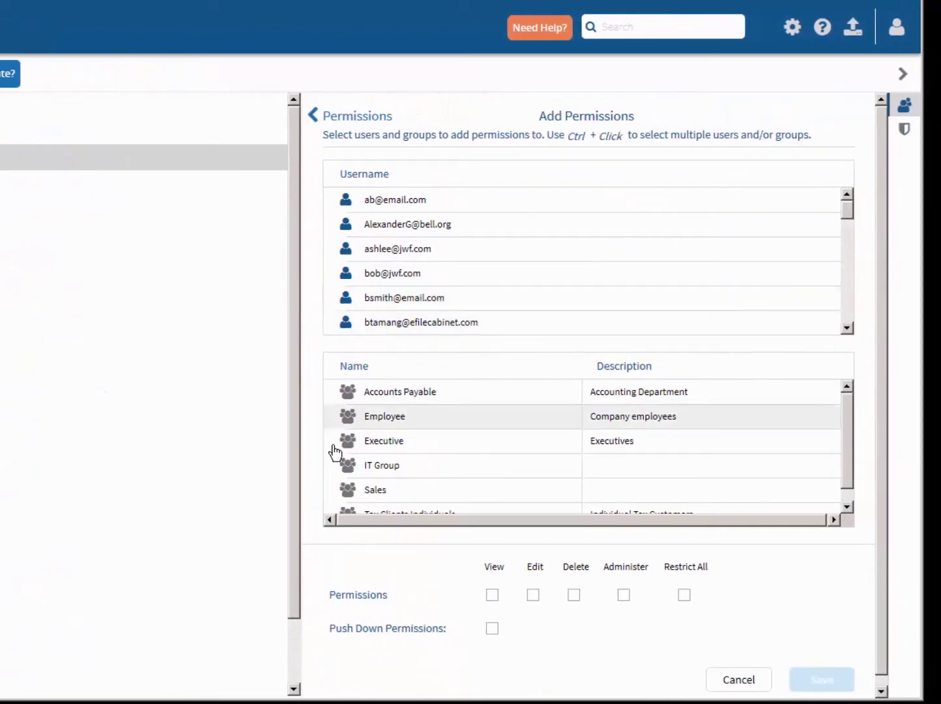
scroll("down", 3)
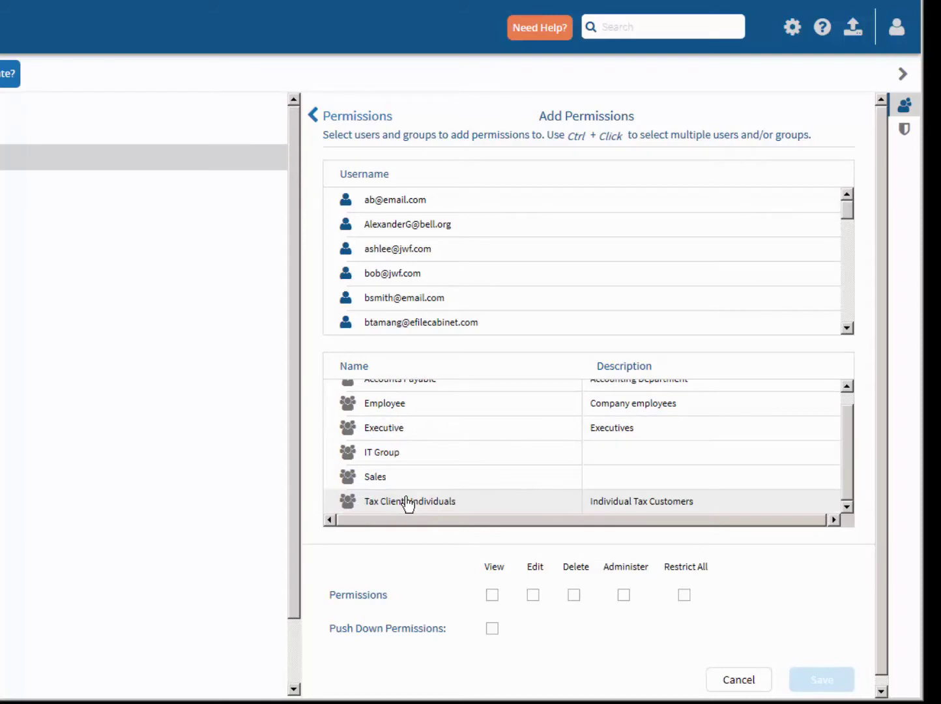
left_click(390, 393)
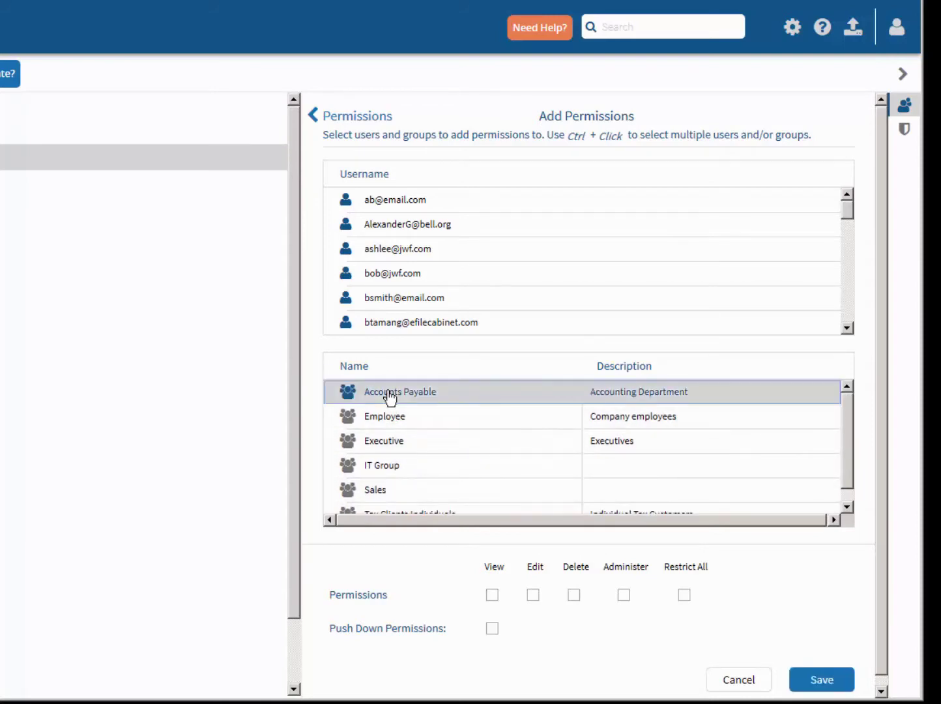
left_click(493, 595)
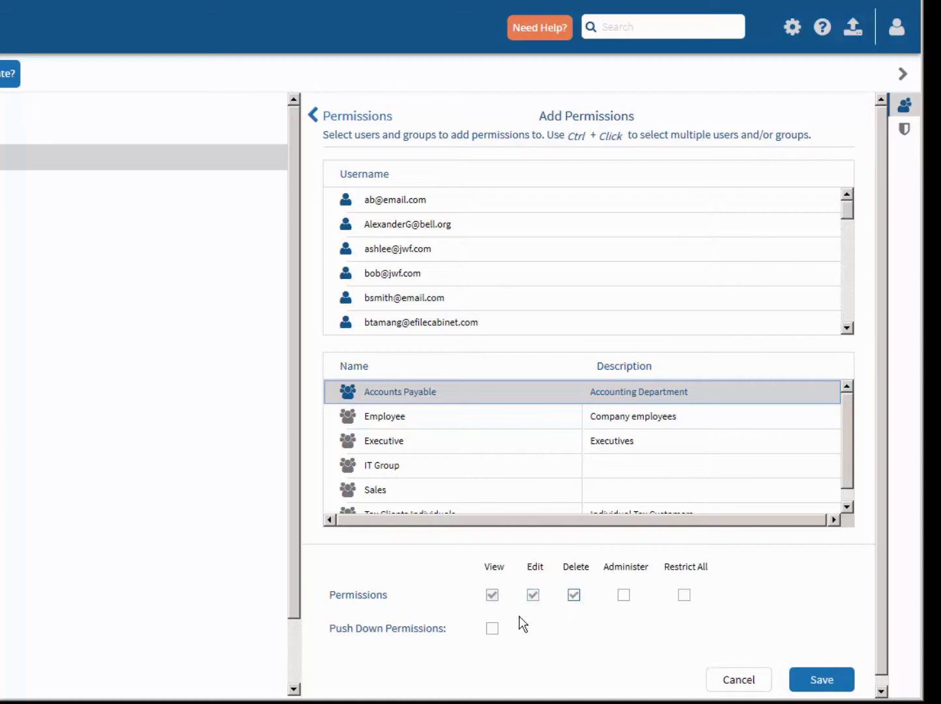
left_click(492, 628)
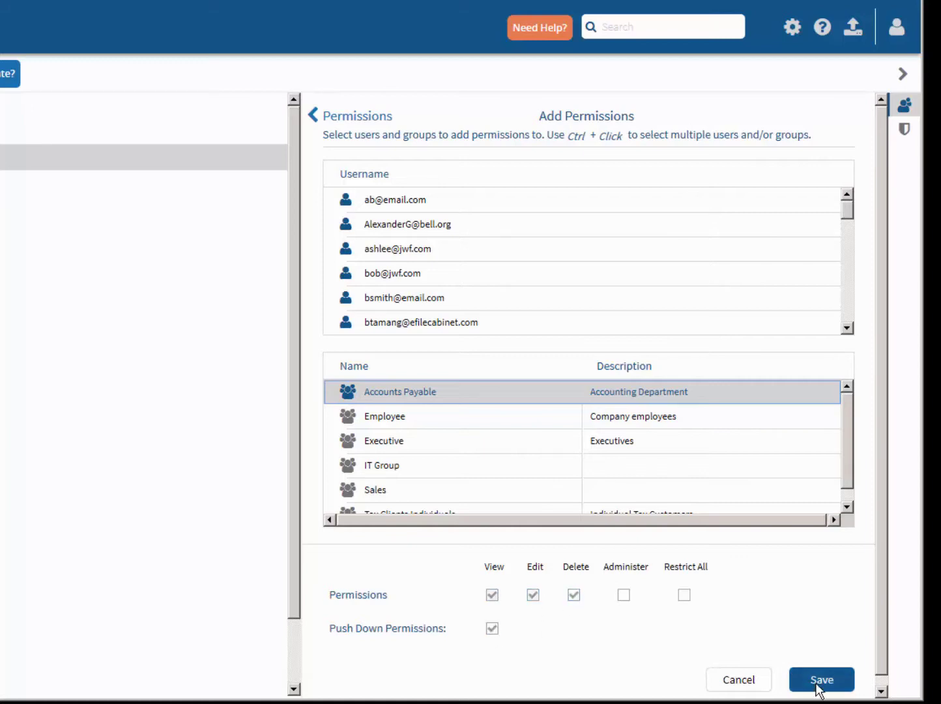
left_click(822, 697)
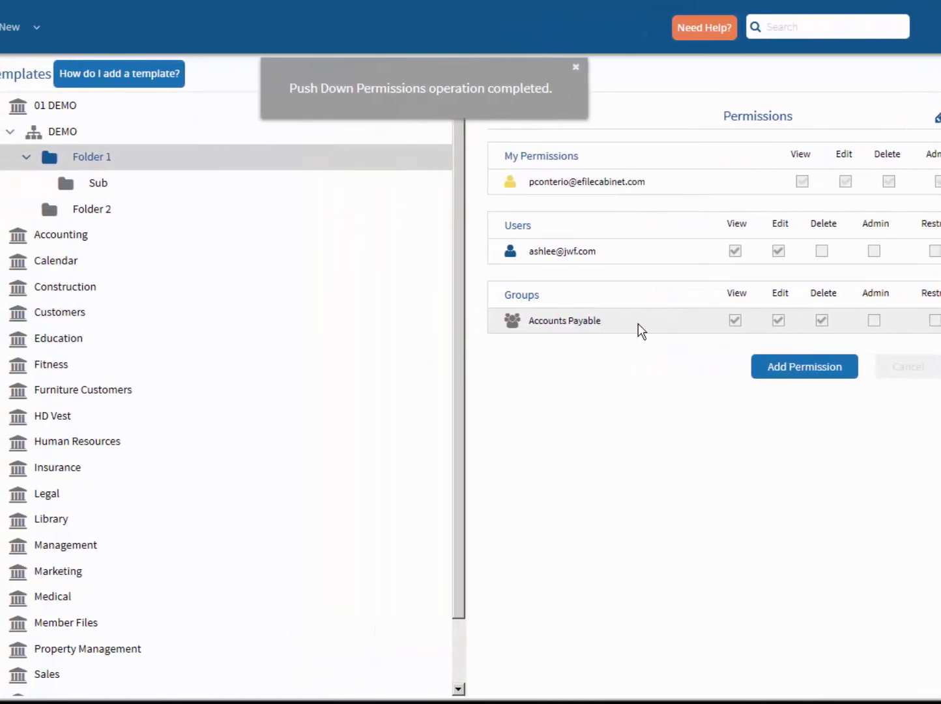
left_click(575, 68)
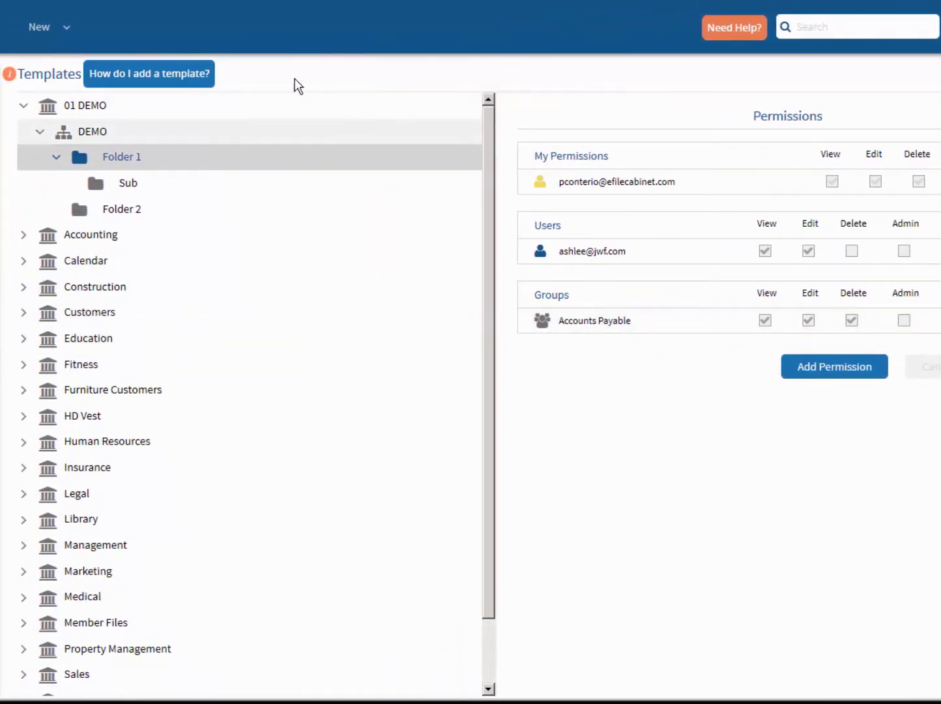
mouse_move(119, 215)
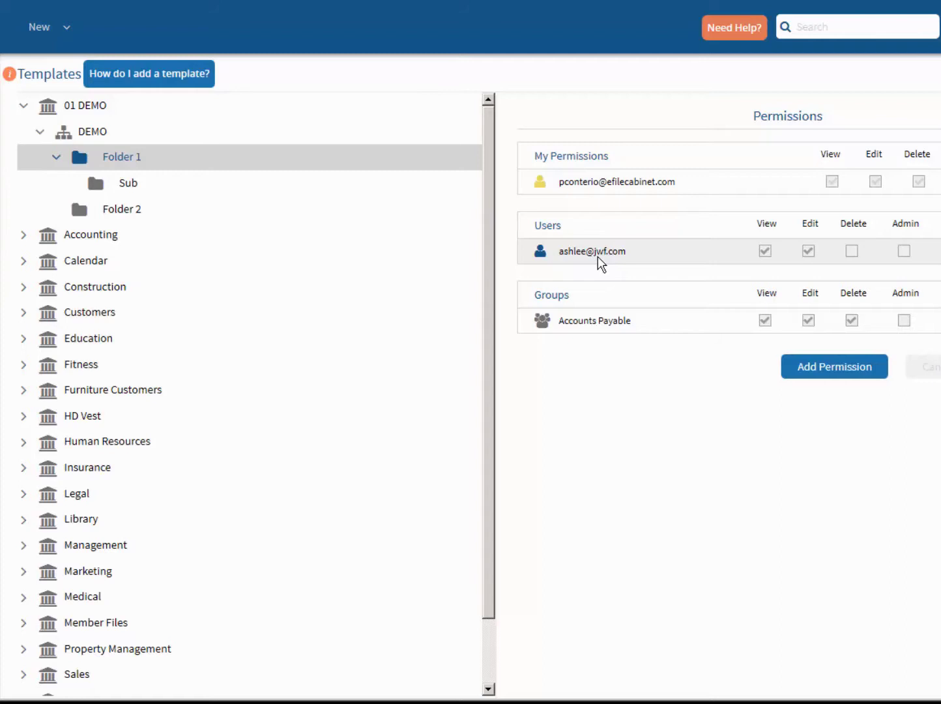
mouse_move(124, 228)
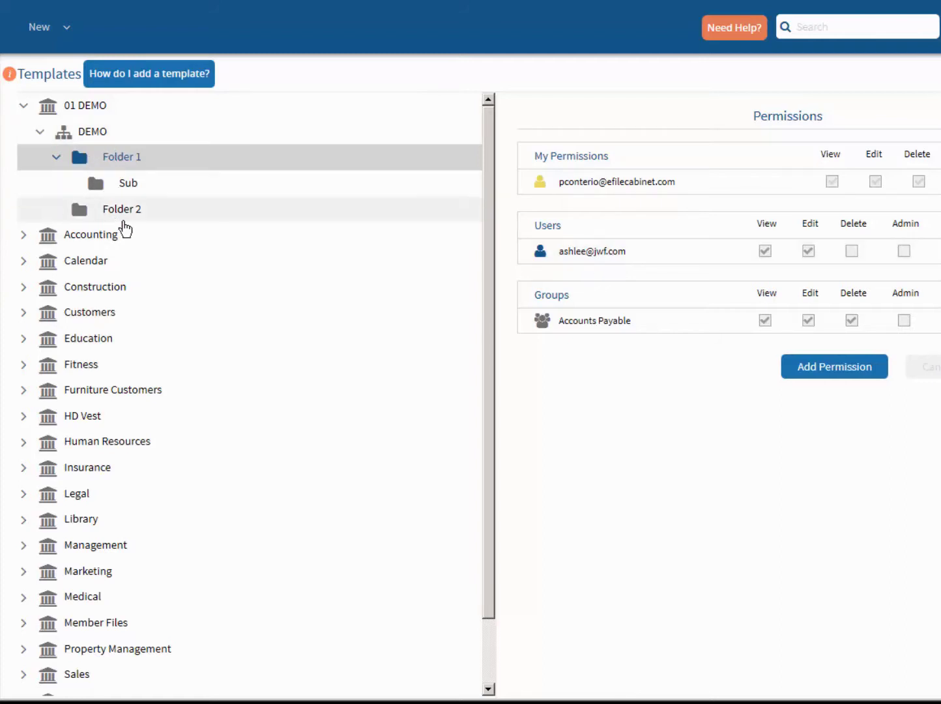
mouse_move(111, 210)
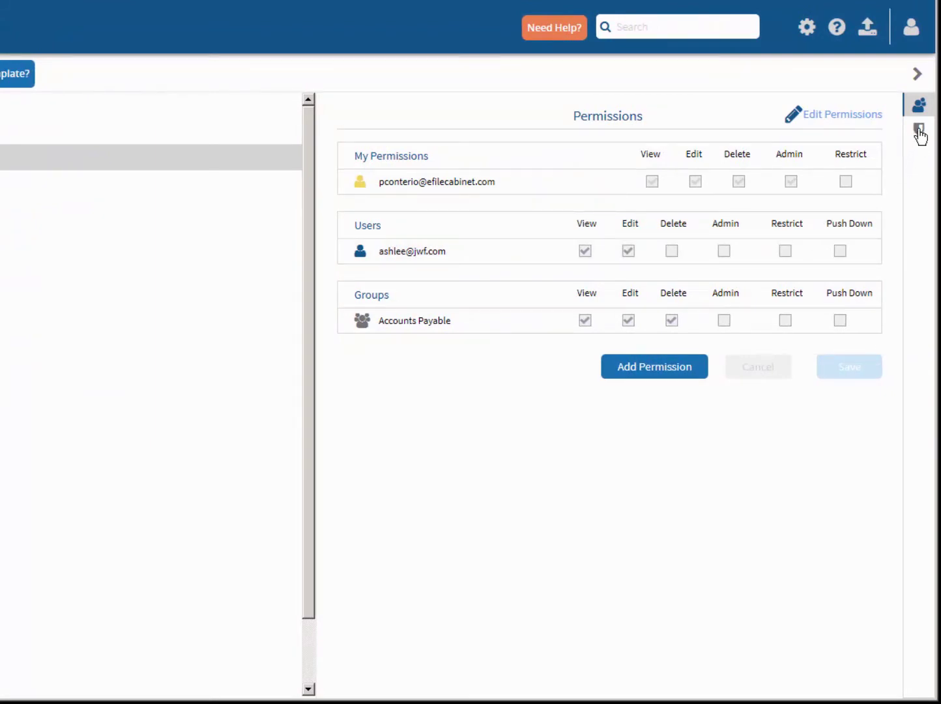
- Enable a specific 5-year retention on Folder 2 and protect its files from editing
left_click(922, 127)
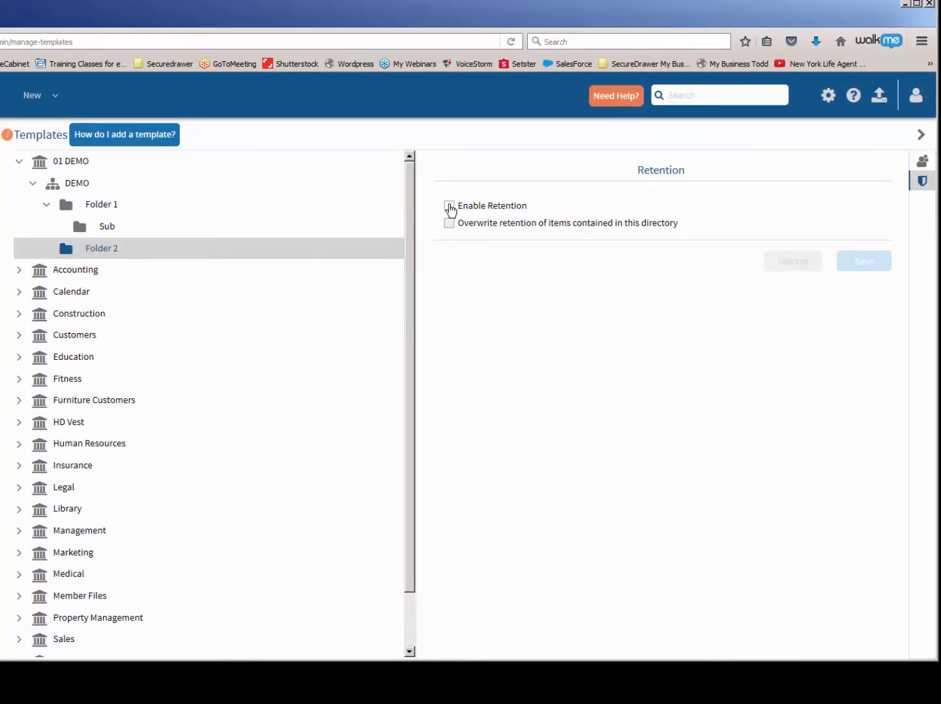
left_click(449, 206)
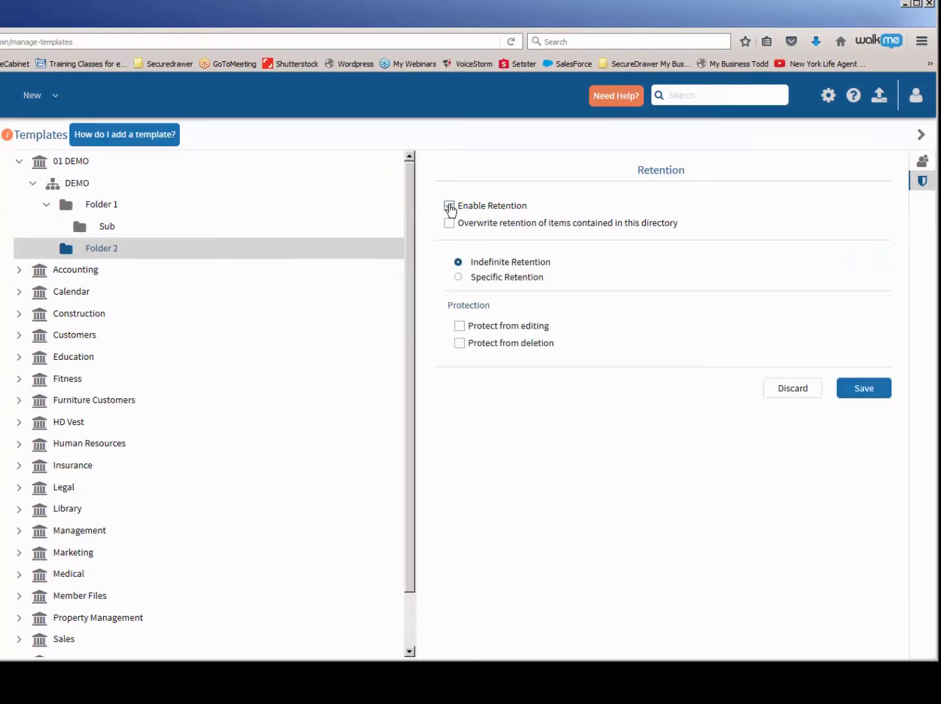
left_click(449, 206)
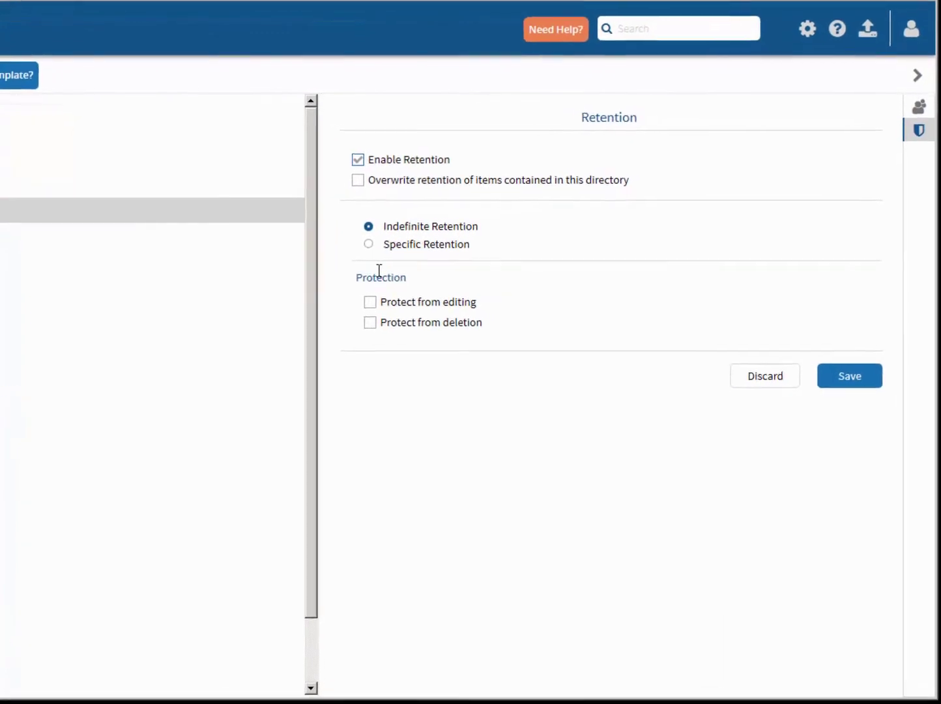
left_click(367, 243)
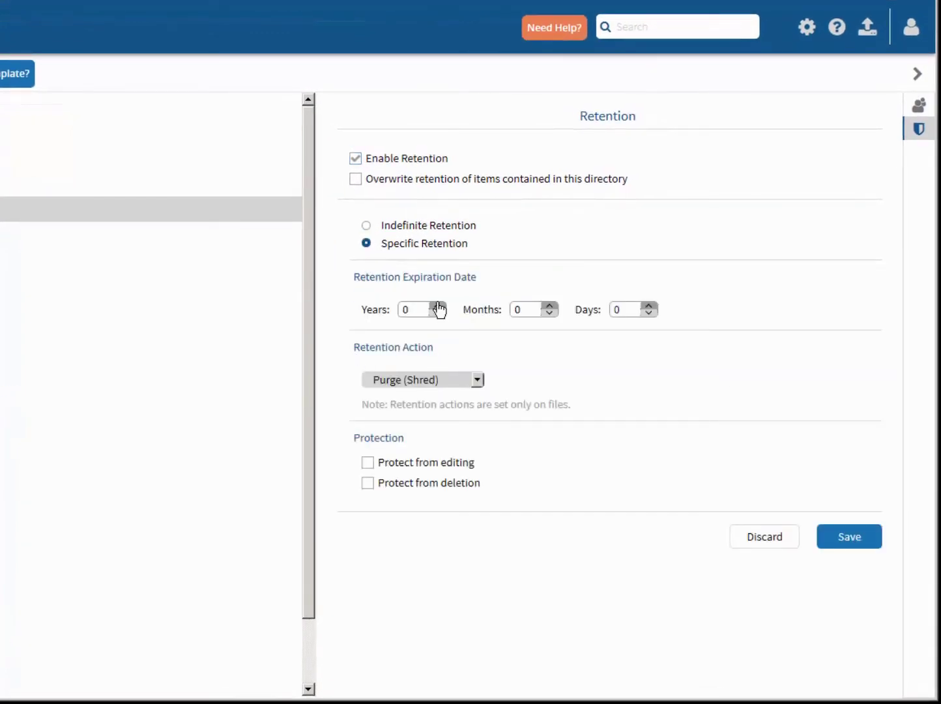
type("5")
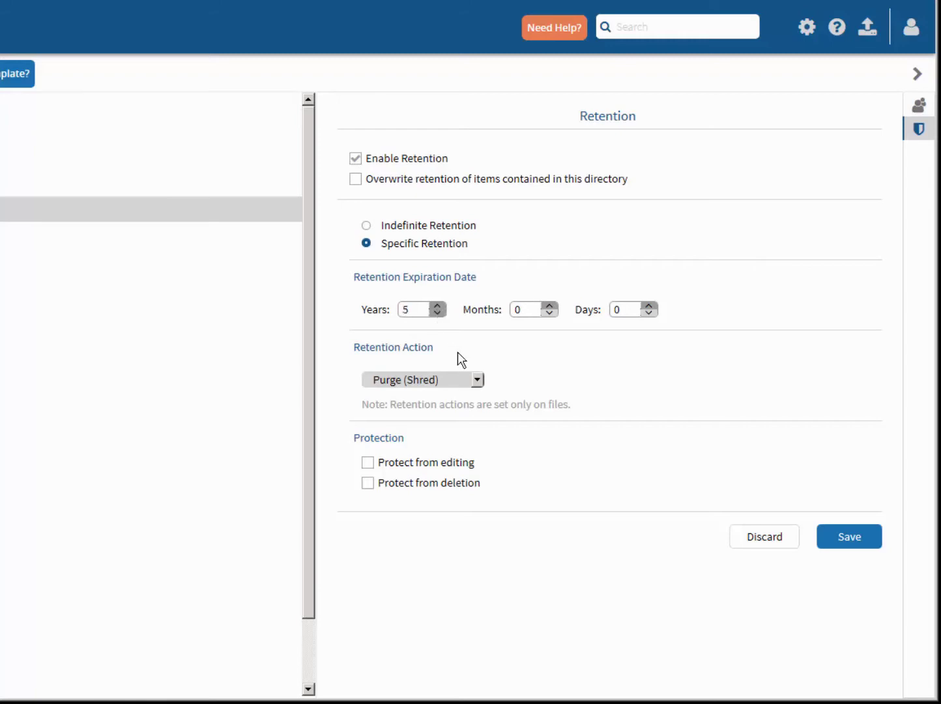
mouse_move(461, 401)
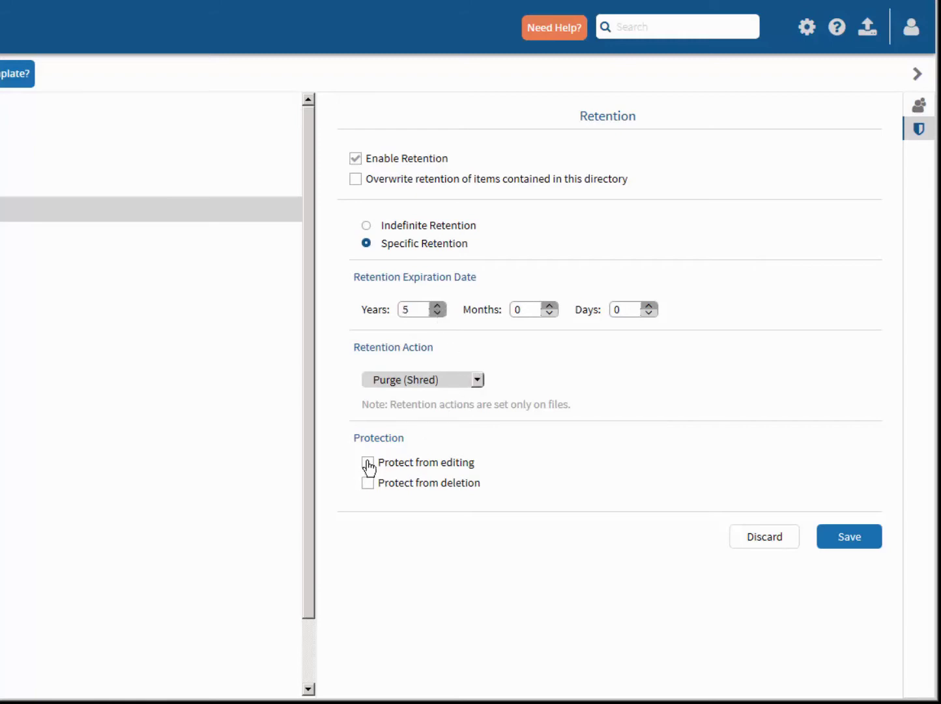
left_click(367, 462)
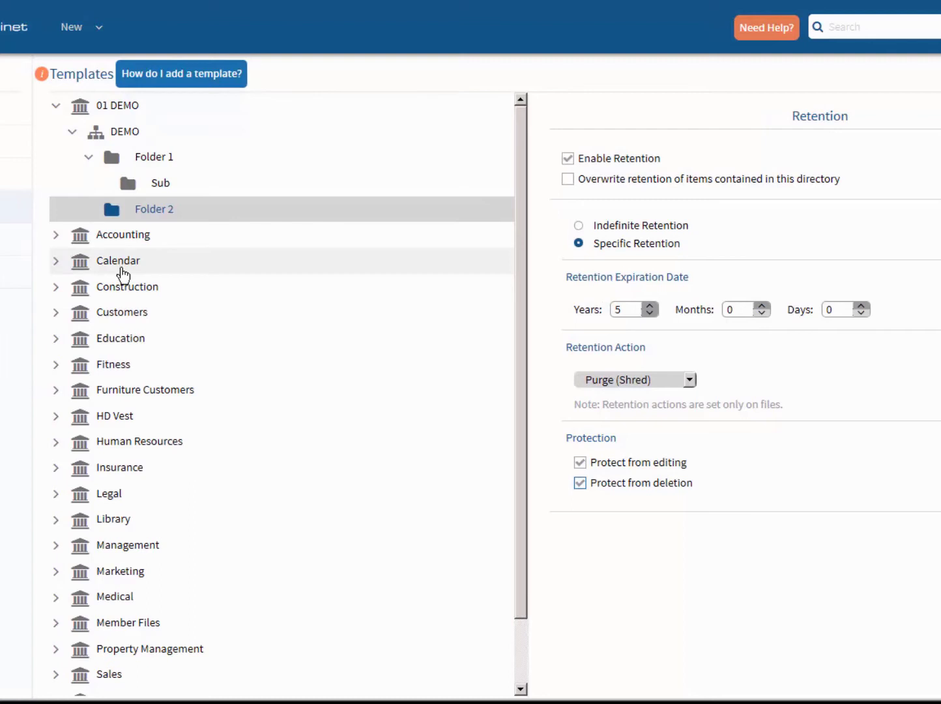
mouse_move(108, 162)
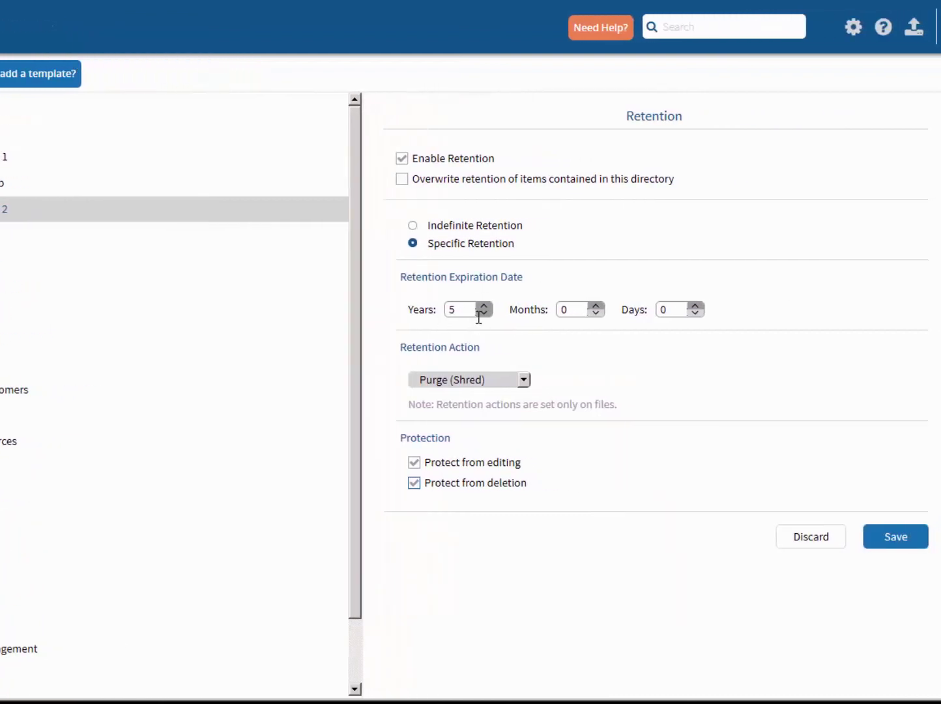
mouse_move(810, 537)
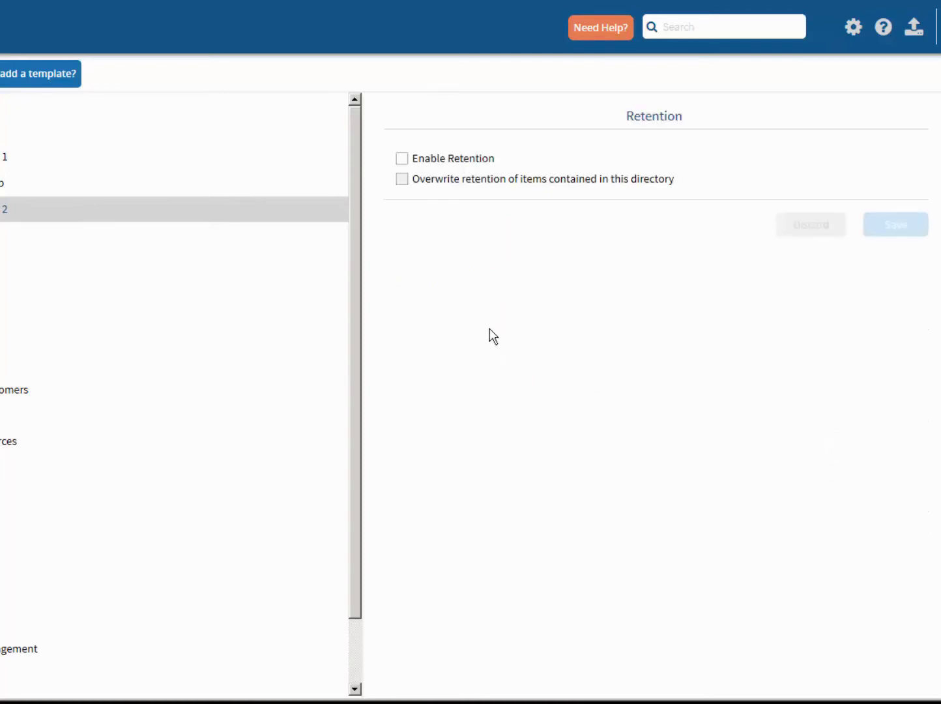
mouse_move(486, 336)
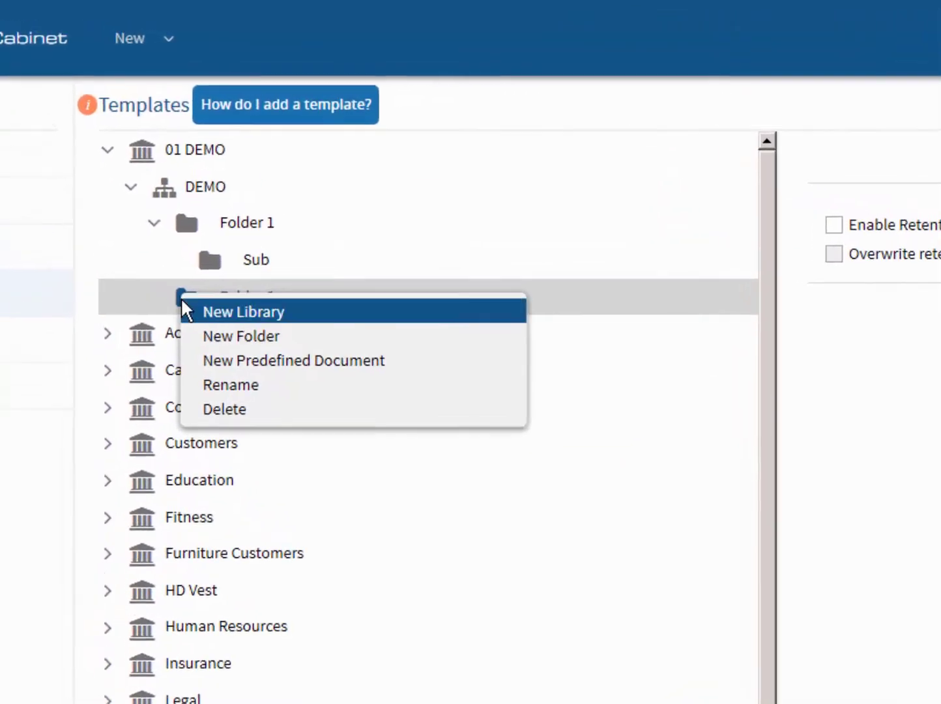
mouse_move(251, 391)
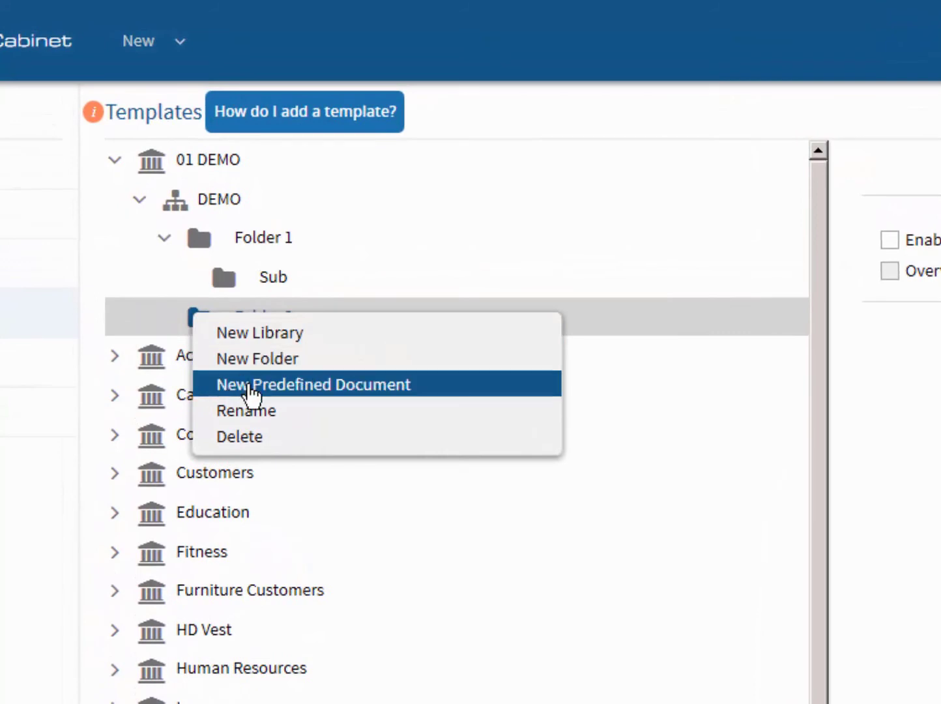
- Create predefined document 'W-2' in Folder 2 with a yyyy-Mmmm-dd date tag appended
left_click(313, 385)
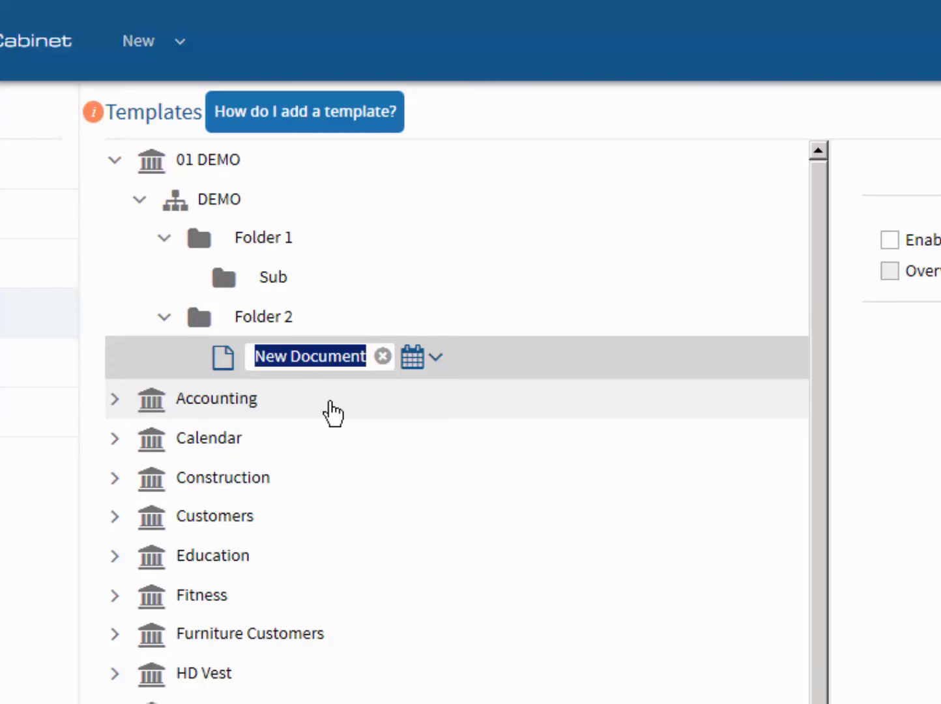
type("W-2")
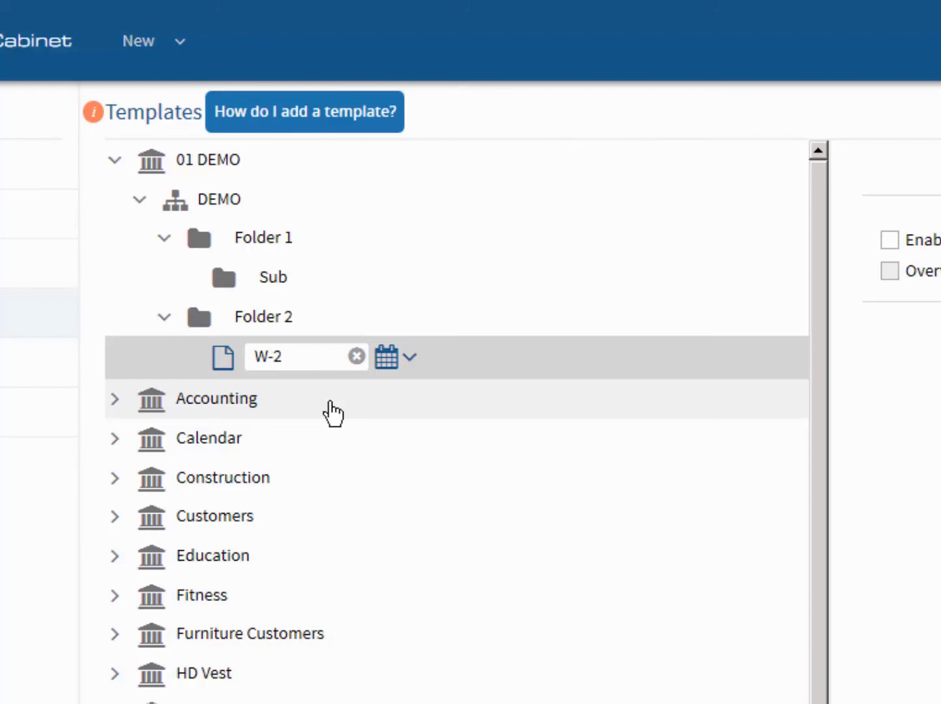
mouse_move(223, 364)
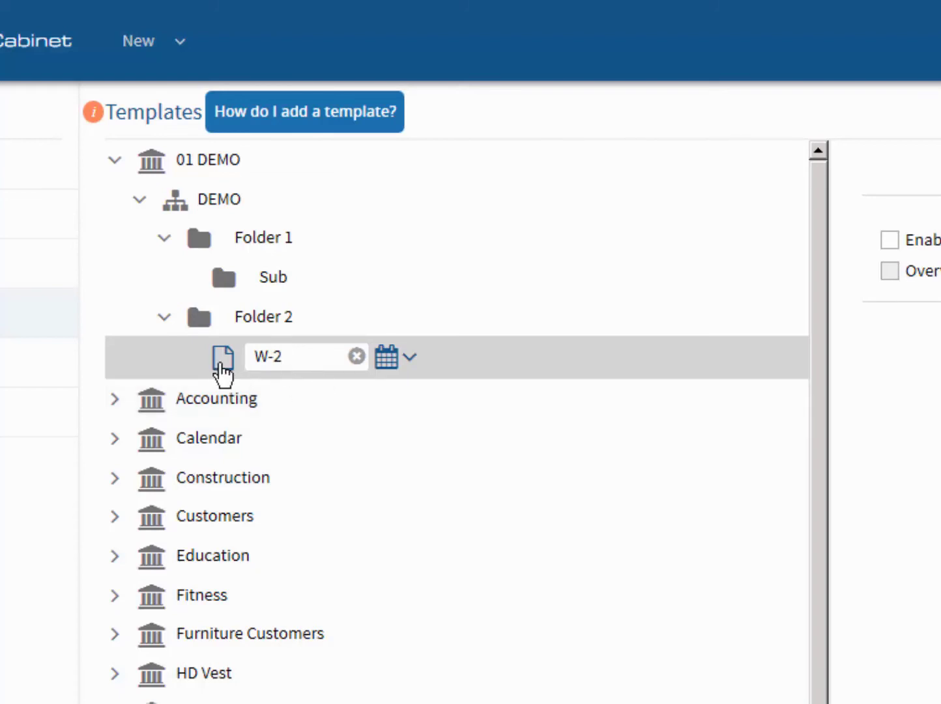
mouse_move(411, 362)
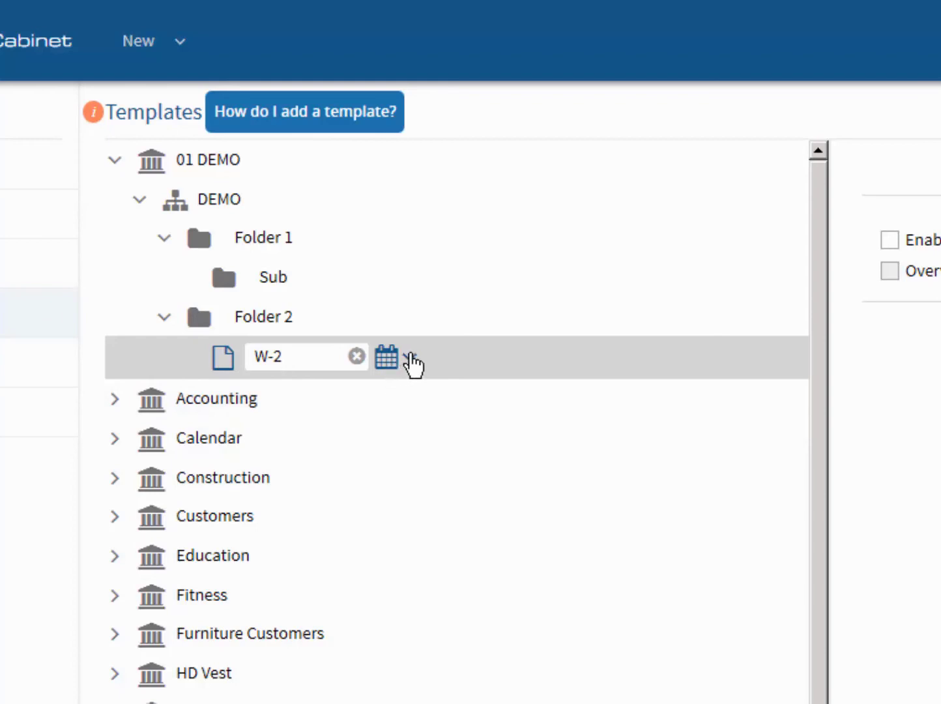
left_click(386, 357)
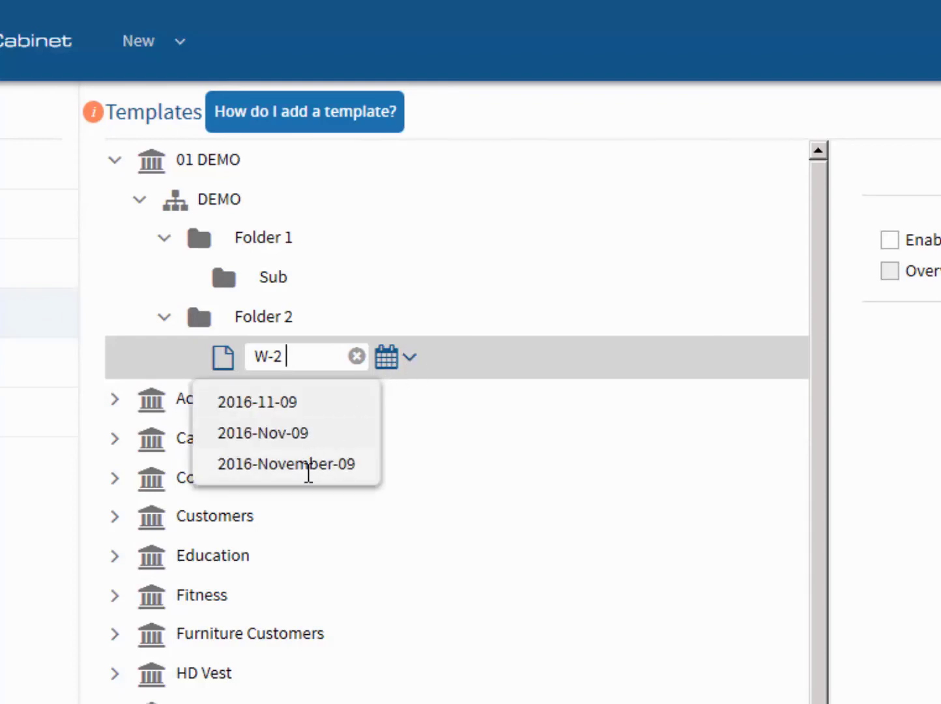
left_click(284, 465)
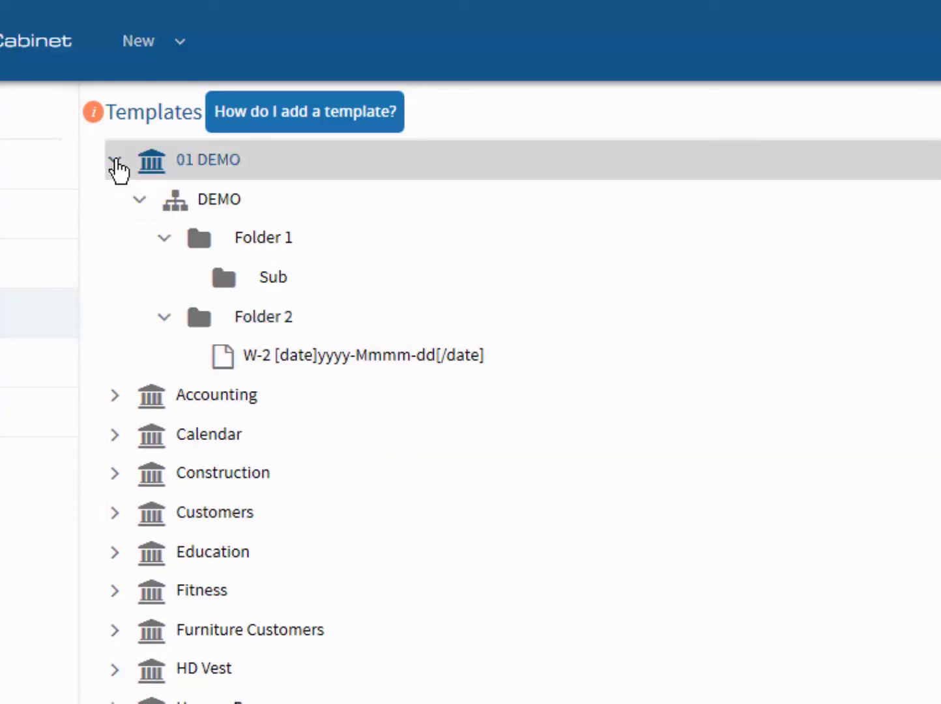
- Collapse the 01 DEMO library, delete it and confirm the deletion
left_click(119, 162)
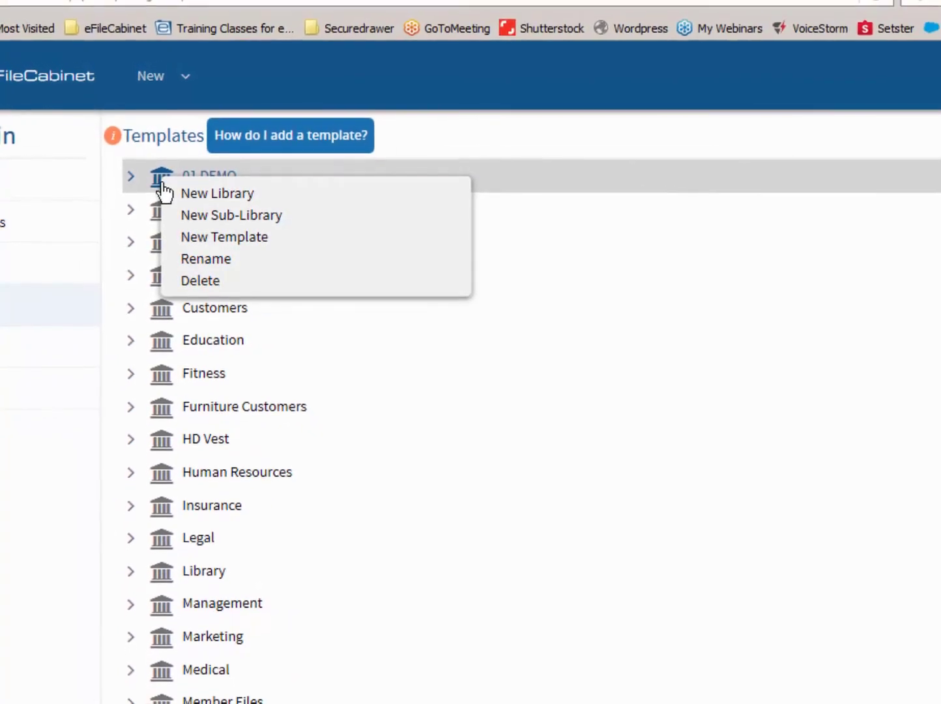
left_click(200, 281)
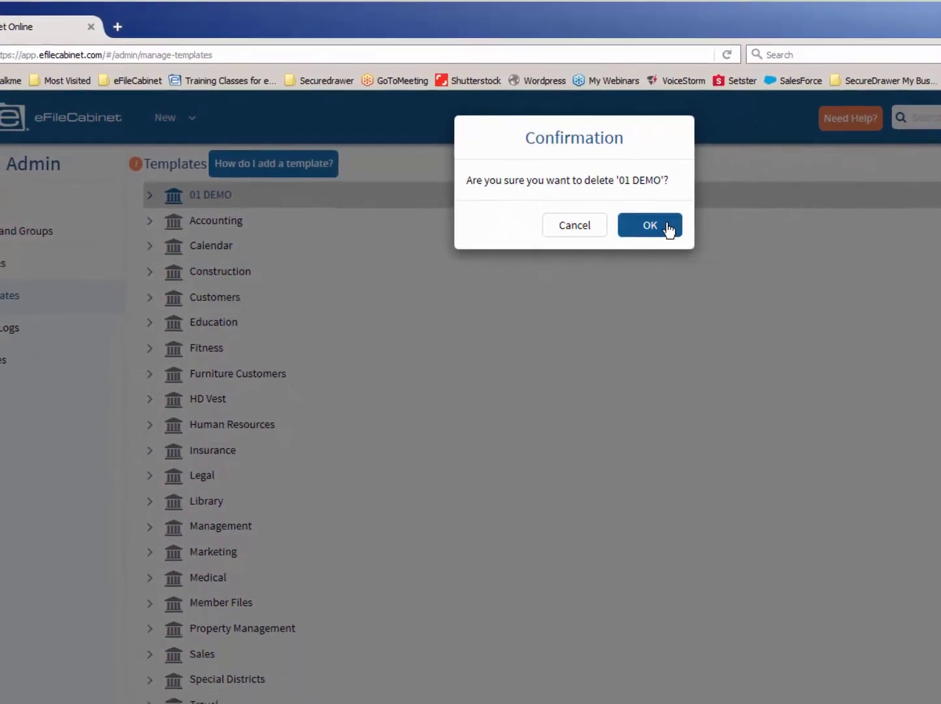
left_click(650, 225)
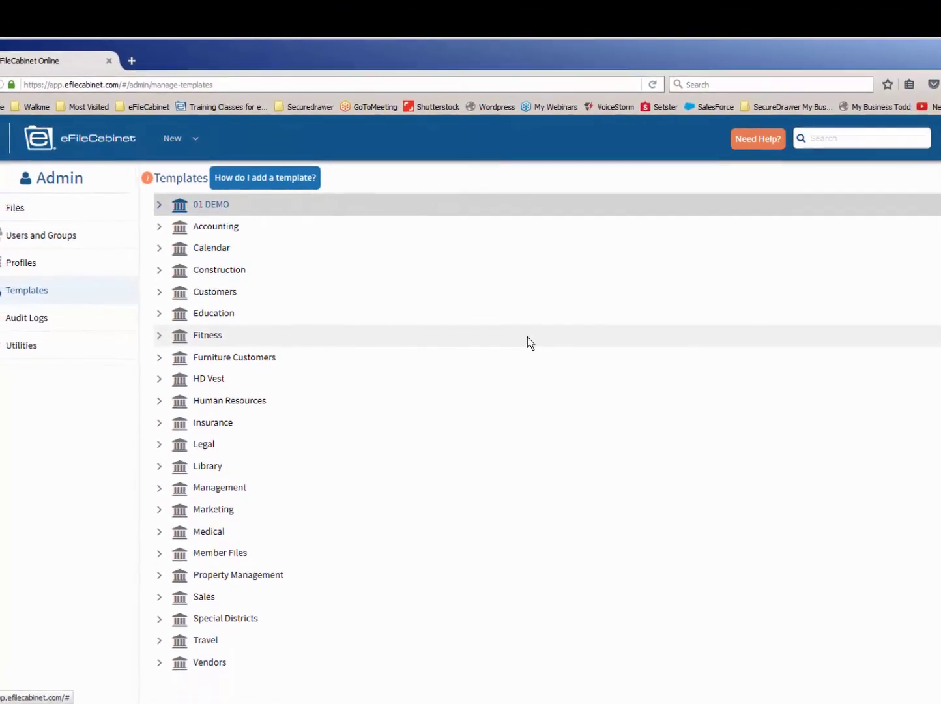